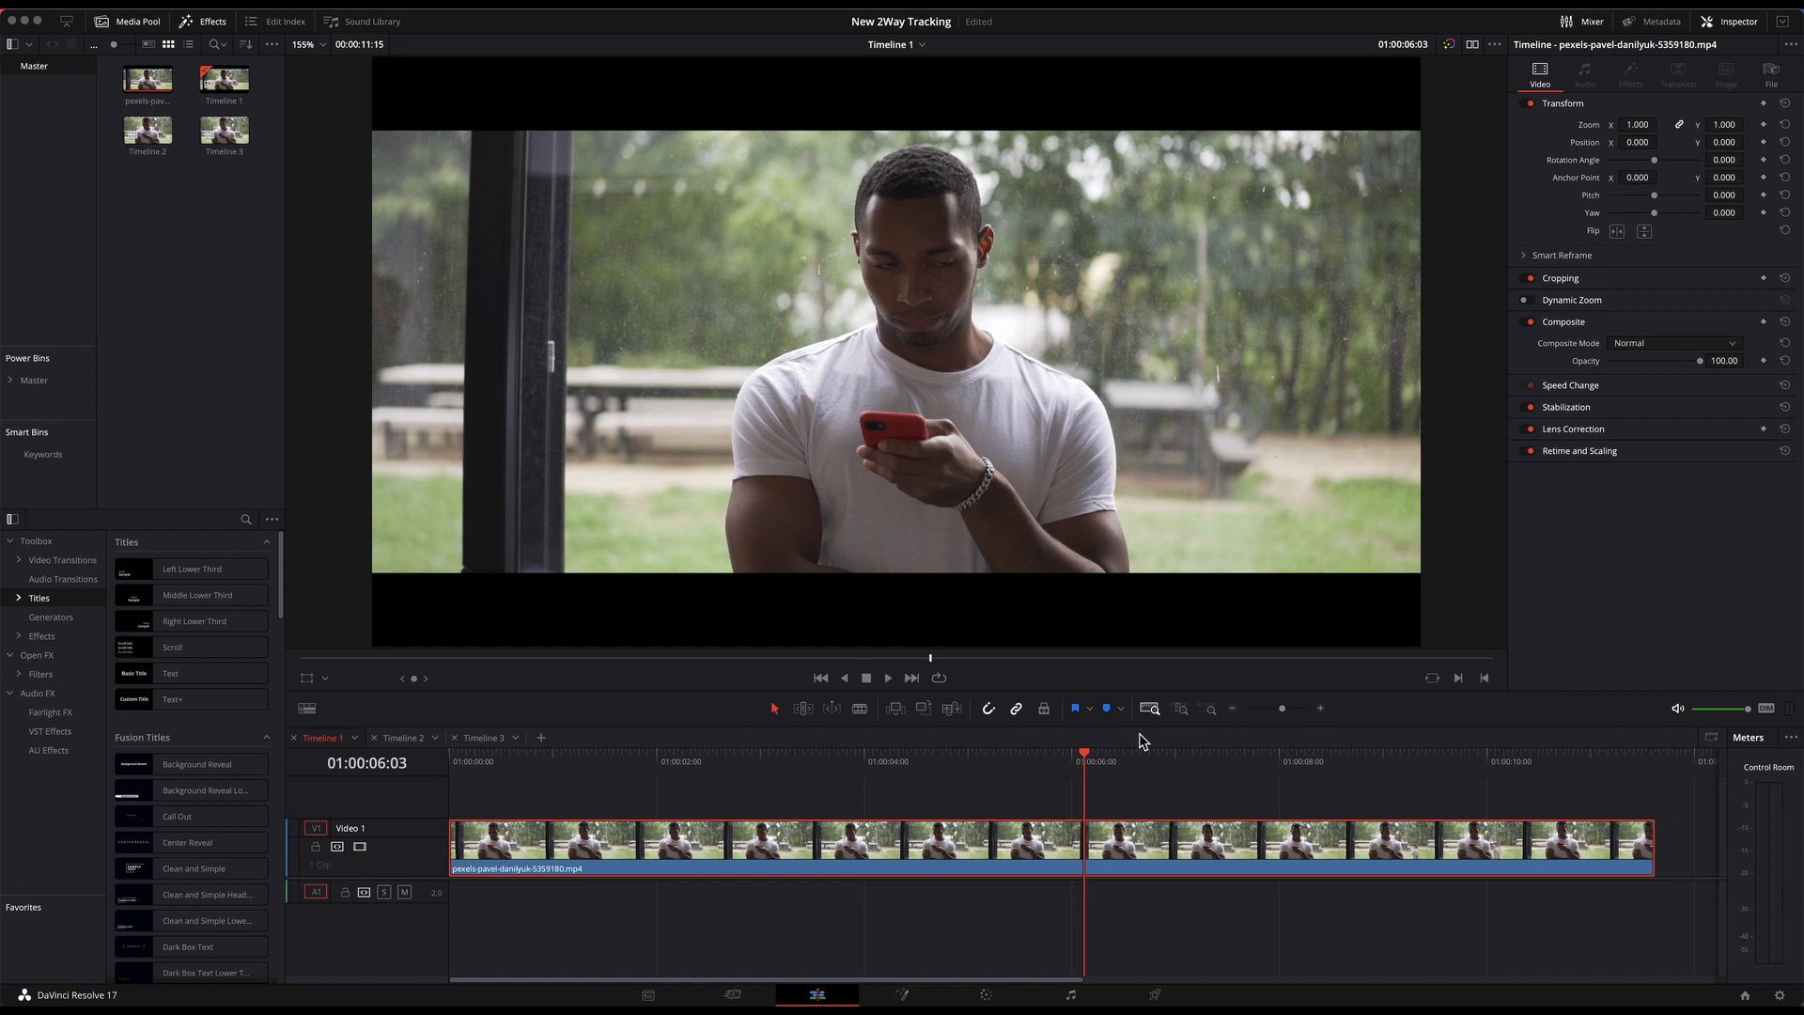
mouse_move(847, 870)
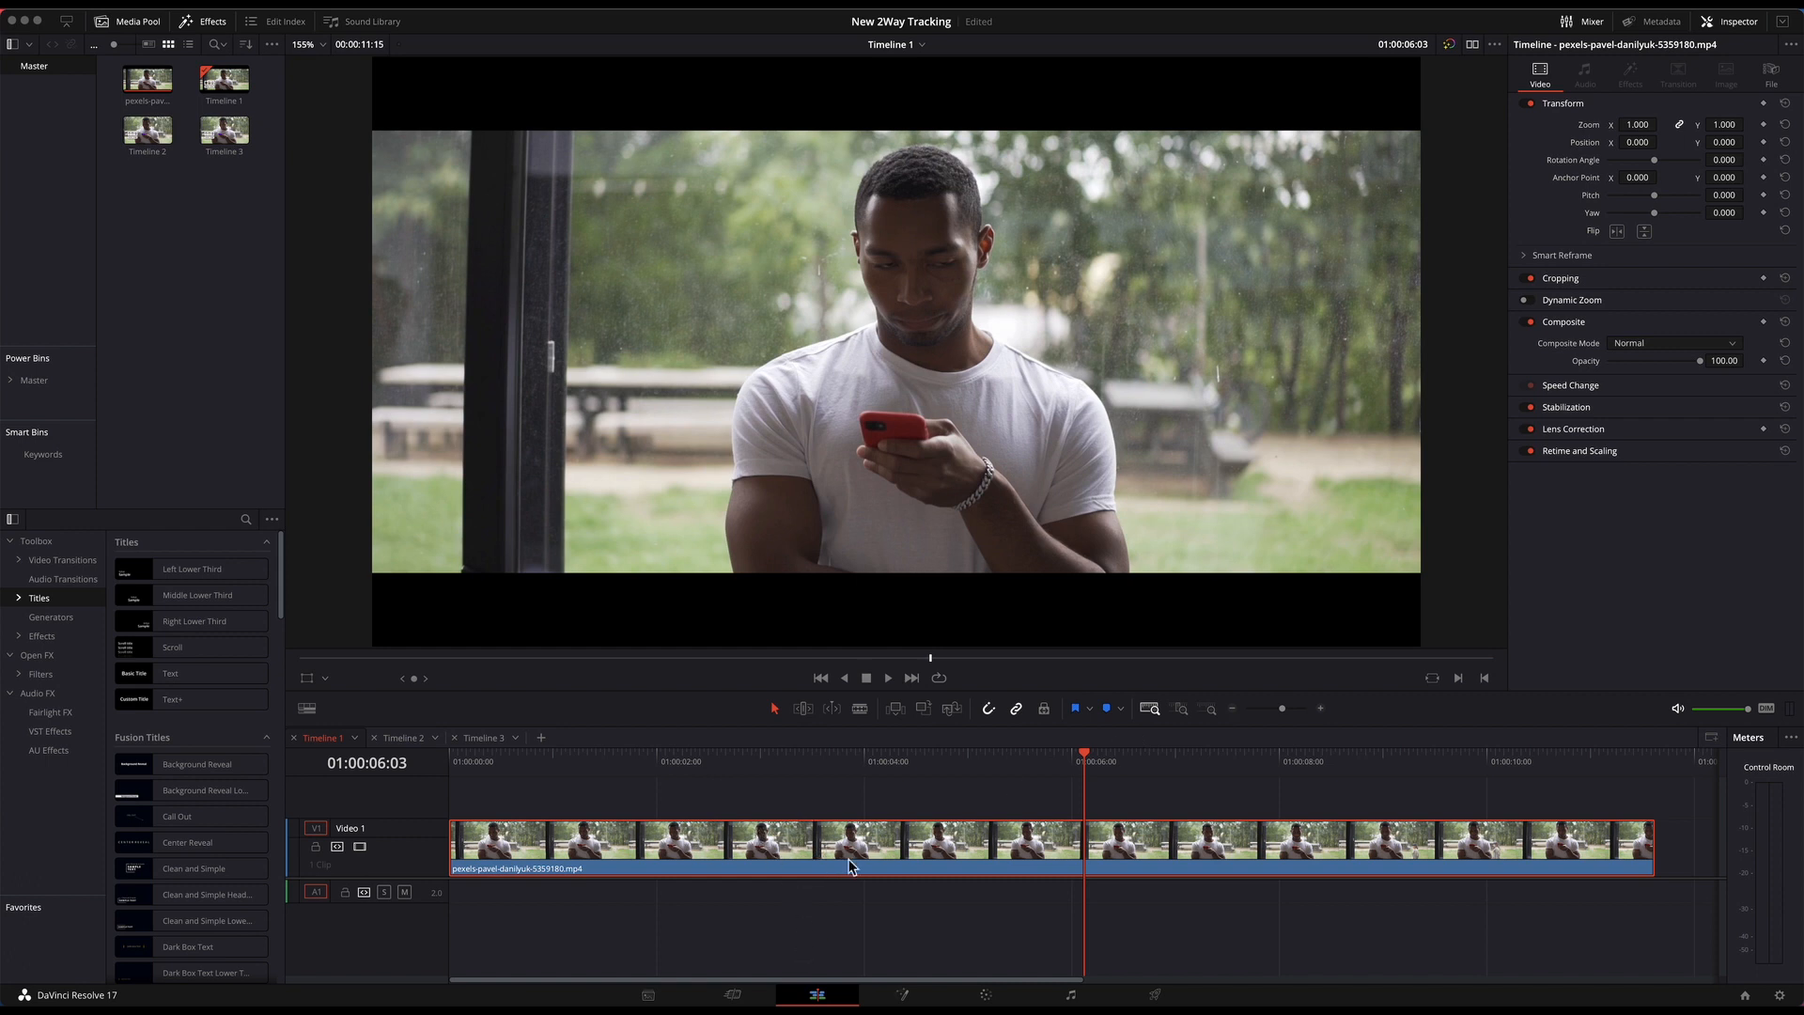
mouse_move(812, 901)
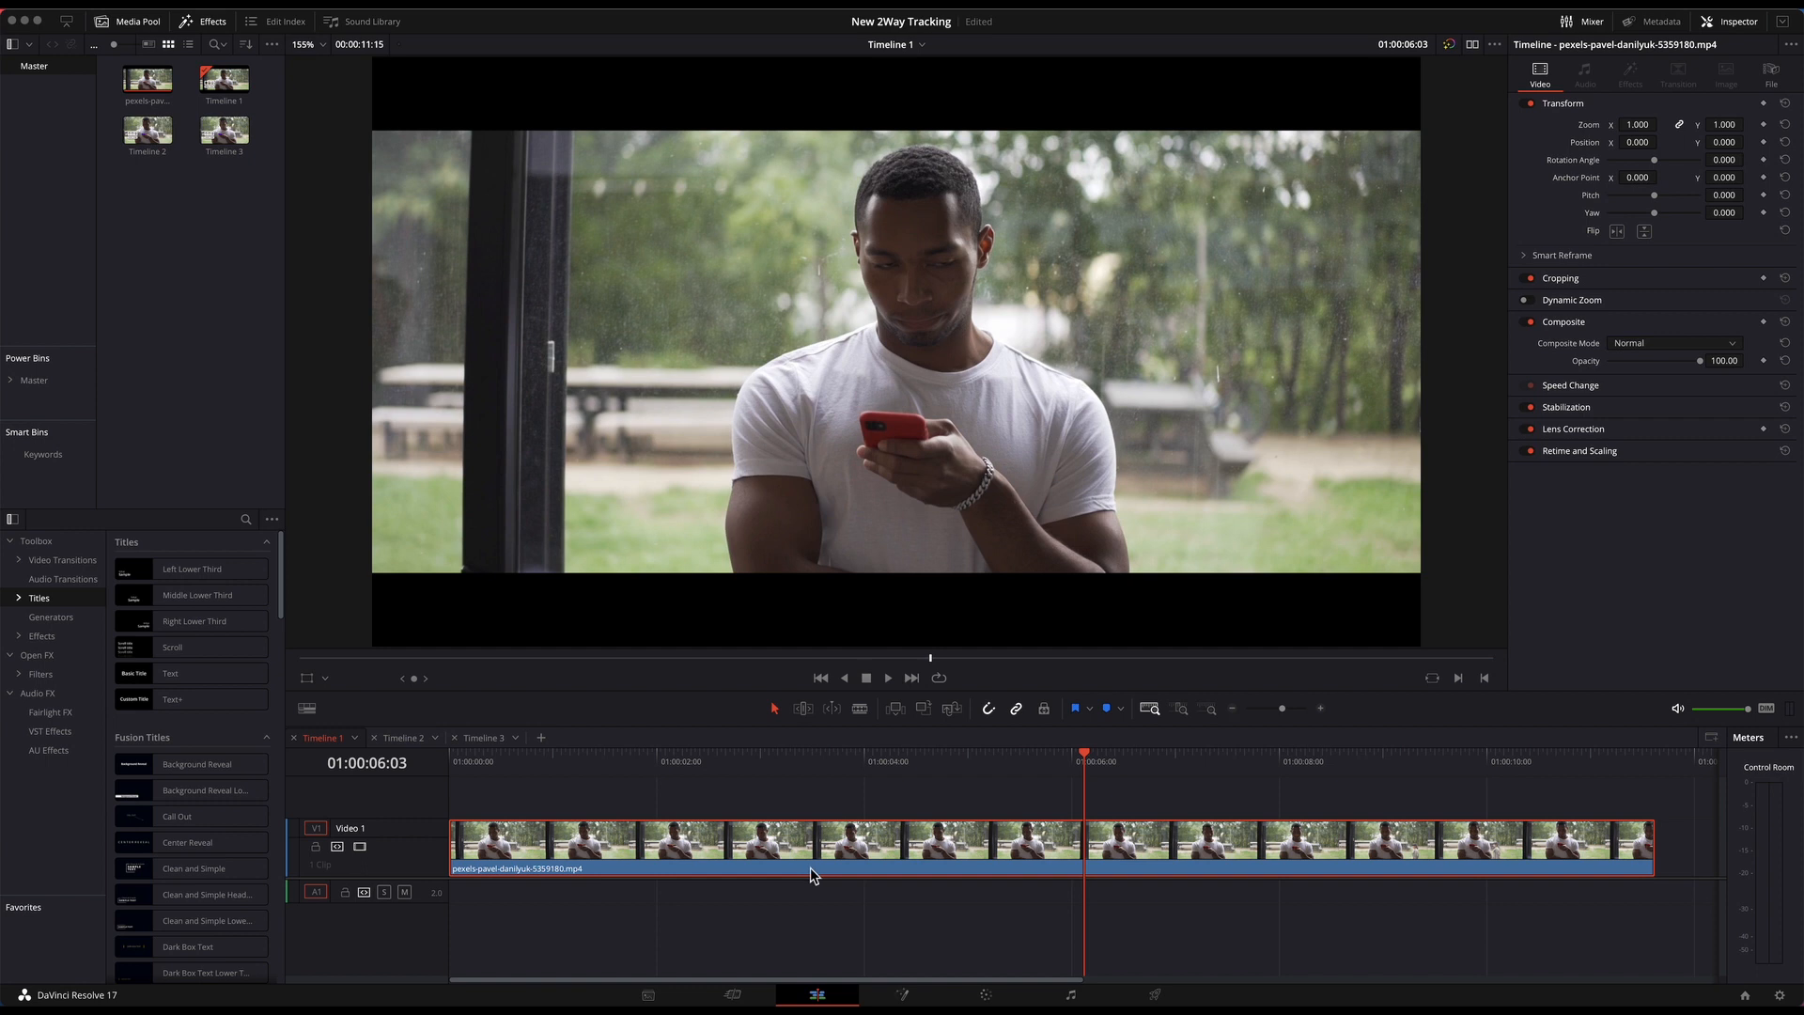
mouse_move(725, 265)
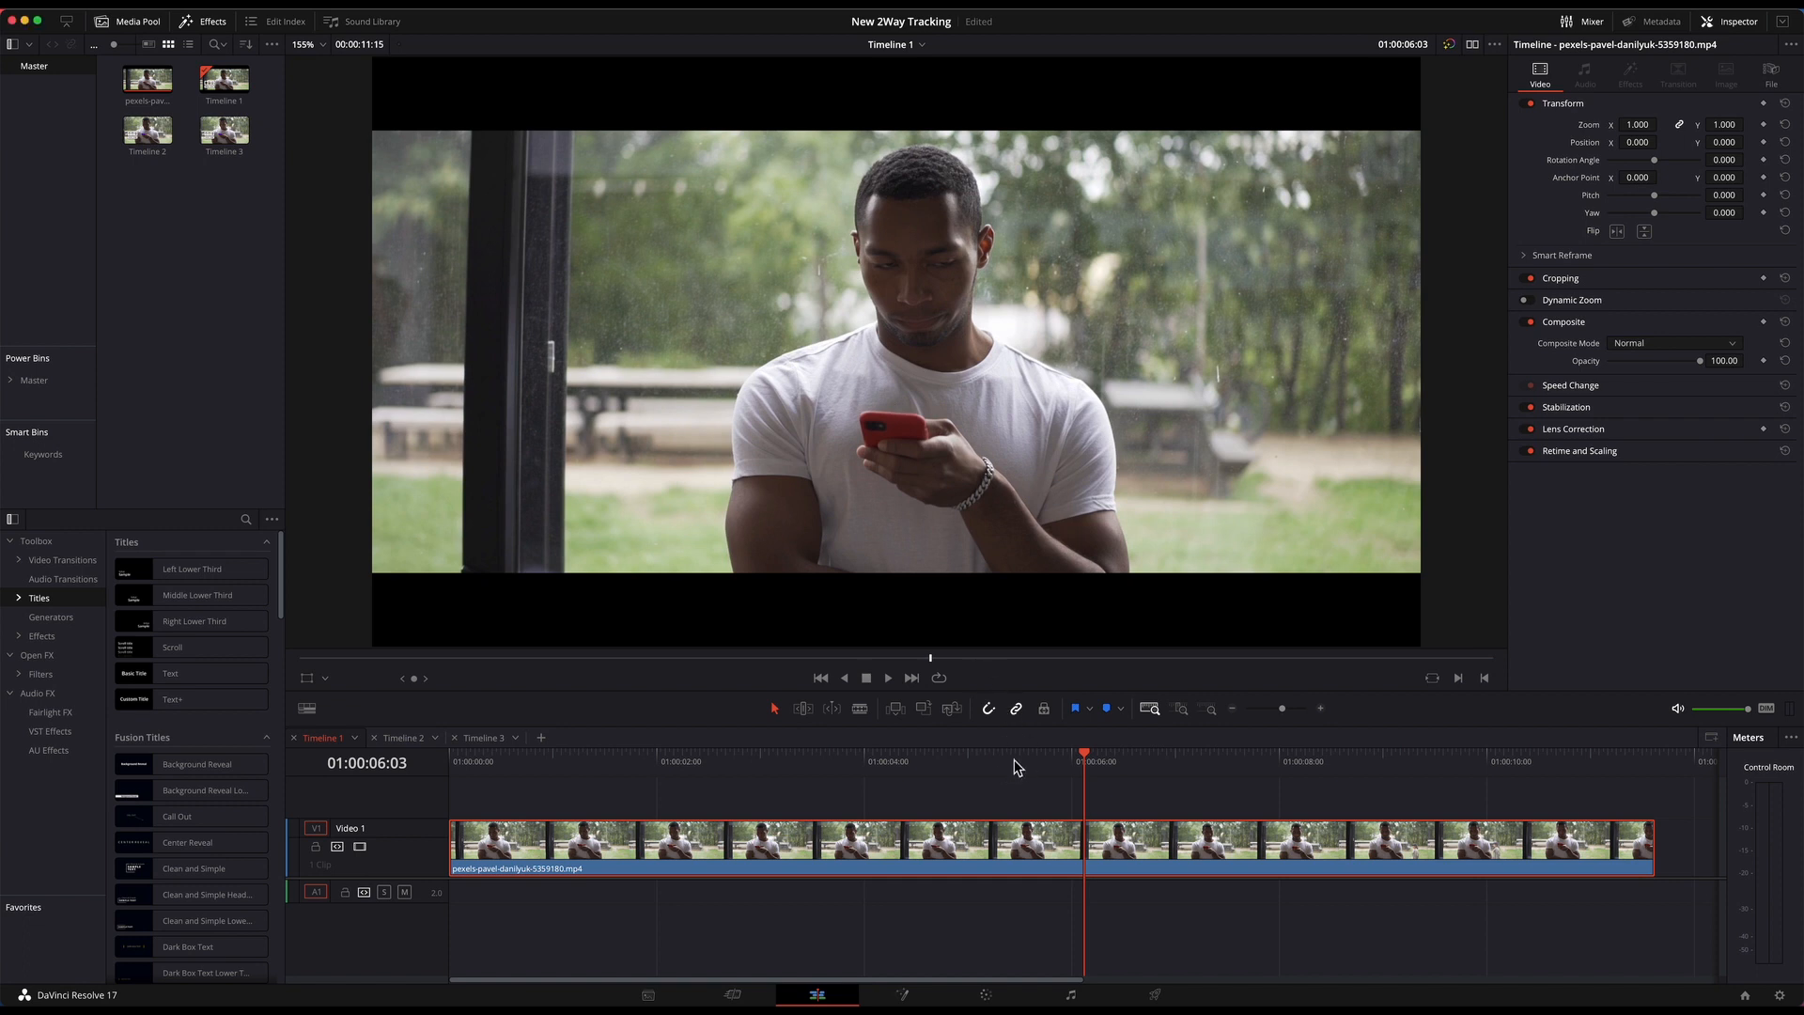
Move the playhead back to 01:00:05:10, where the man looks down at his phone.
click(1011, 761)
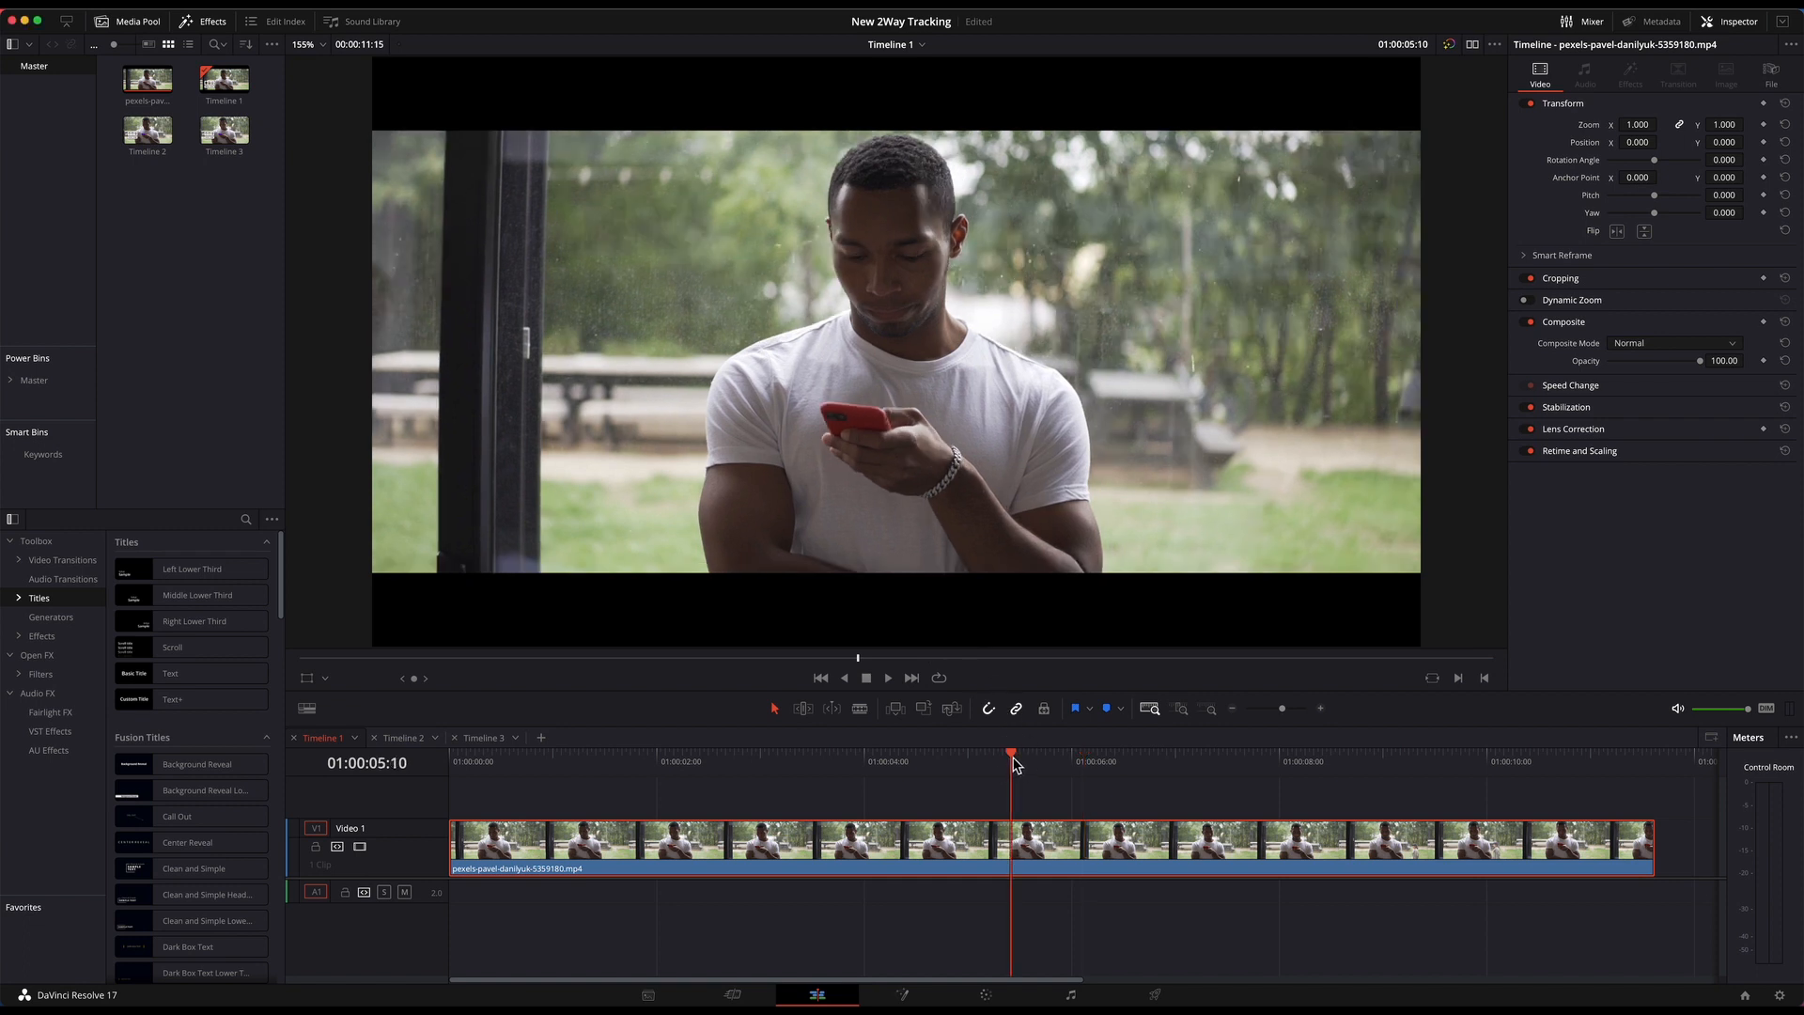
mouse_move(748, 189)
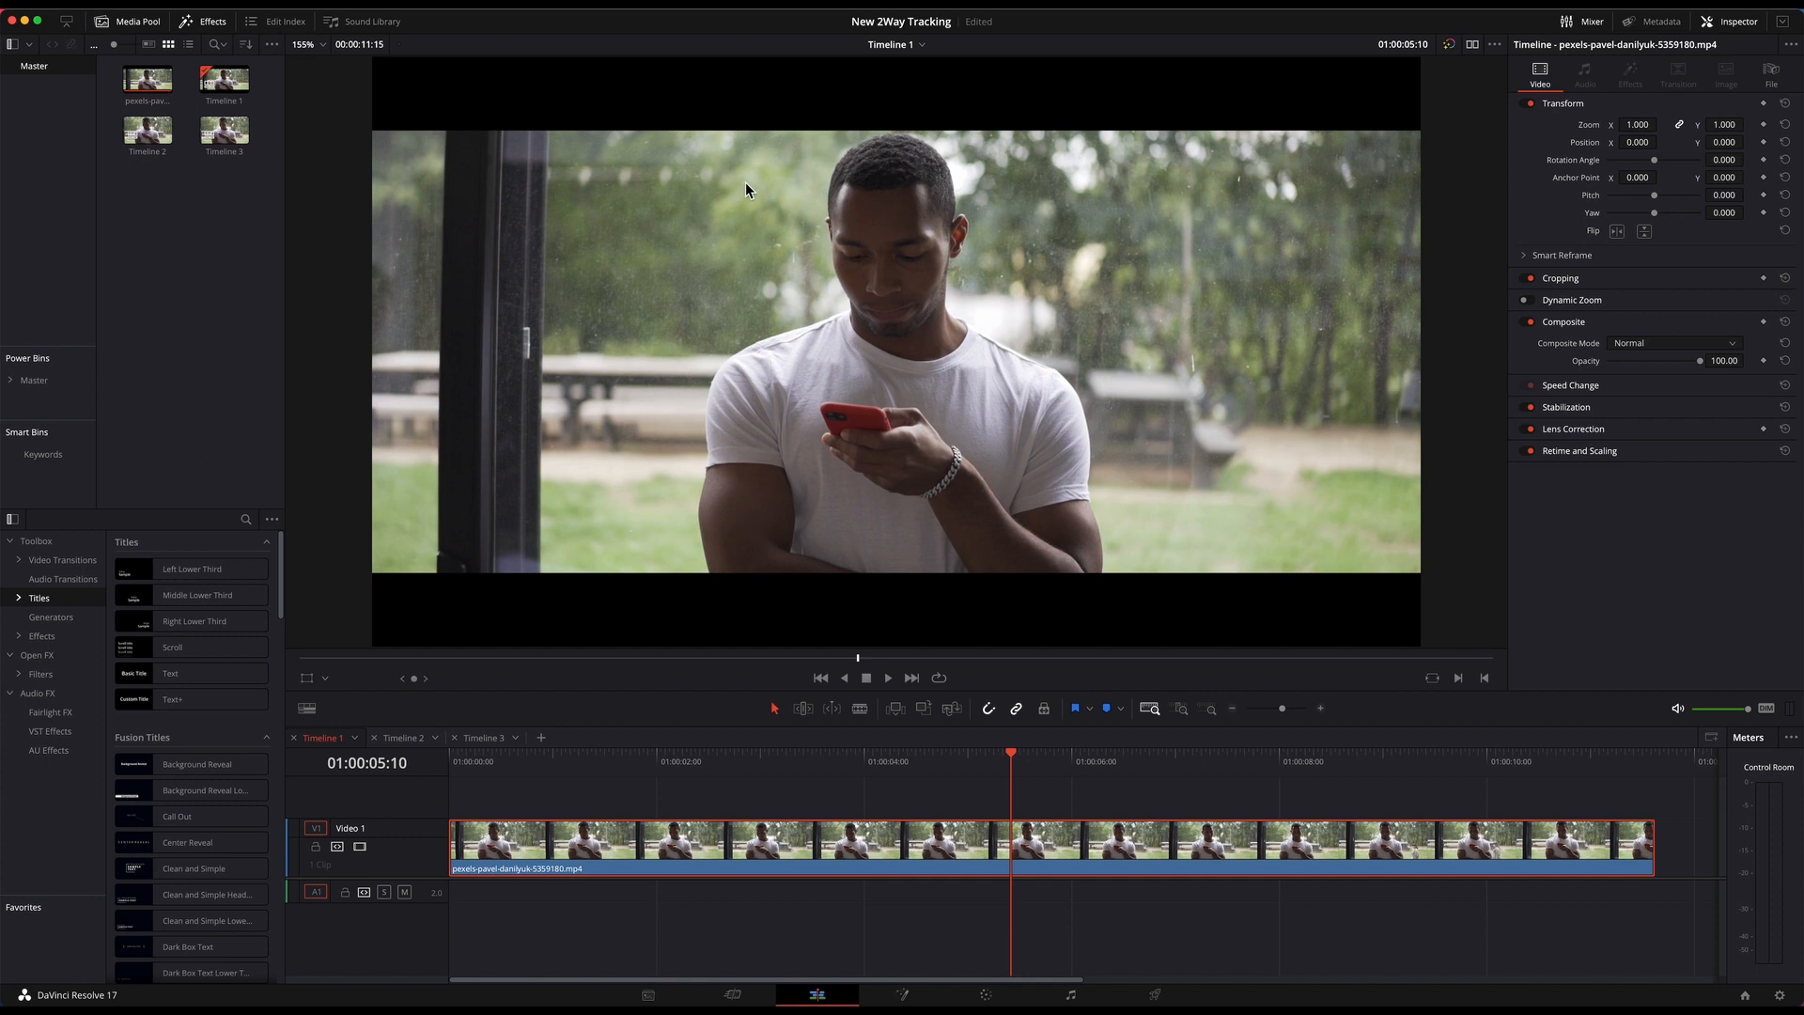
mouse_move(887, 263)
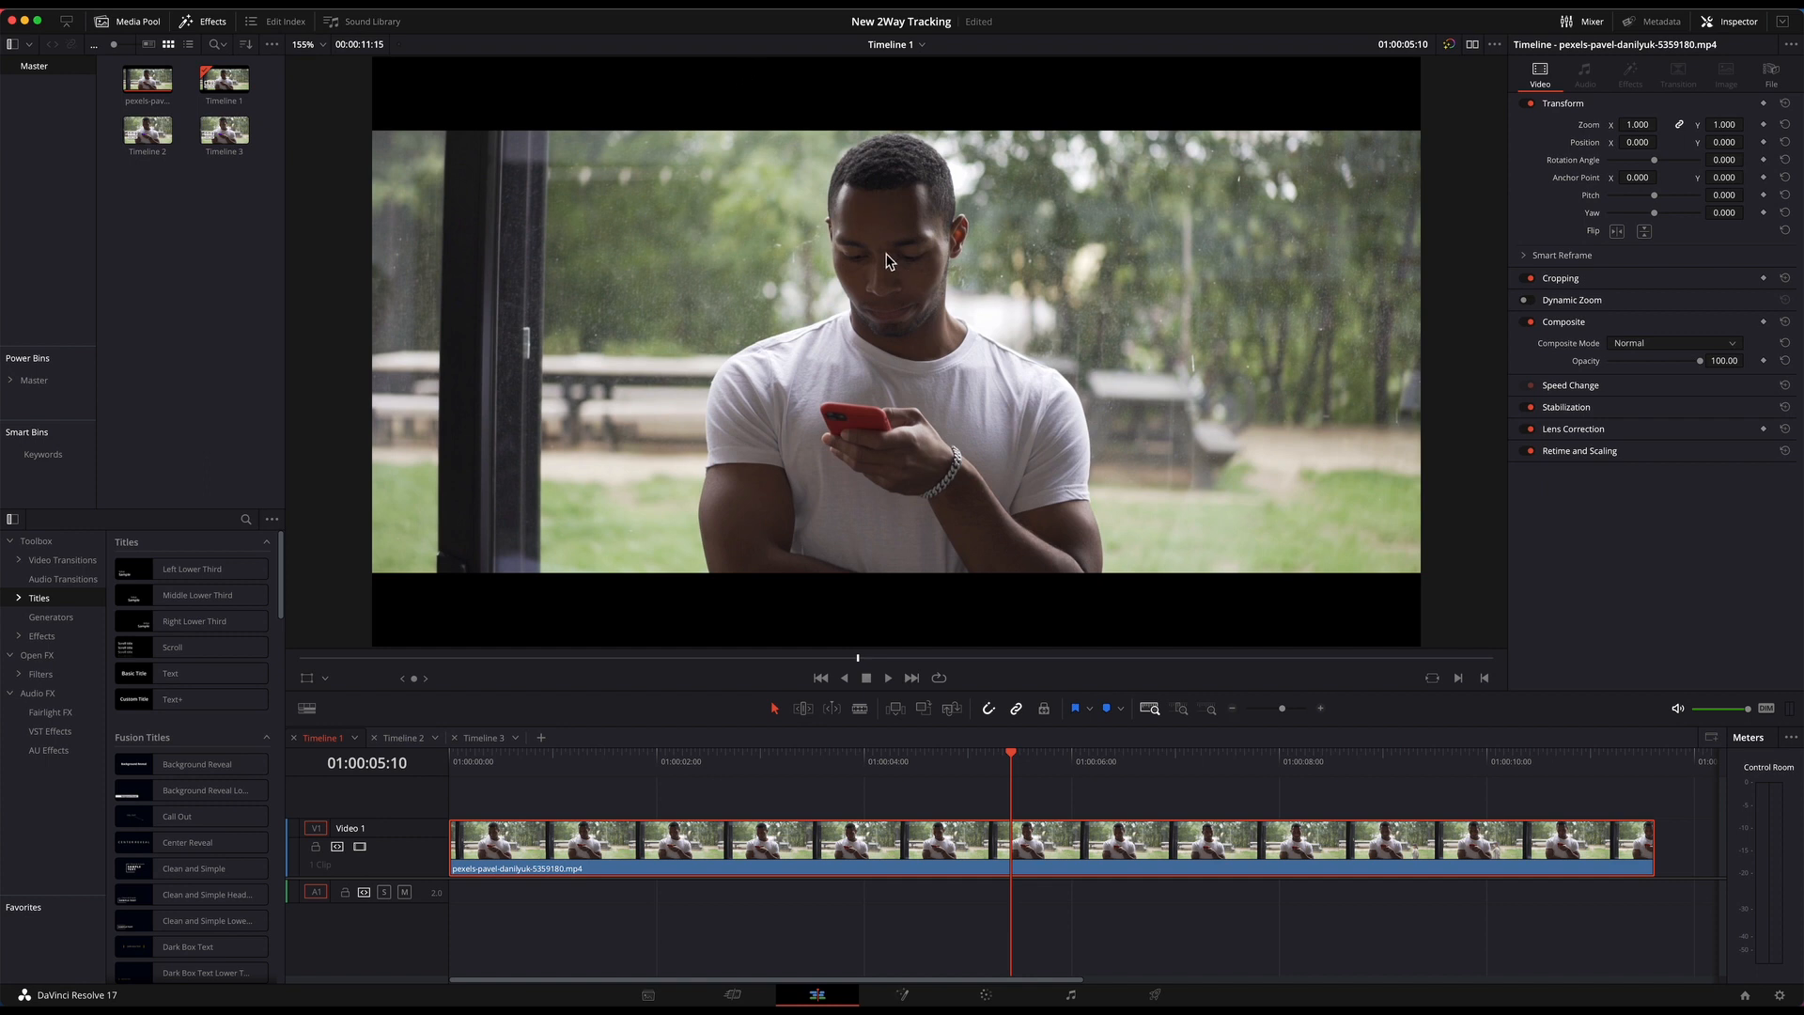
mouse_move(904, 512)
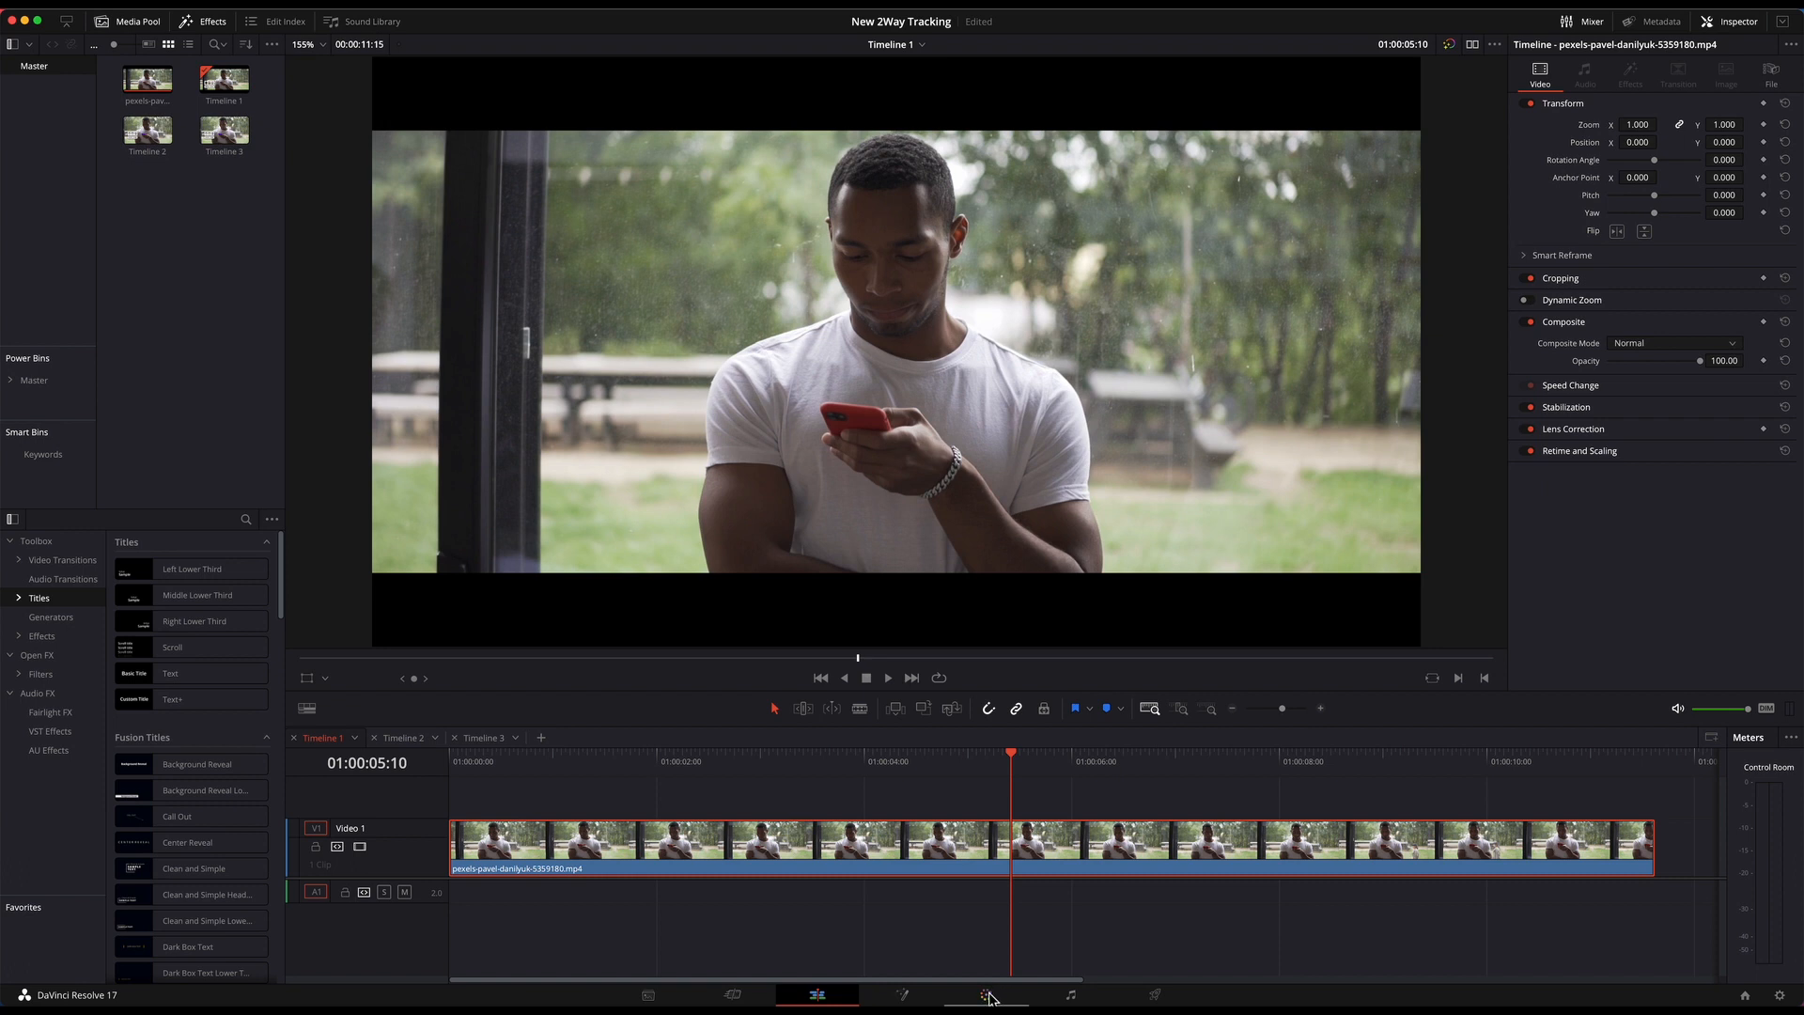
Bring the clip into colour grading and add serial node 02 after node 01.
click(985, 996)
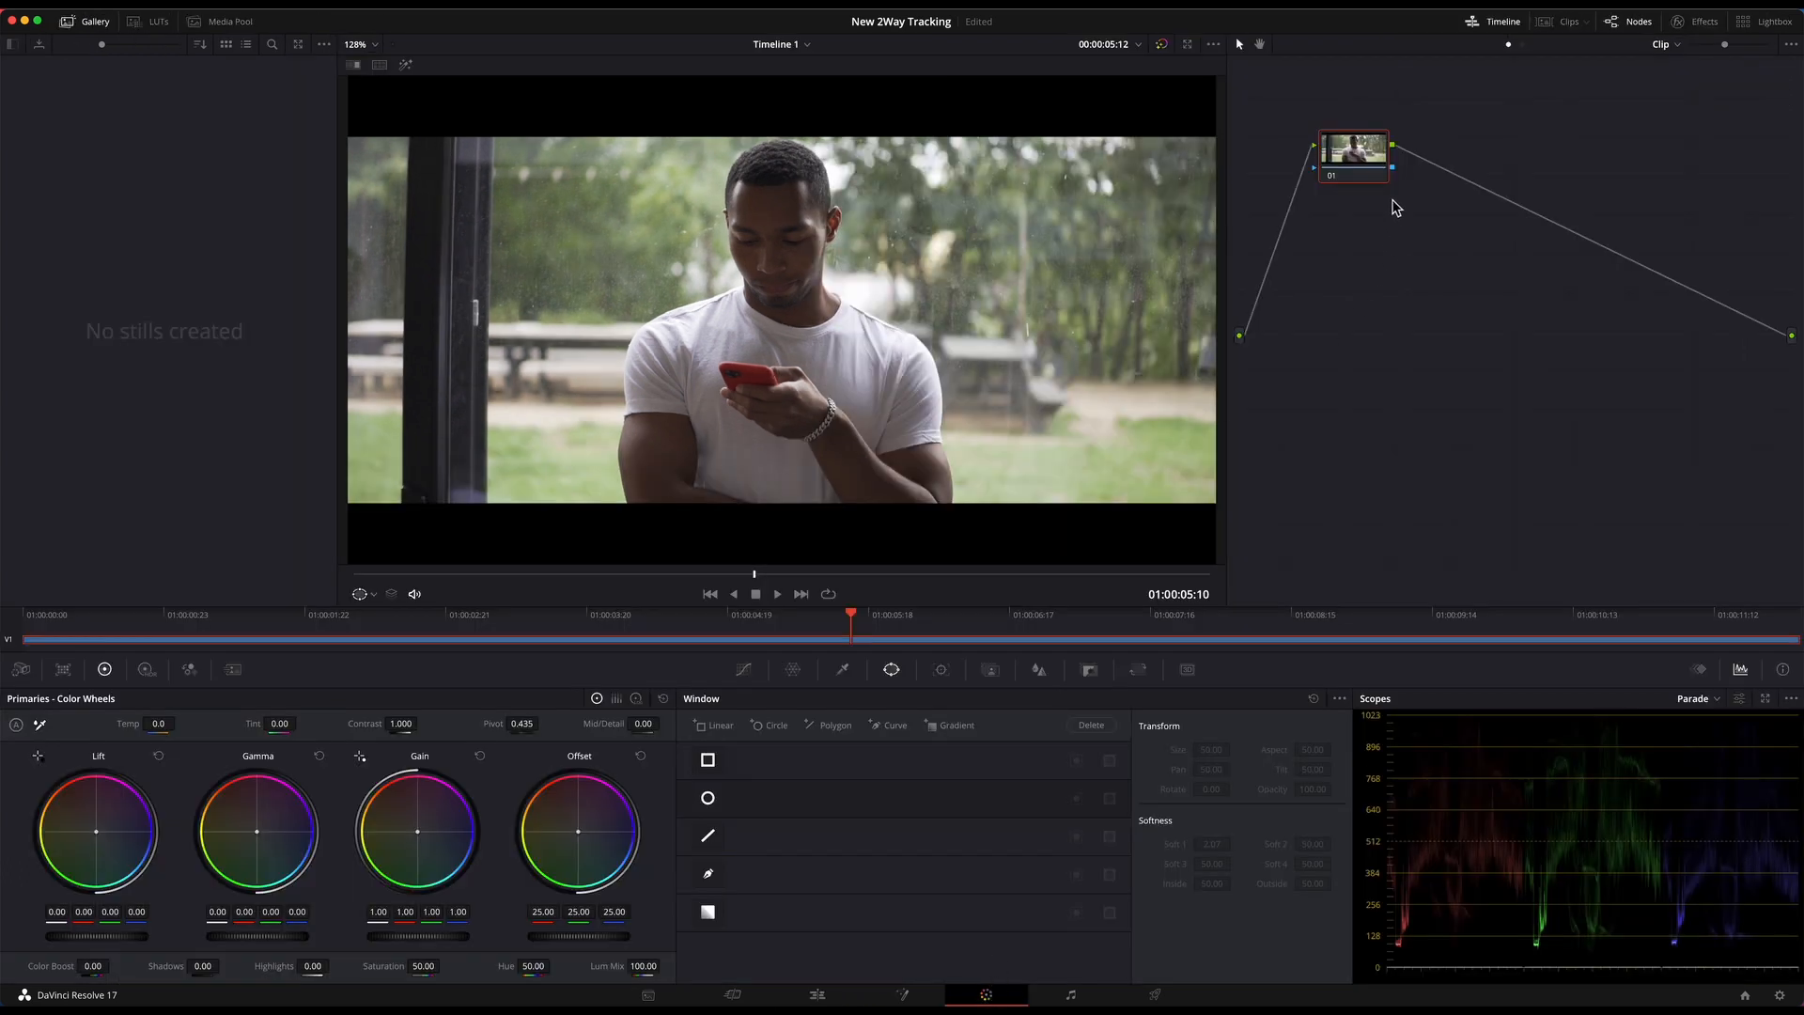
right_click(1357, 154)
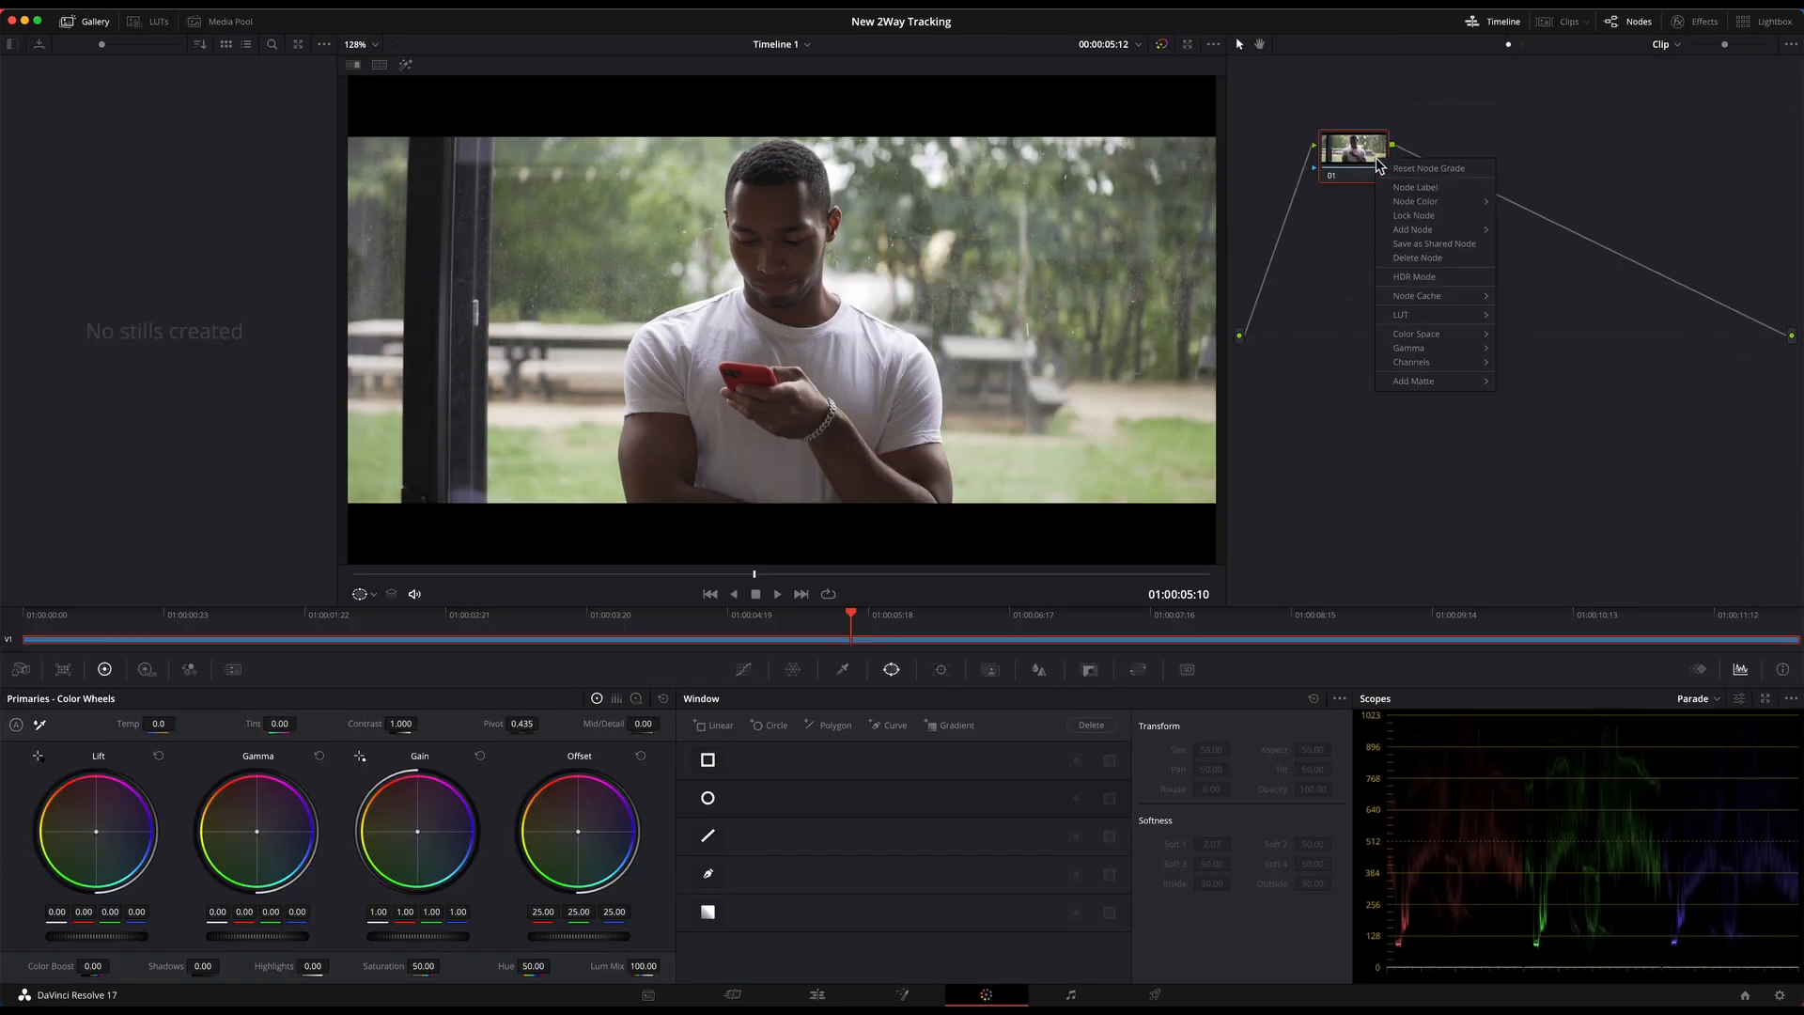
mouse_move(1427, 229)
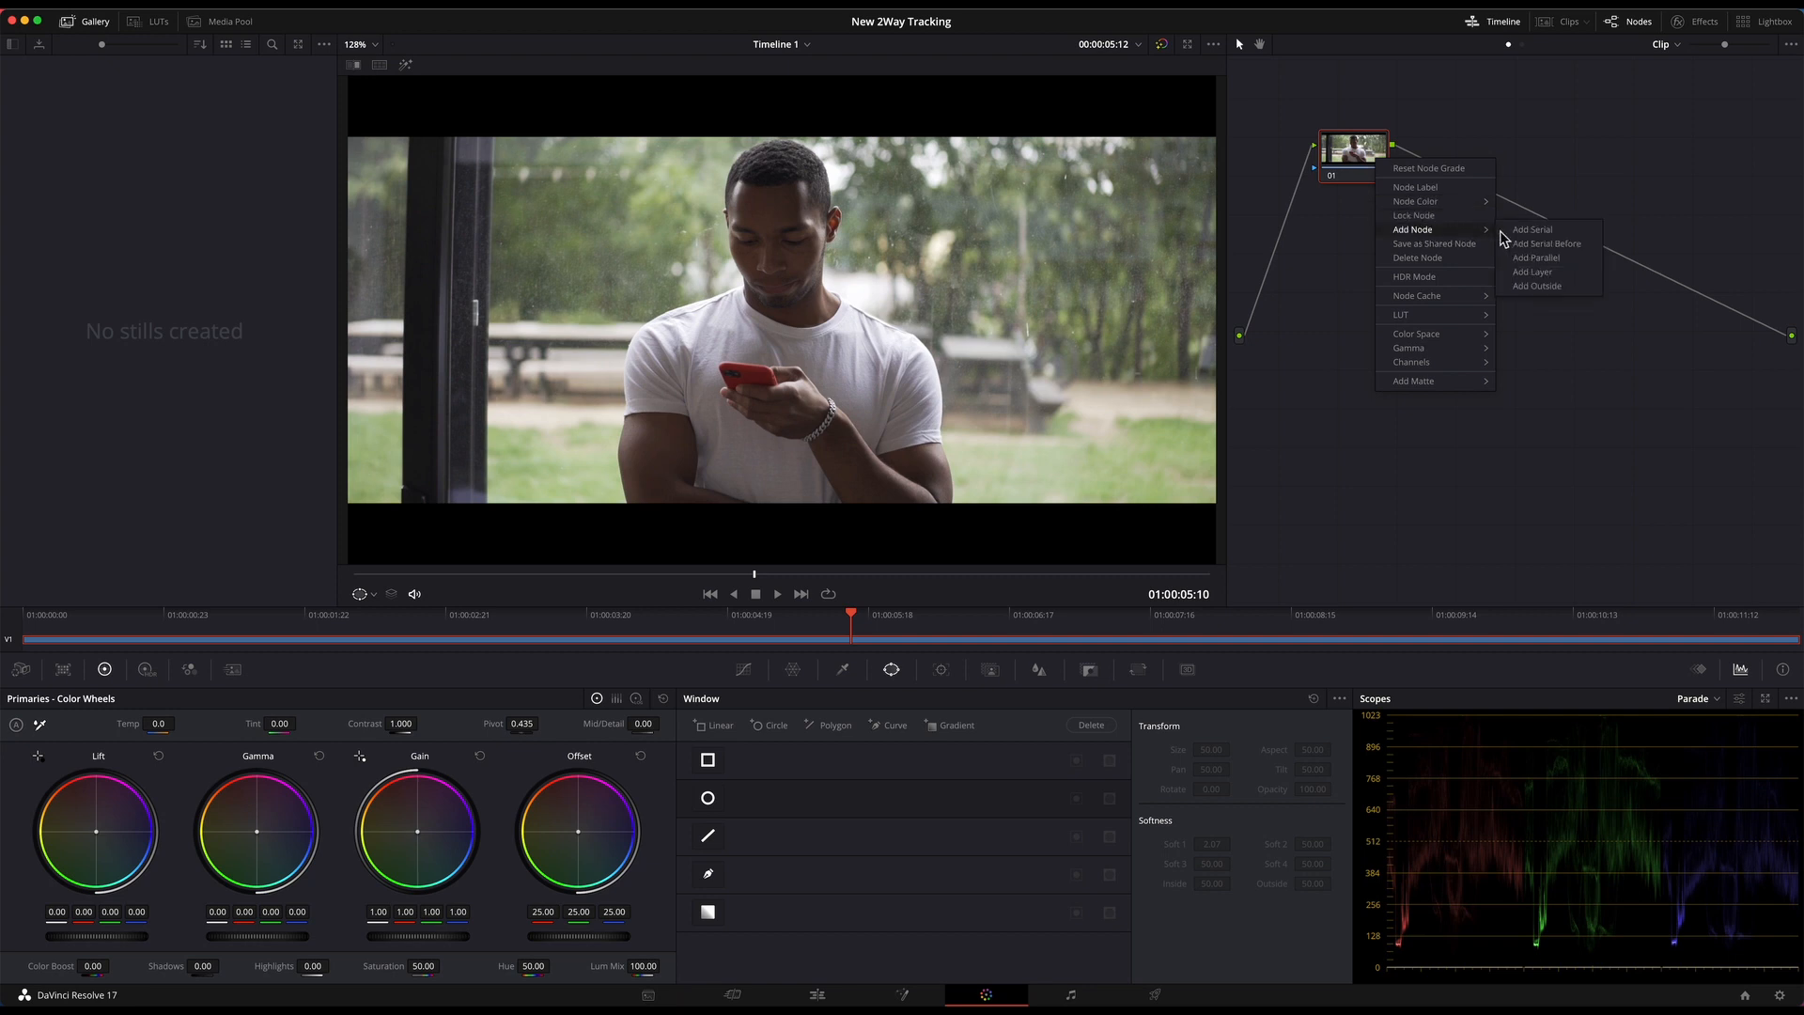
click(1534, 229)
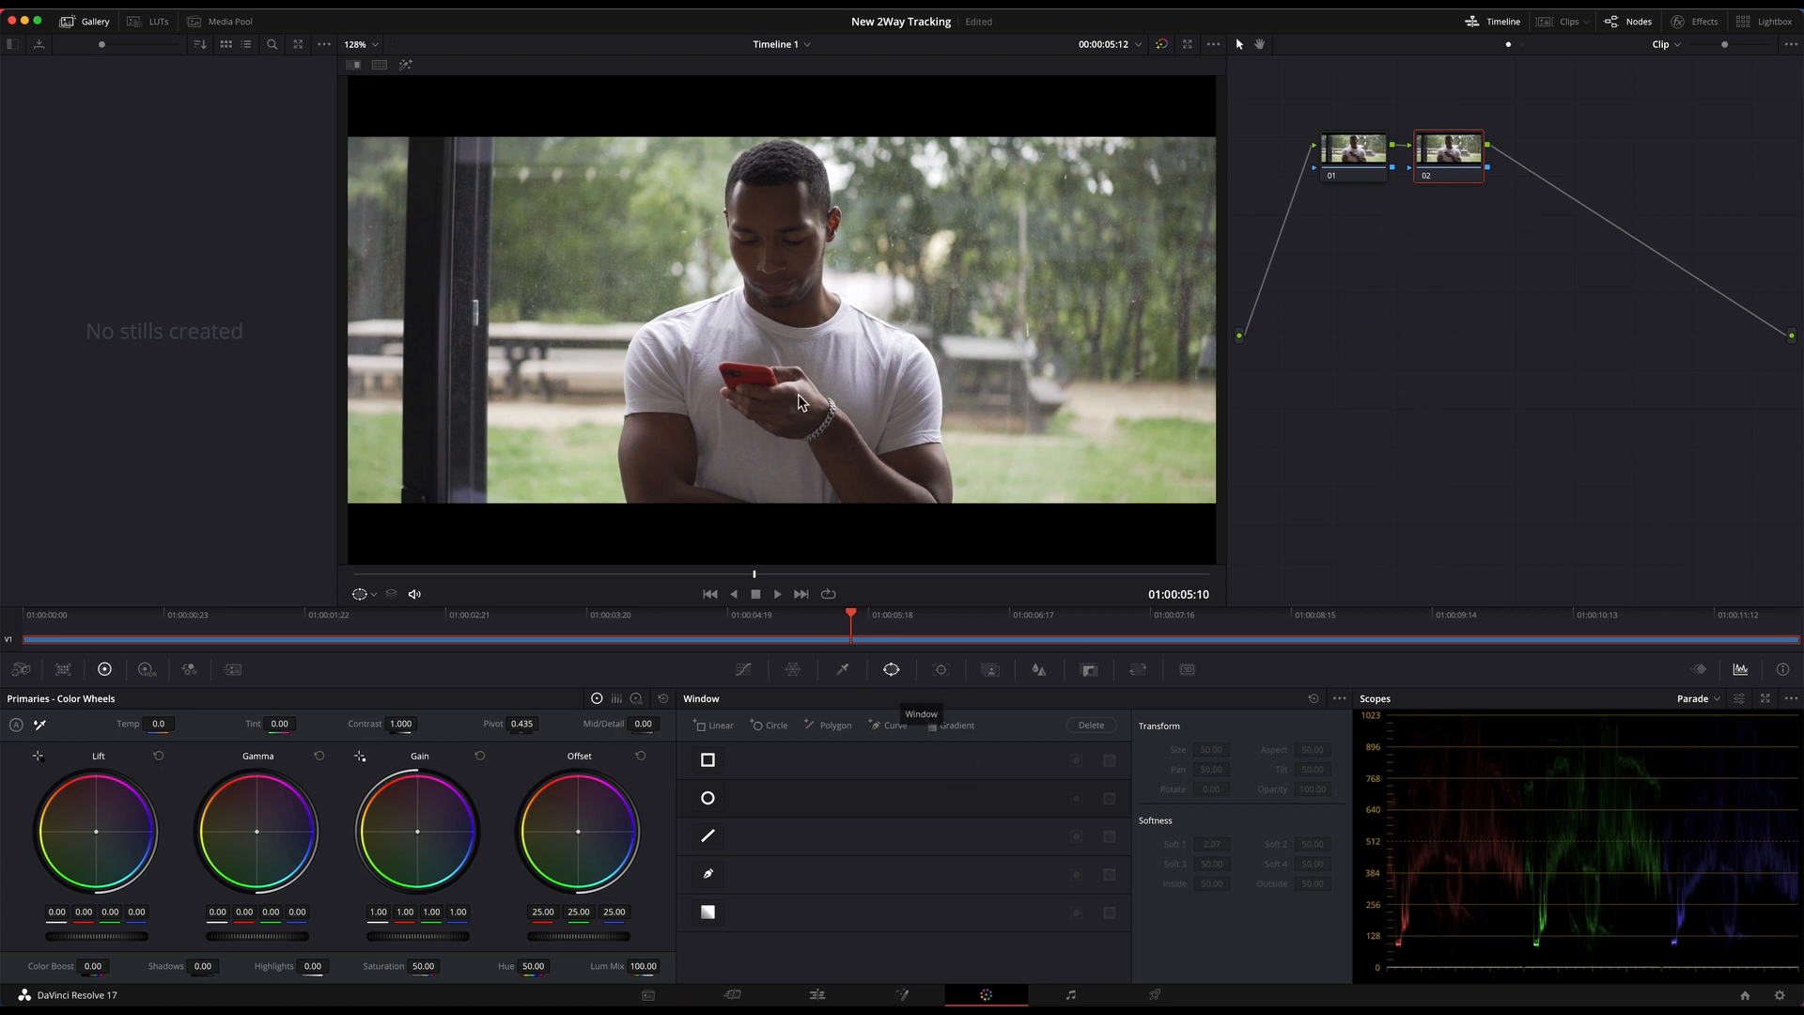
mouse_move(790, 748)
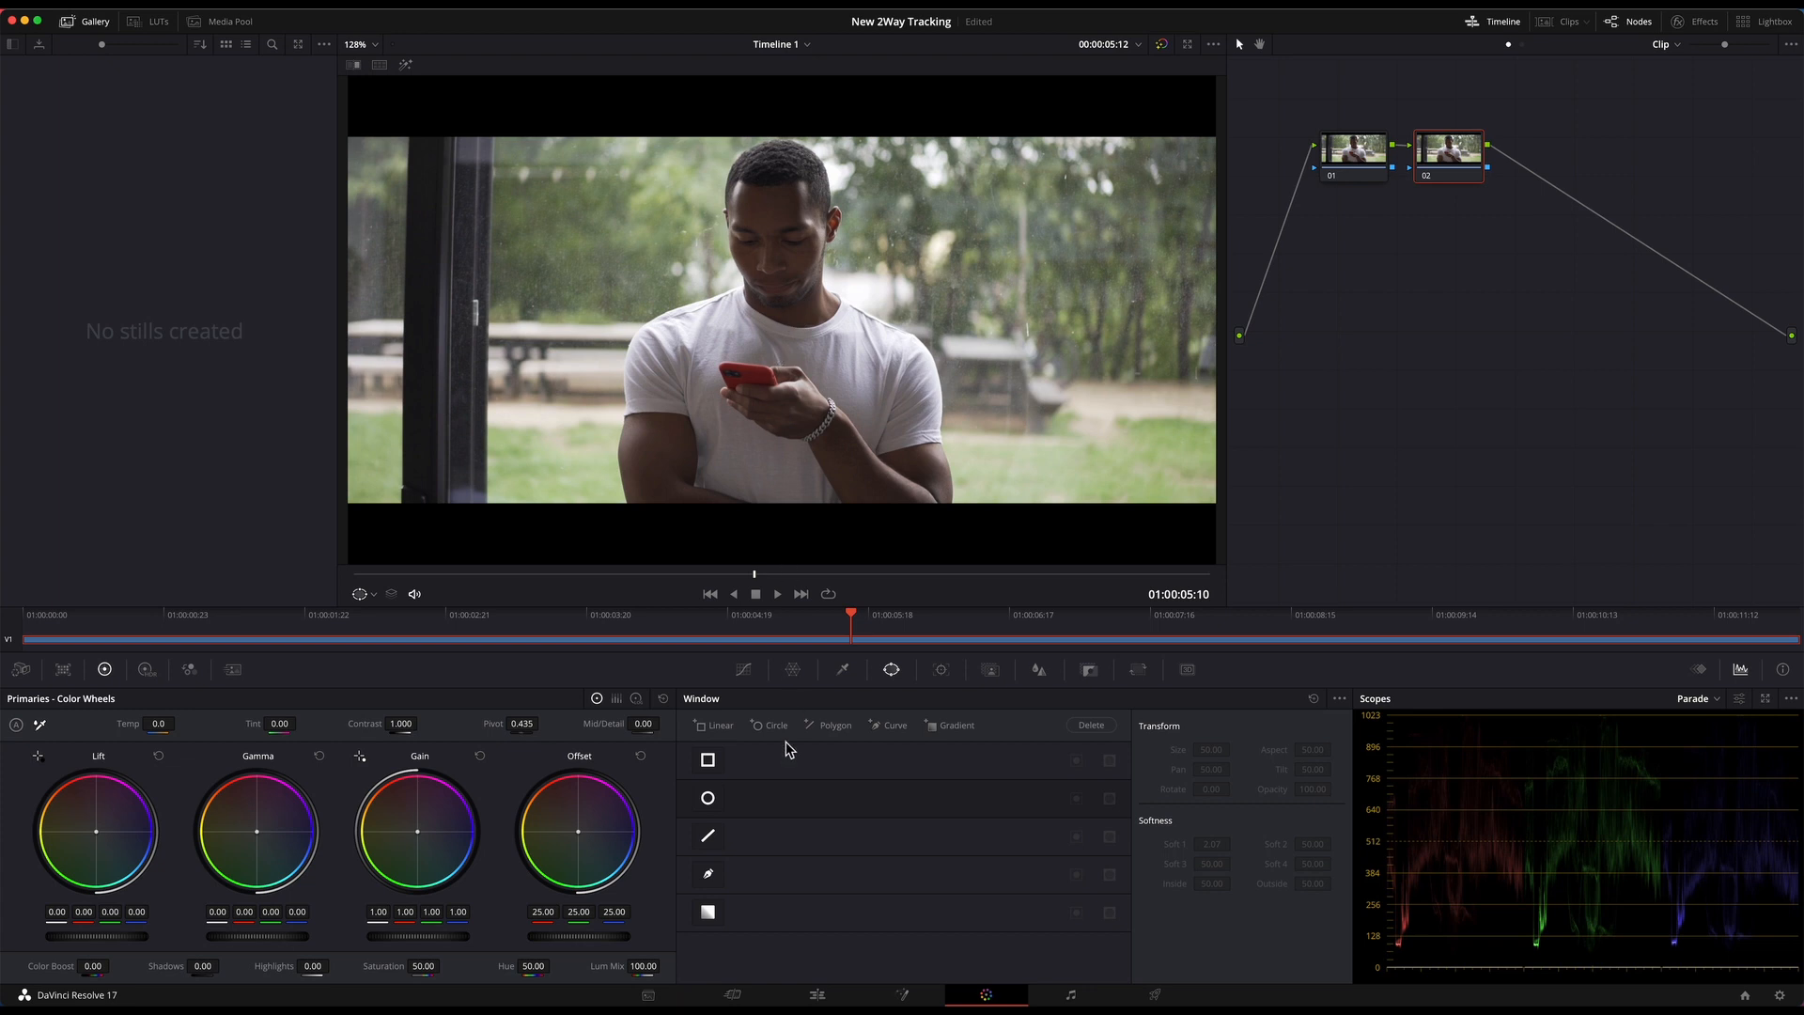
mouse_move(890, 669)
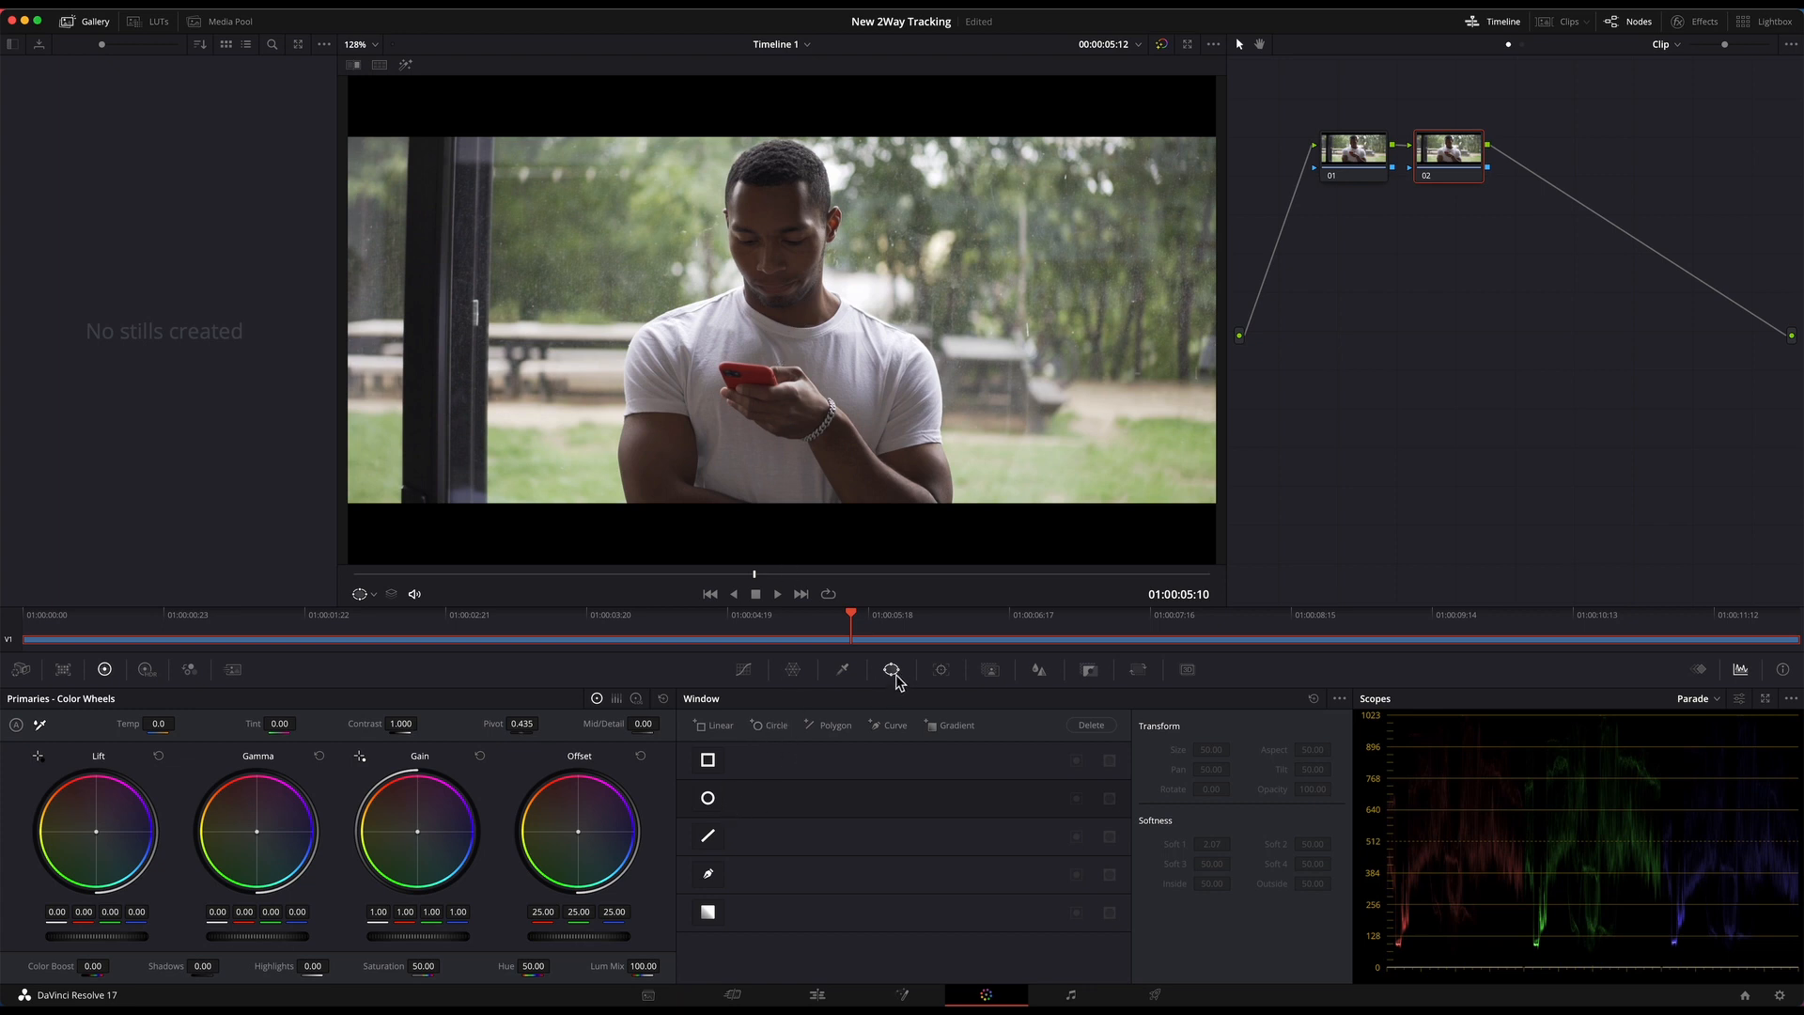
Add a circular power window on node 02 and reshape it into a narrow oval around the man's face.
click(743, 669)
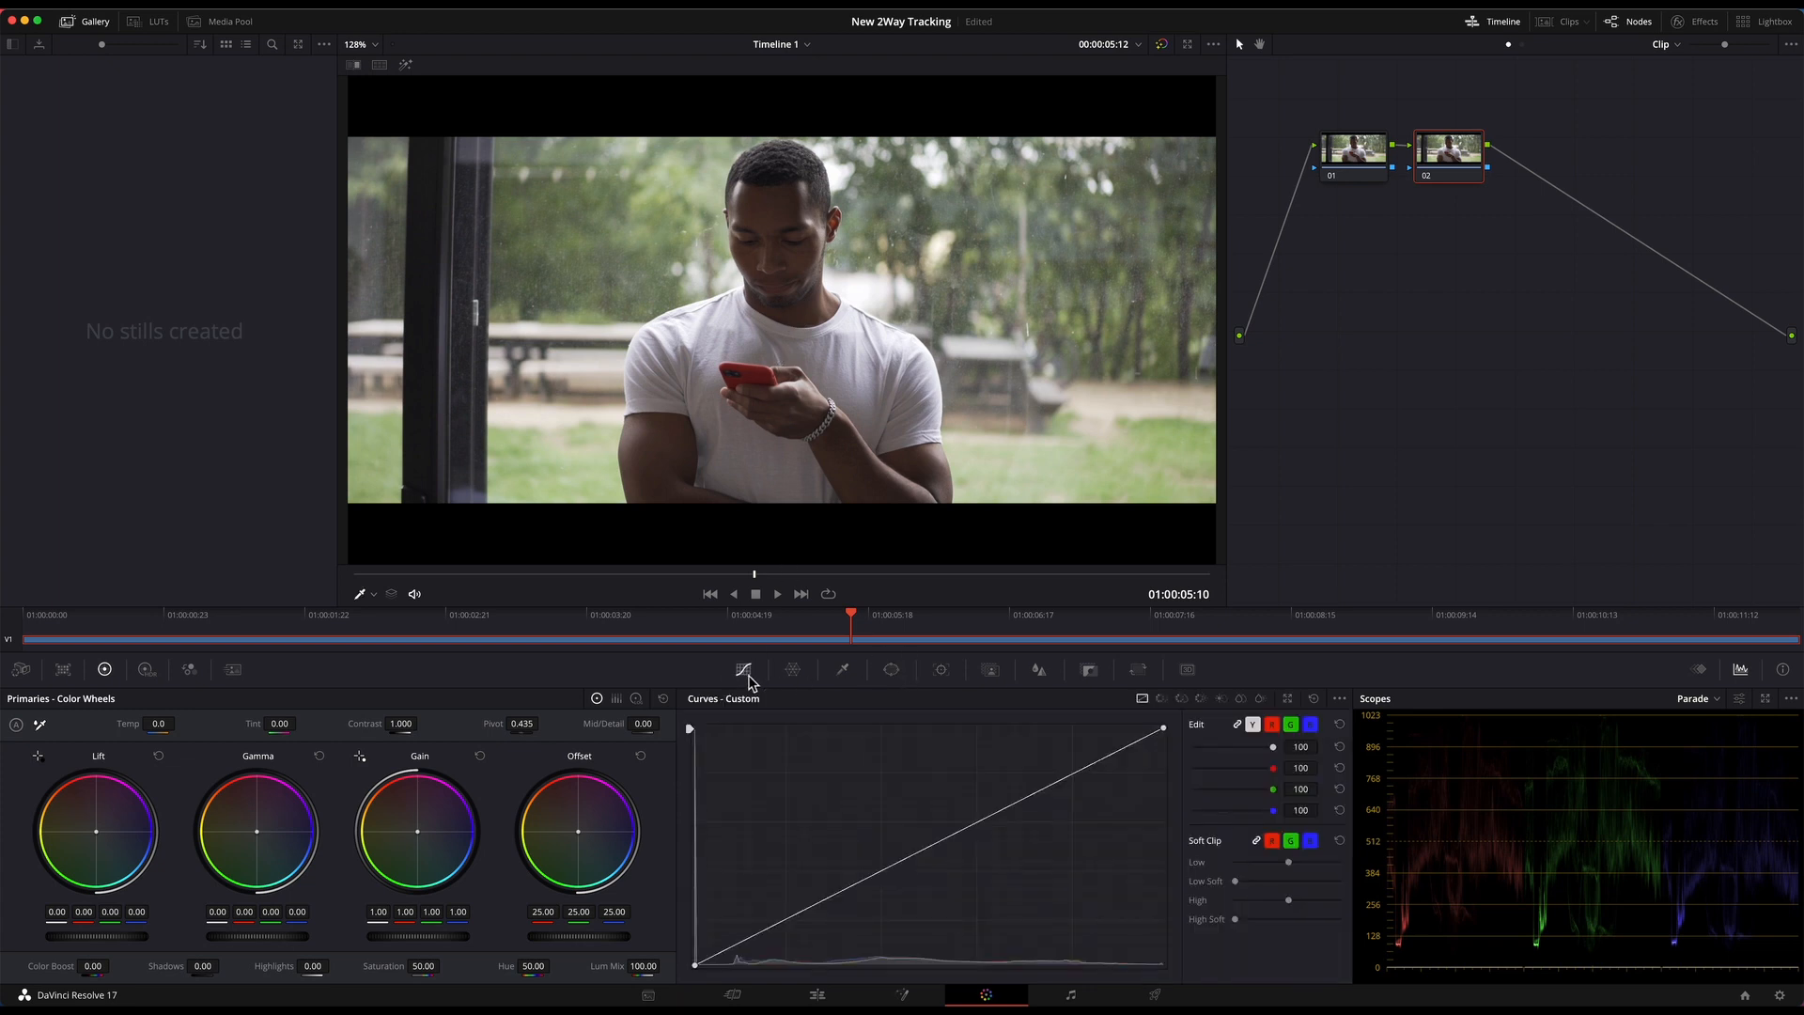
click(890, 669)
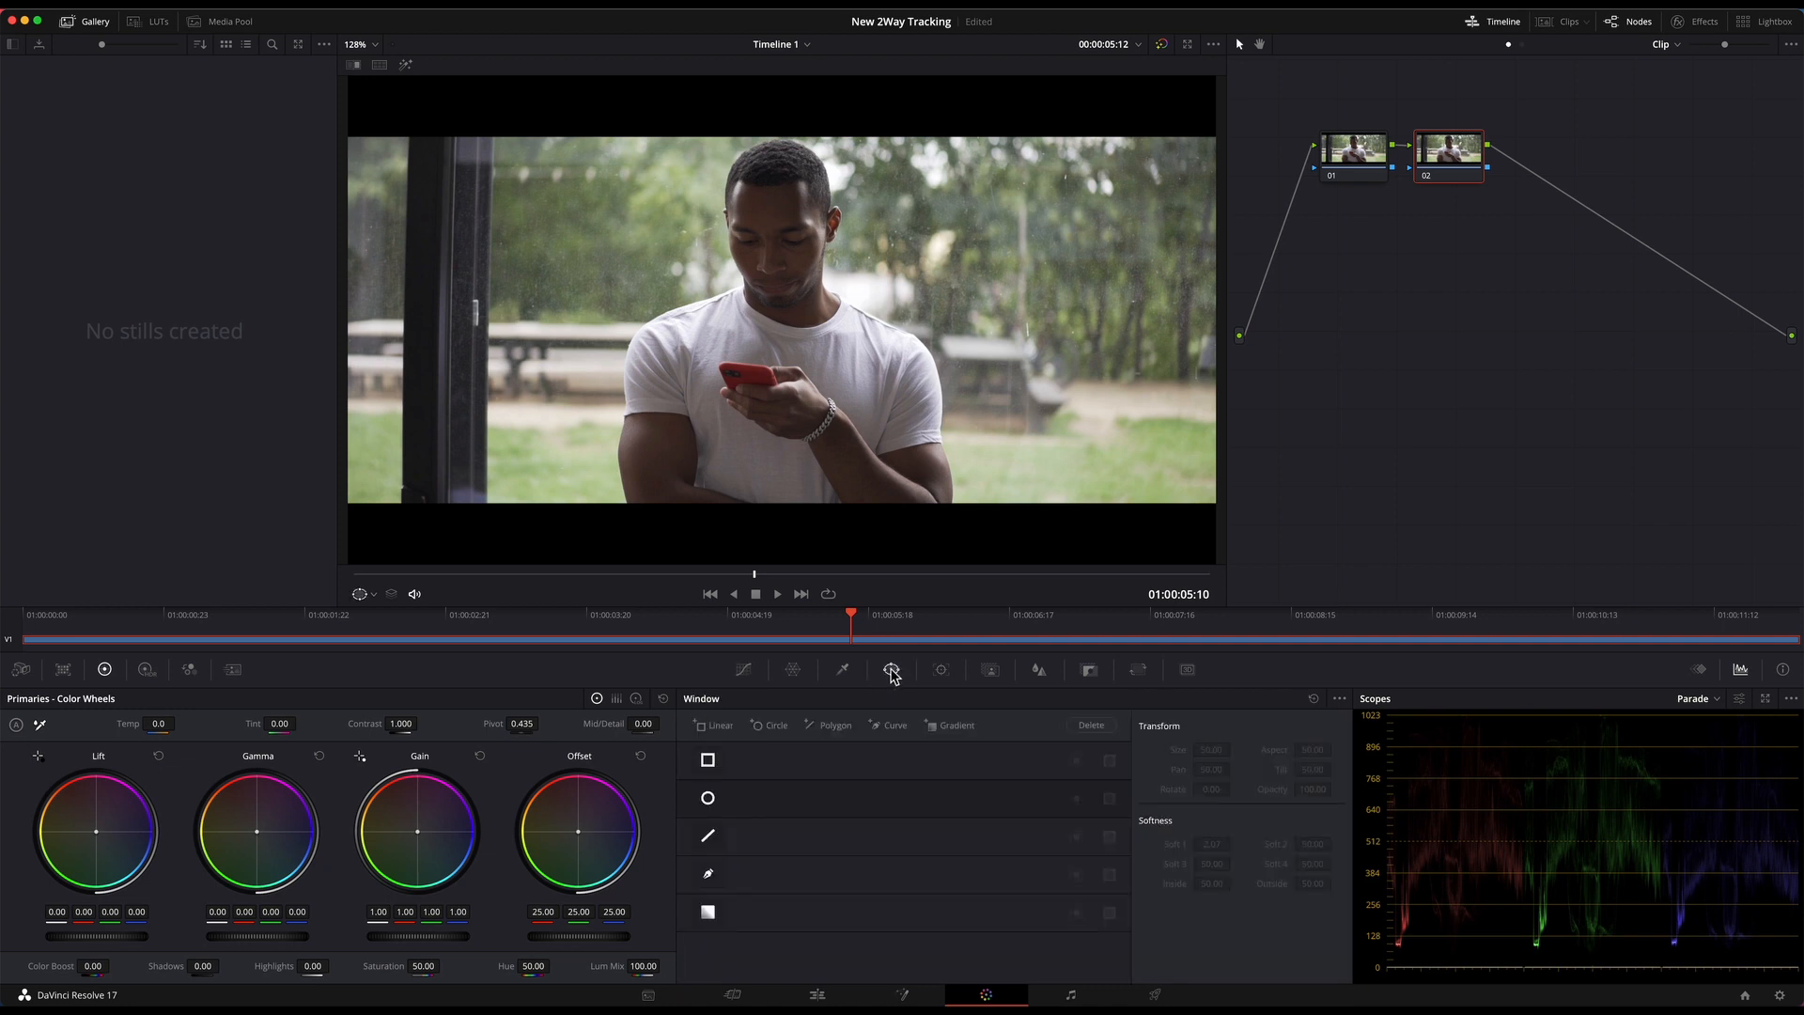
mouse_move(891, 669)
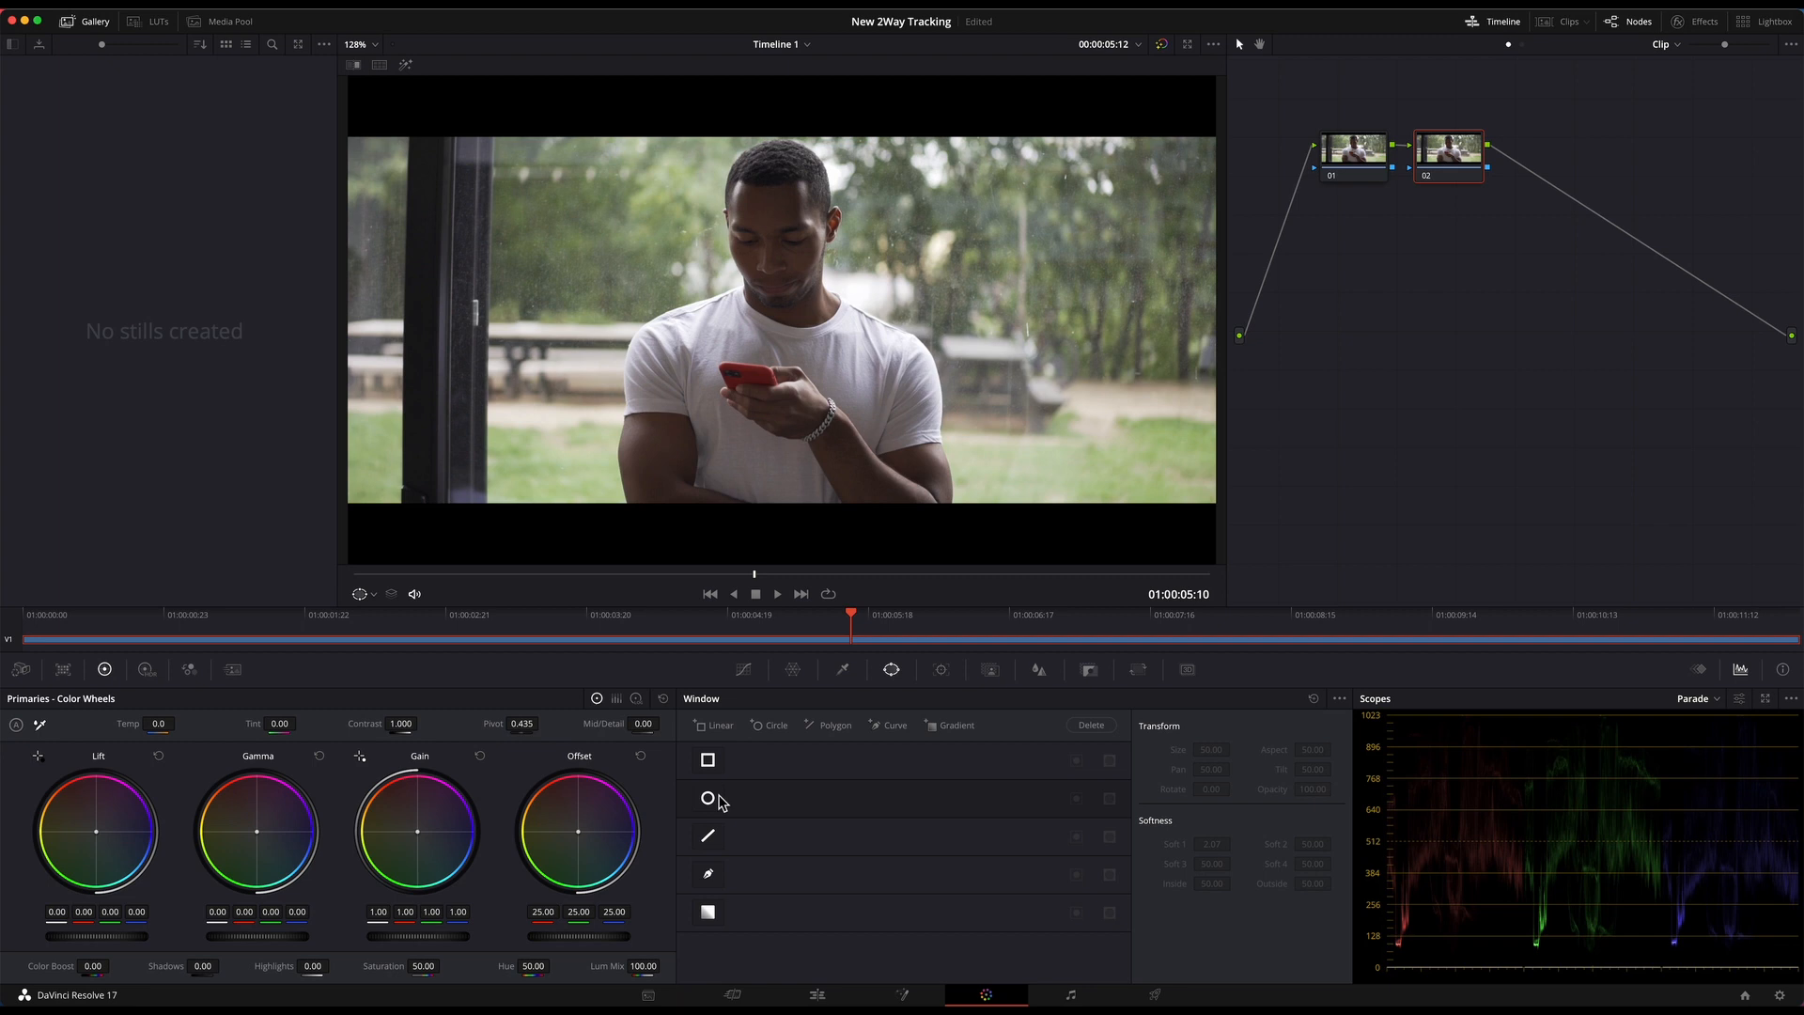
click(706, 797)
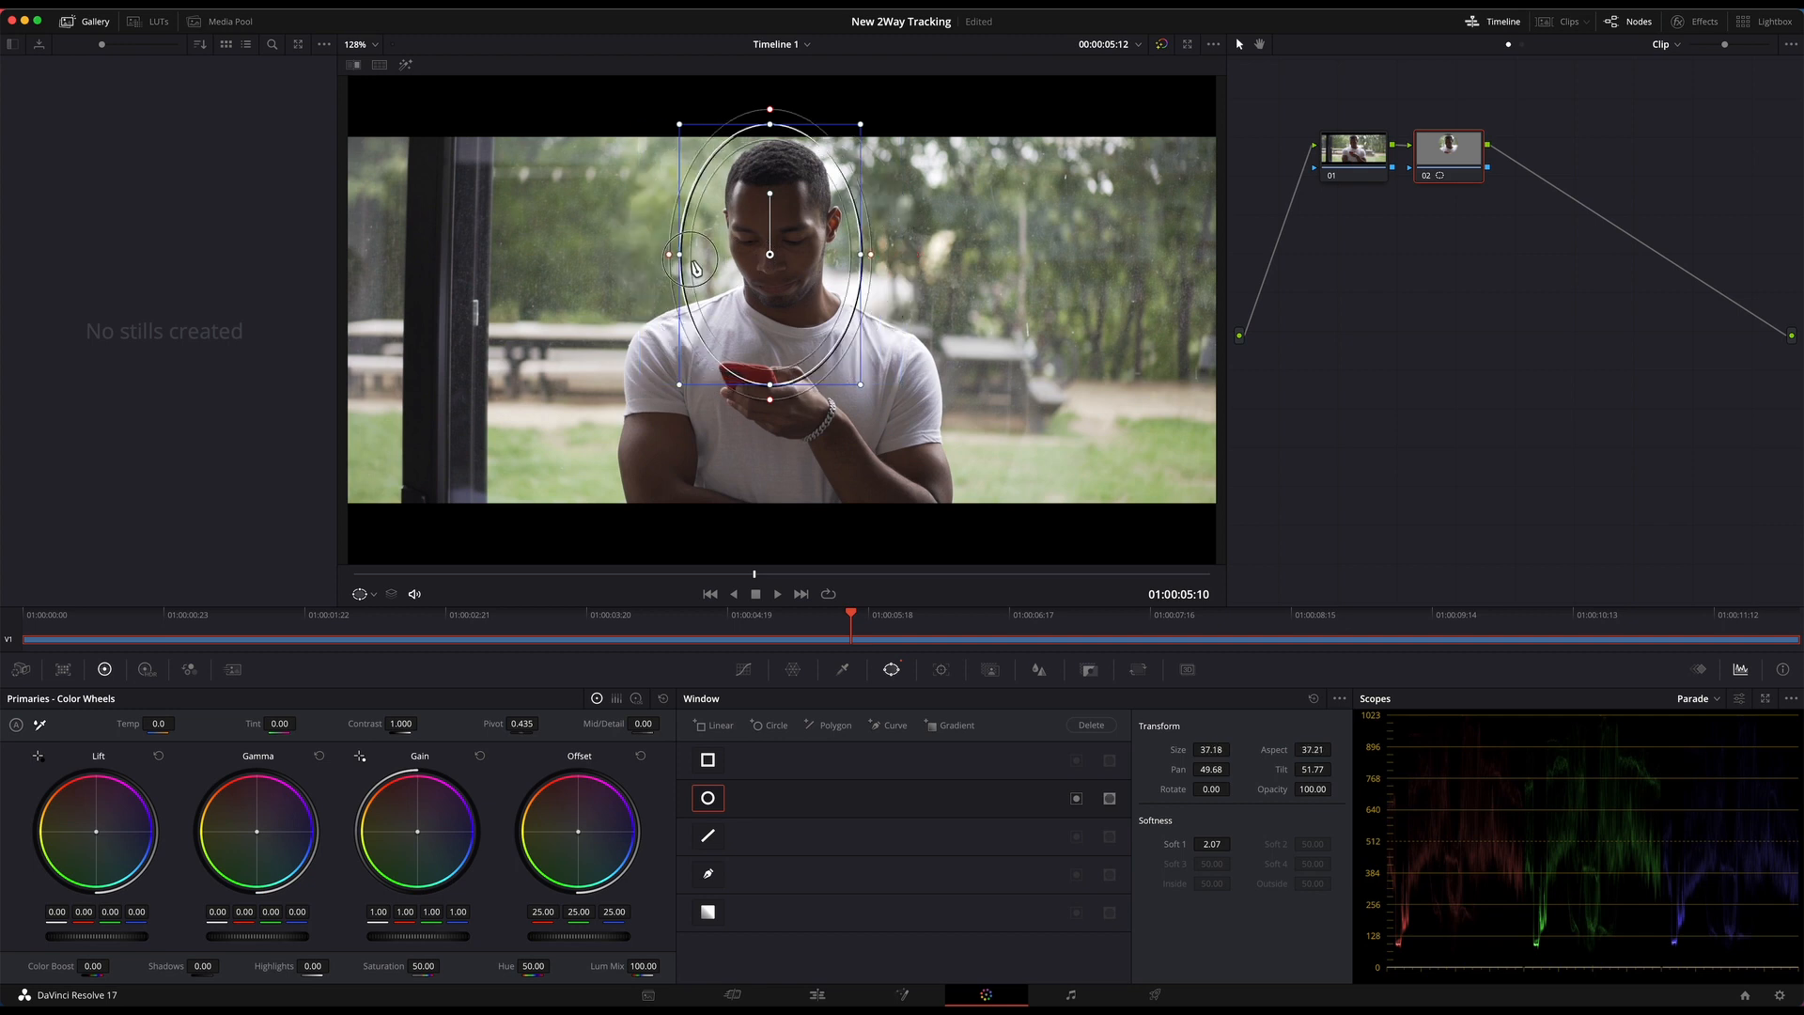
drag(688, 253, 769, 254)
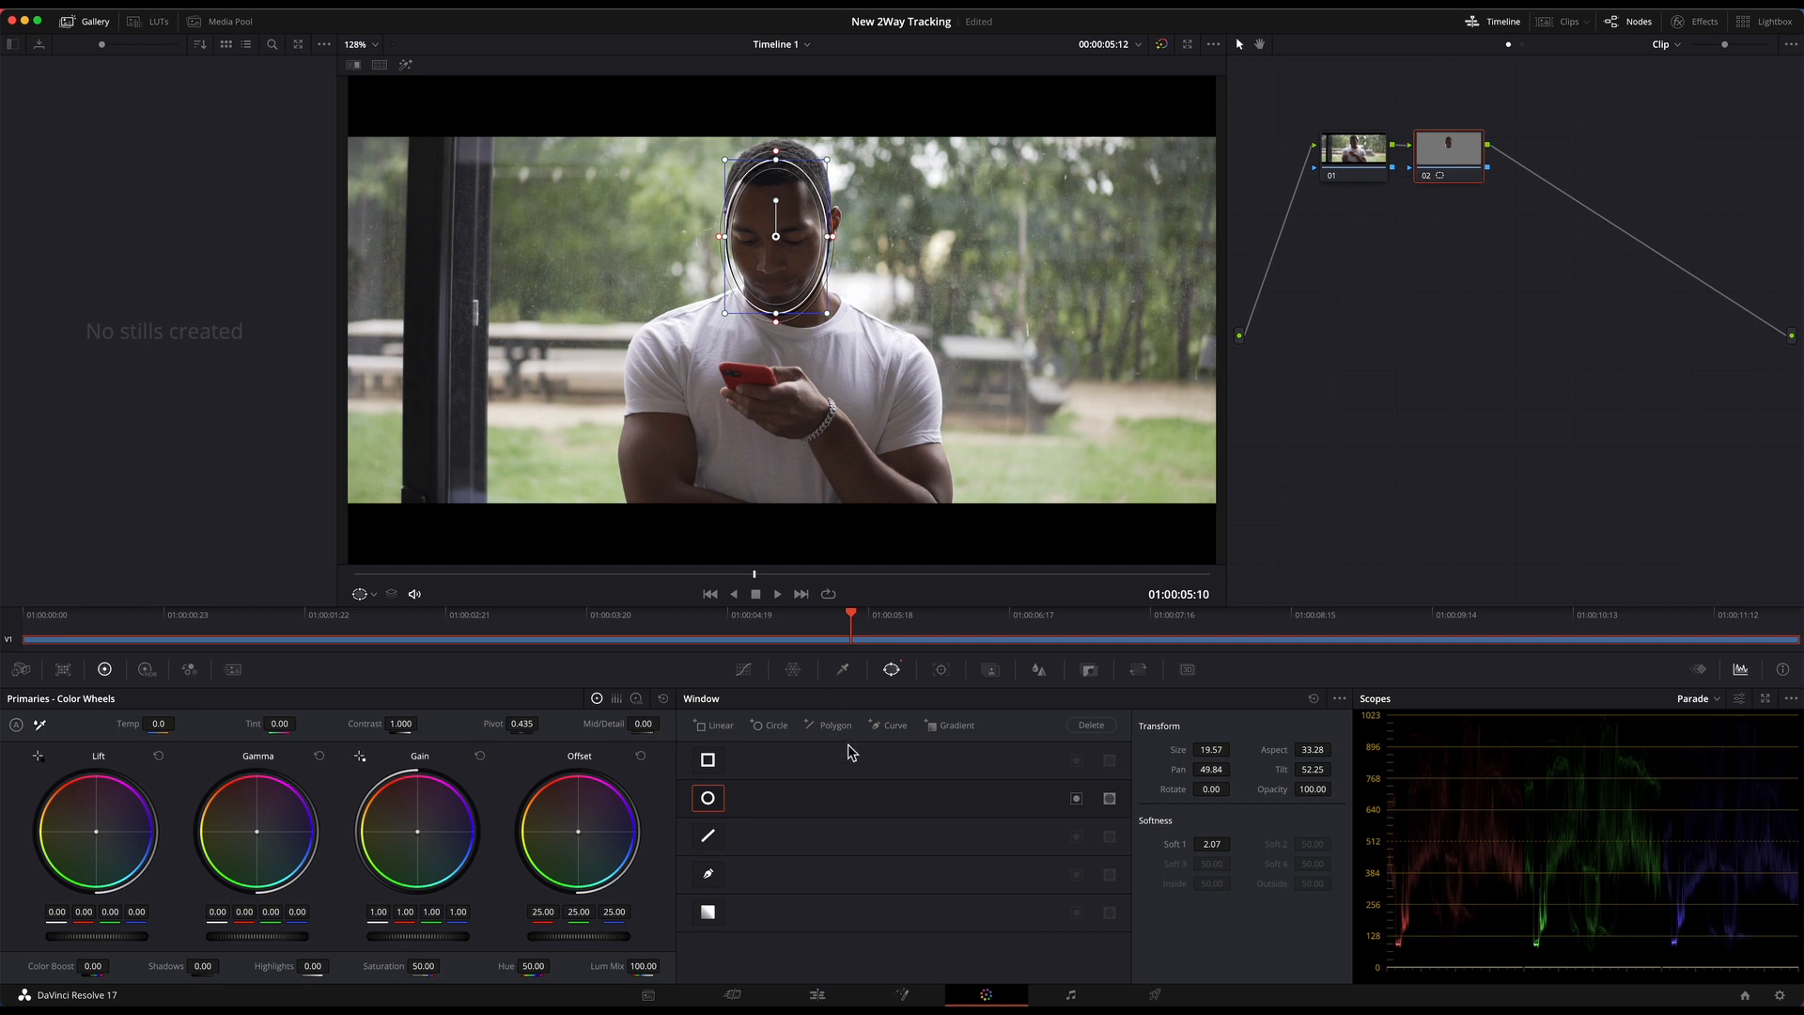
mouse_move(944, 680)
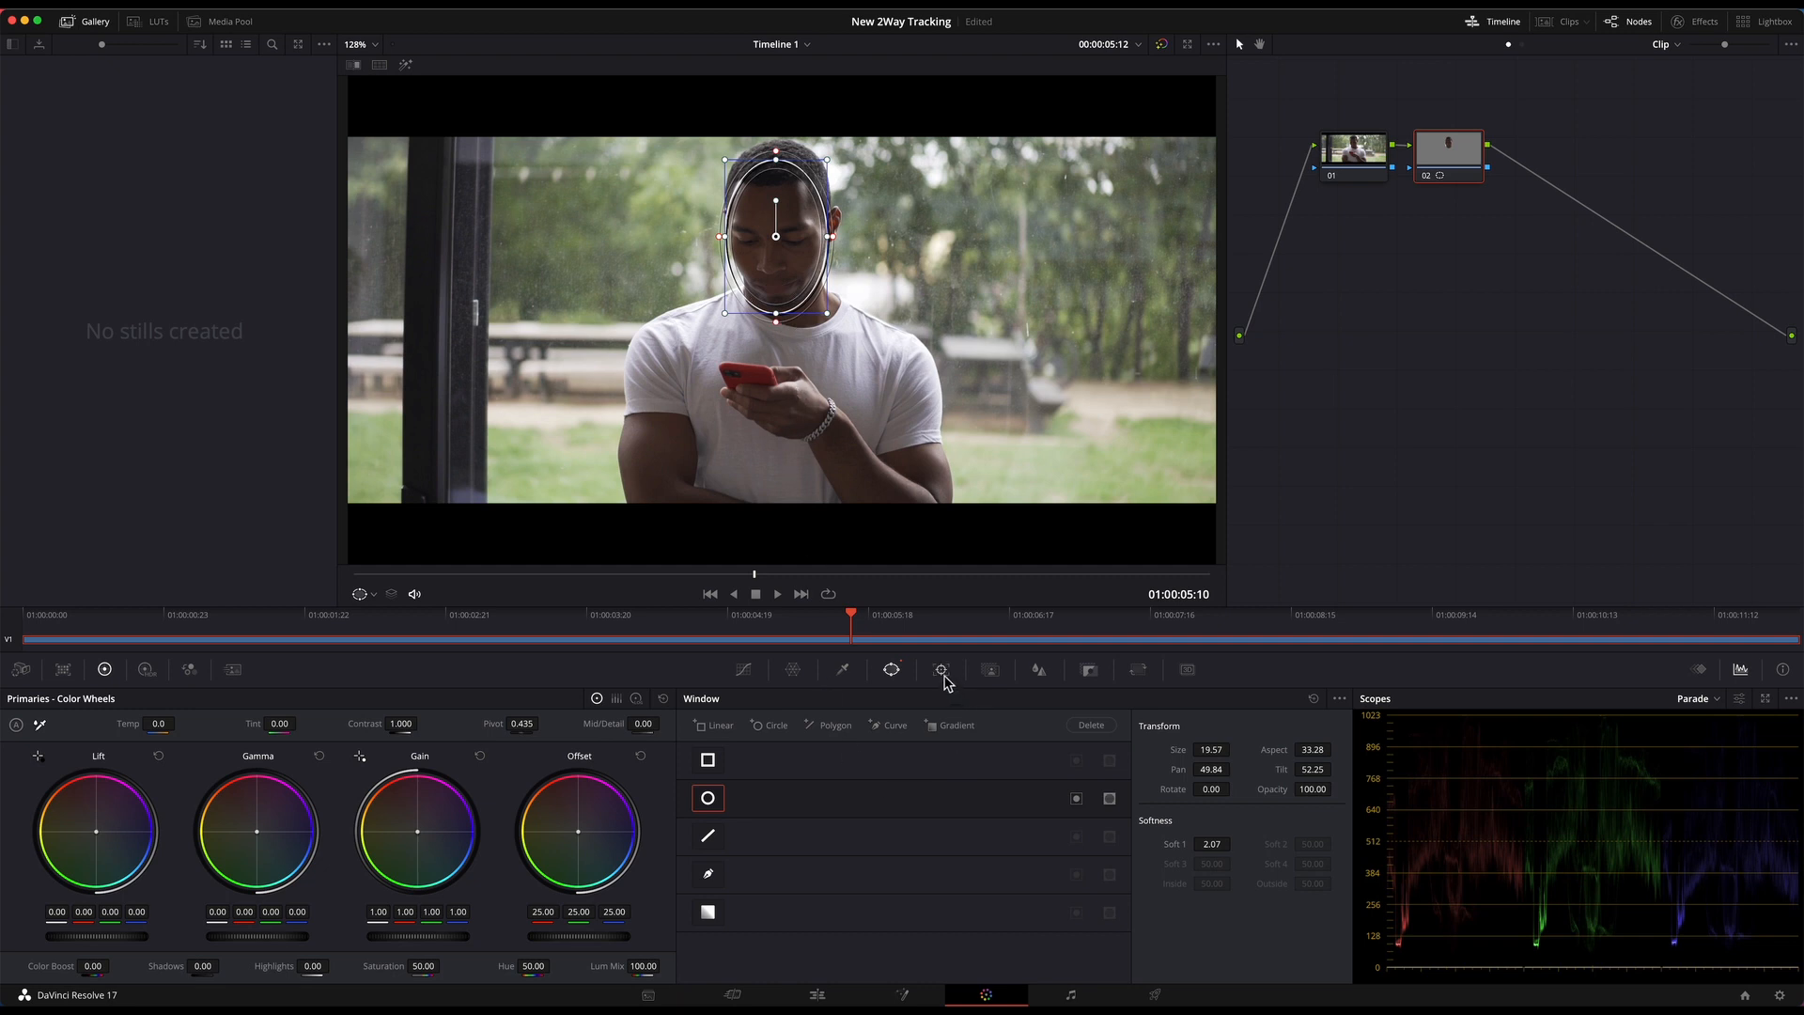
Track the face oval forward and reverse across the clip, then return to the first frame.
click(940, 669)
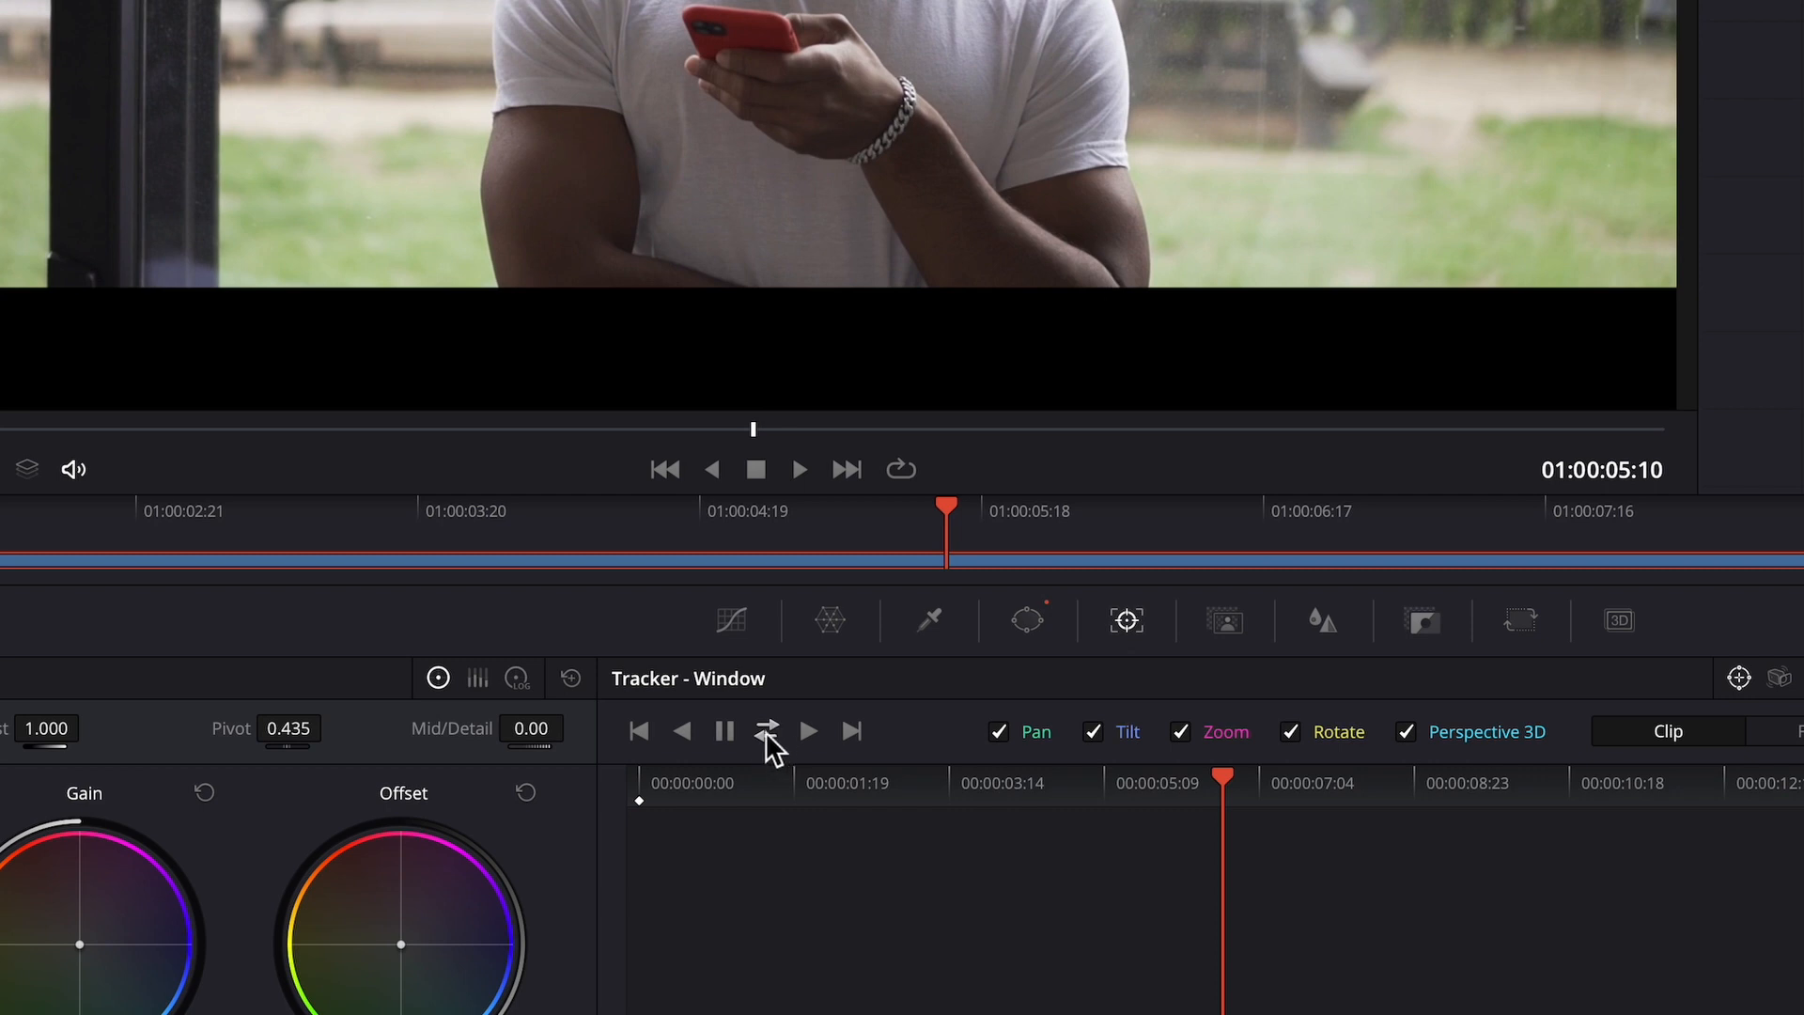
mouse_move(771, 731)
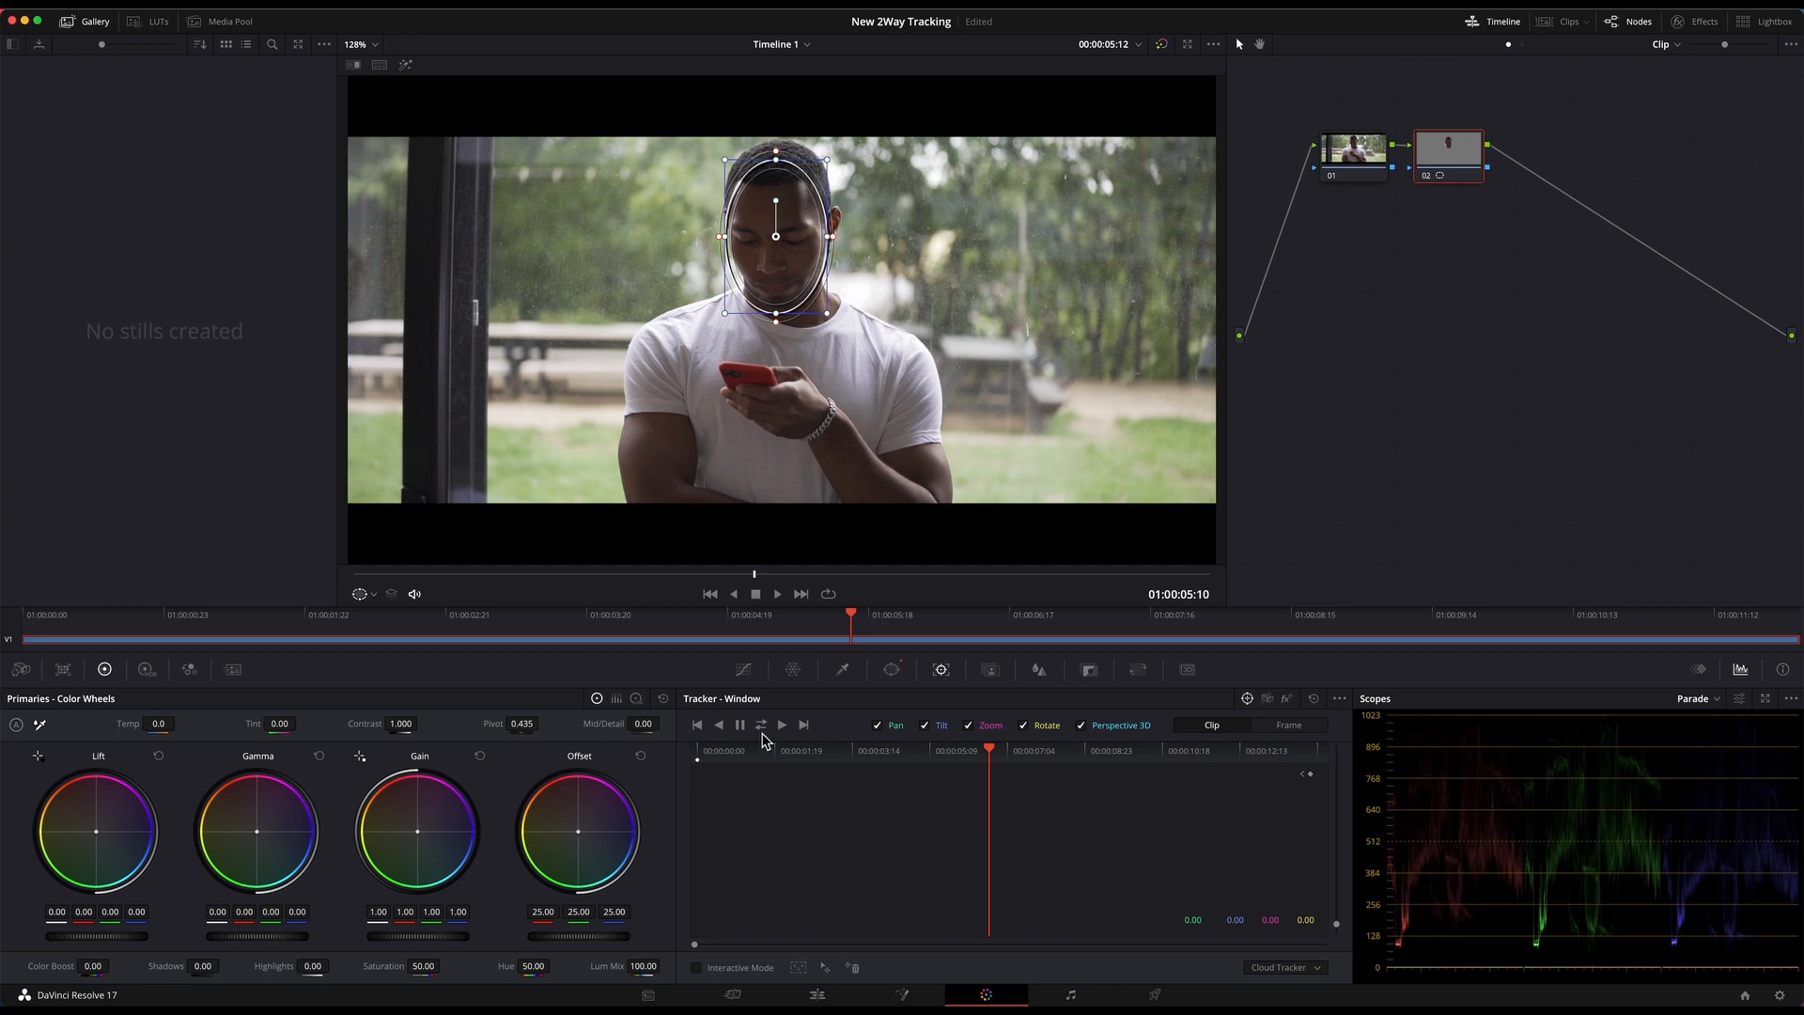
click(759, 725)
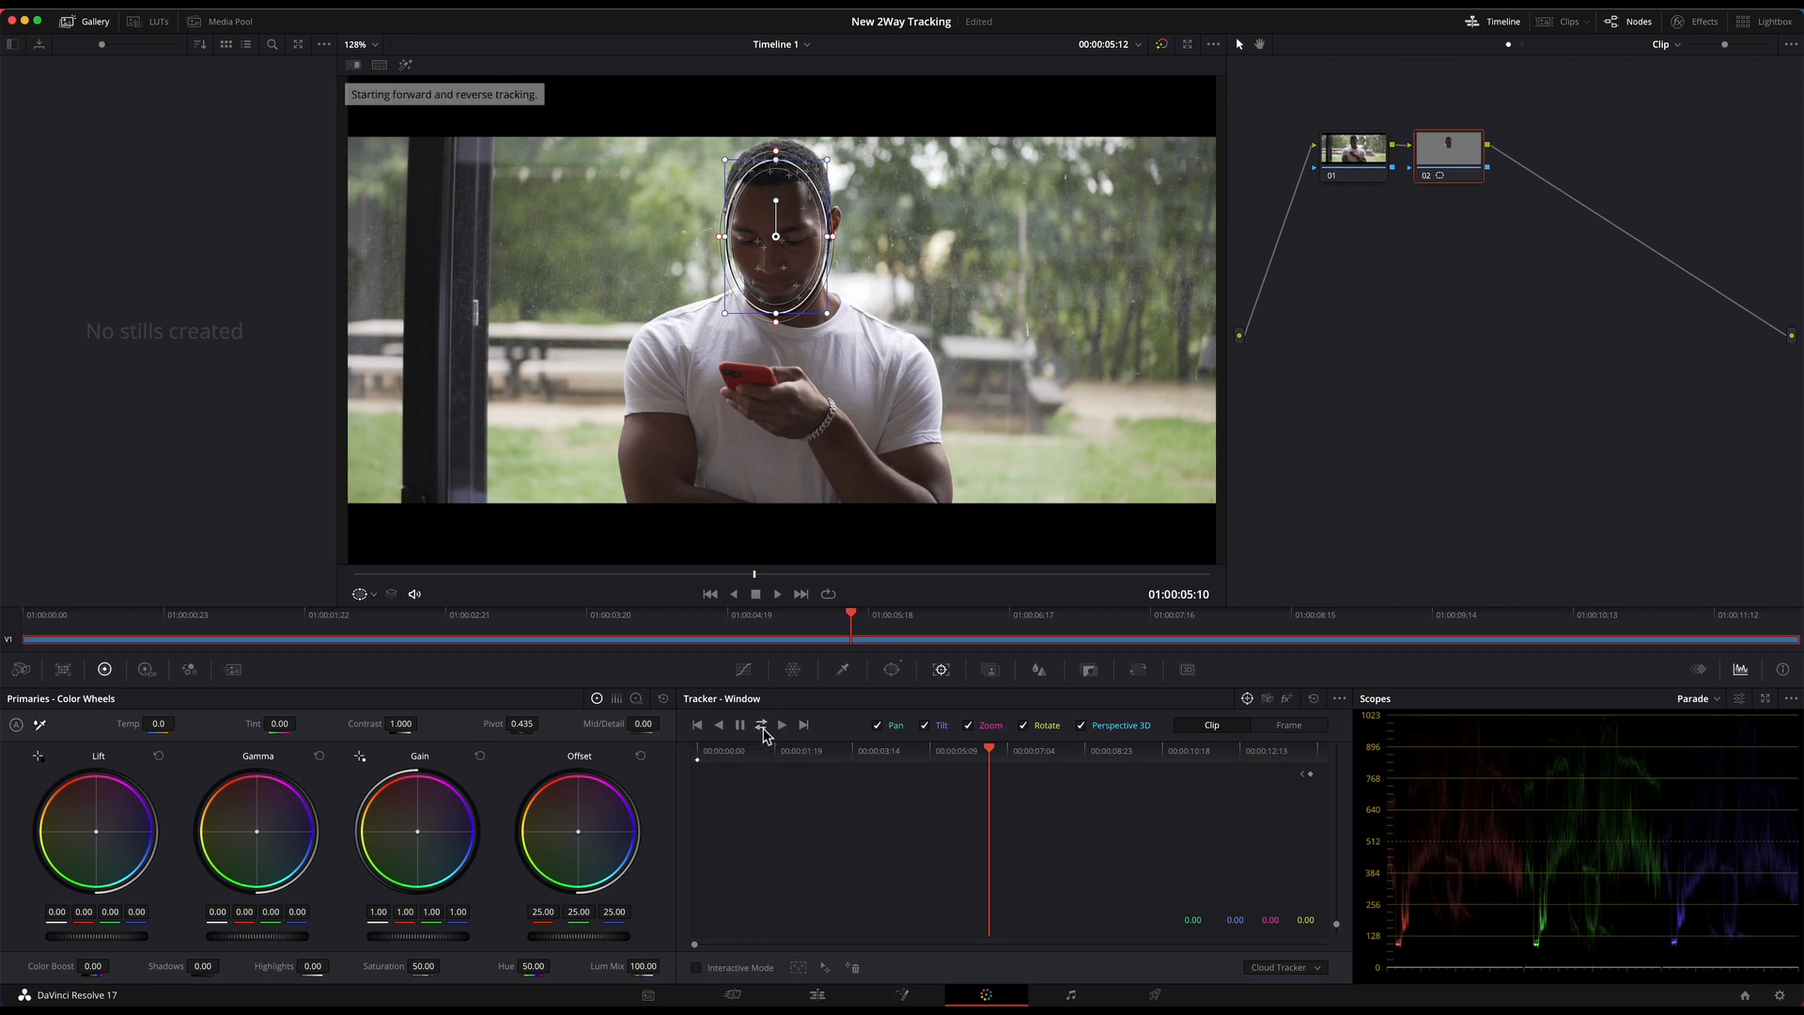
click(761, 725)
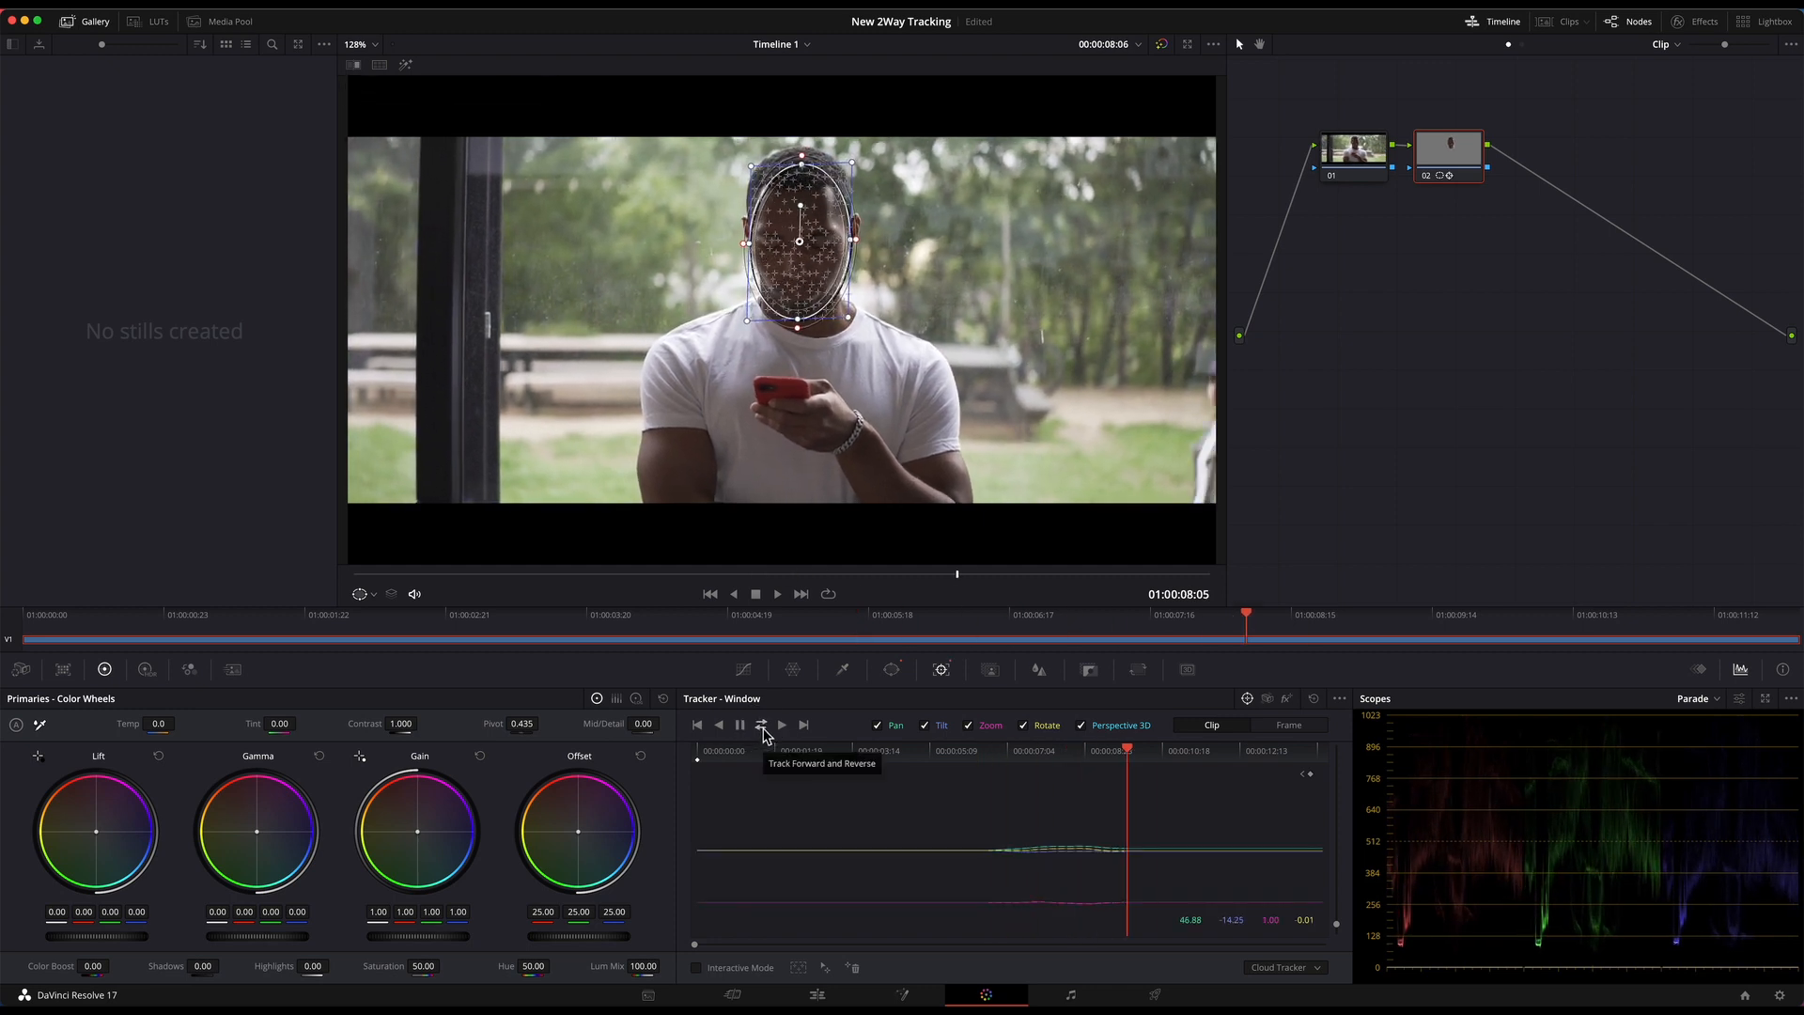
click(761, 725)
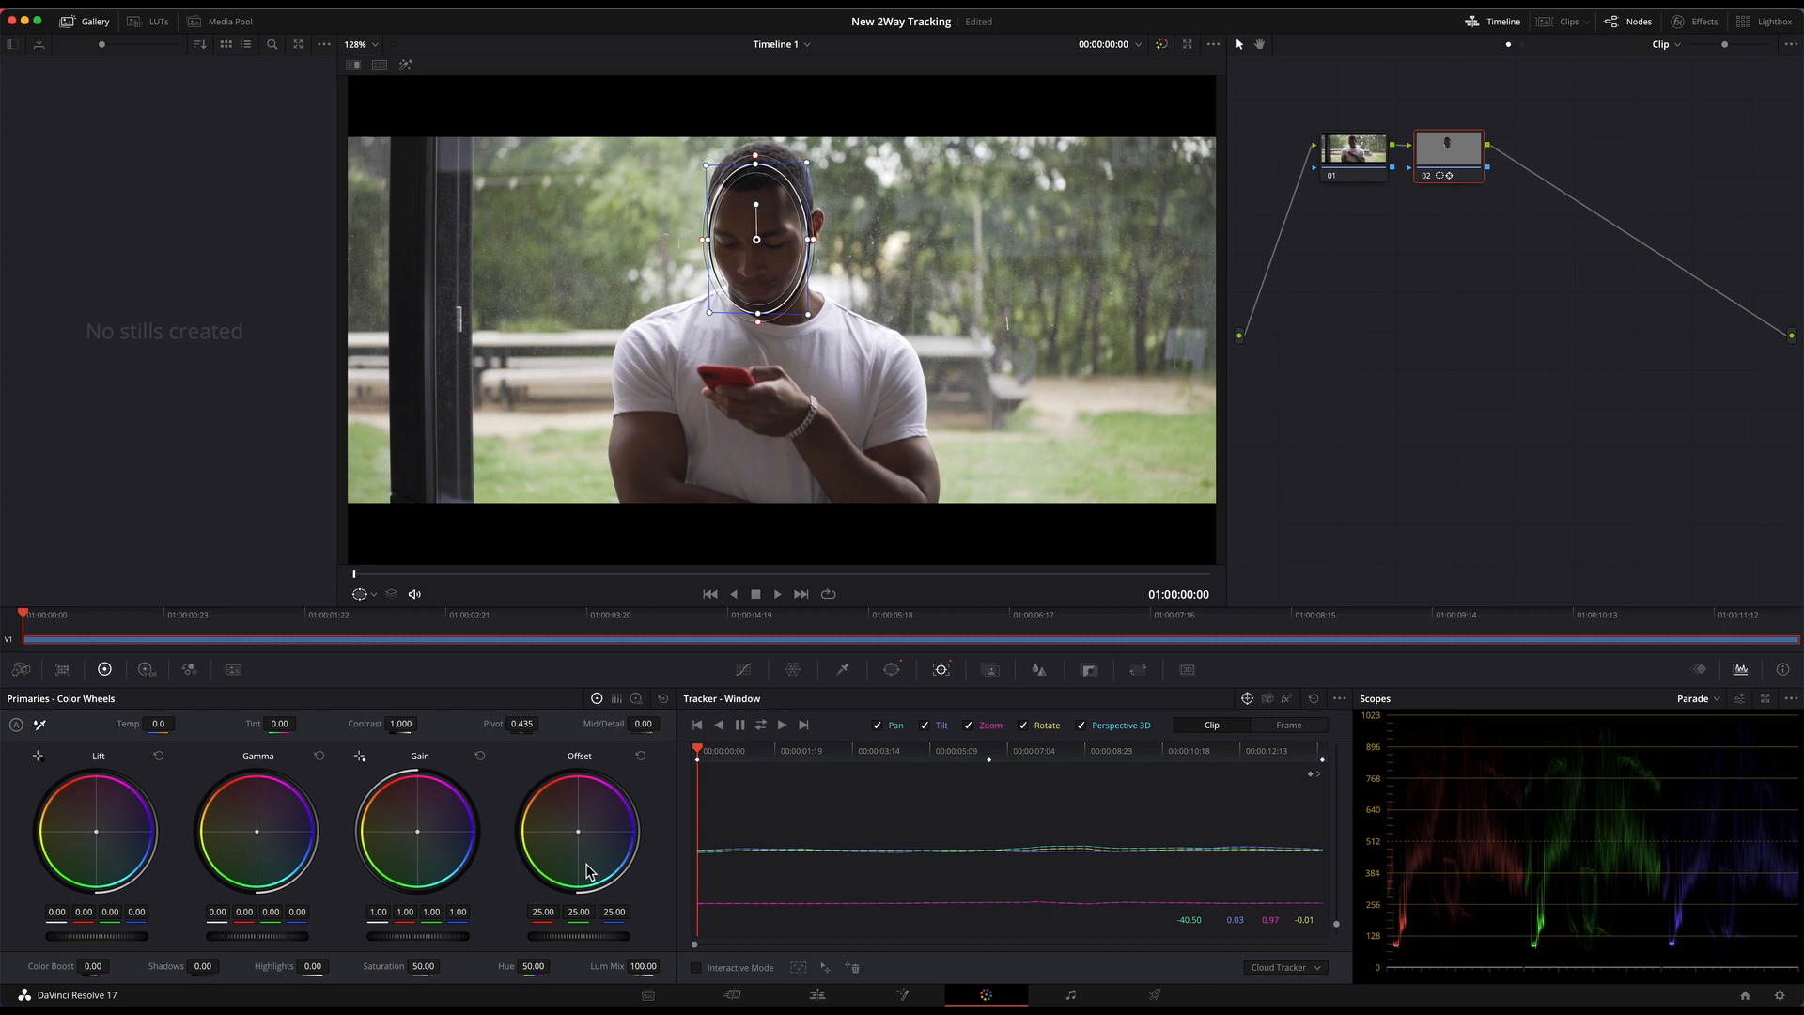
mouse_move(880, 881)
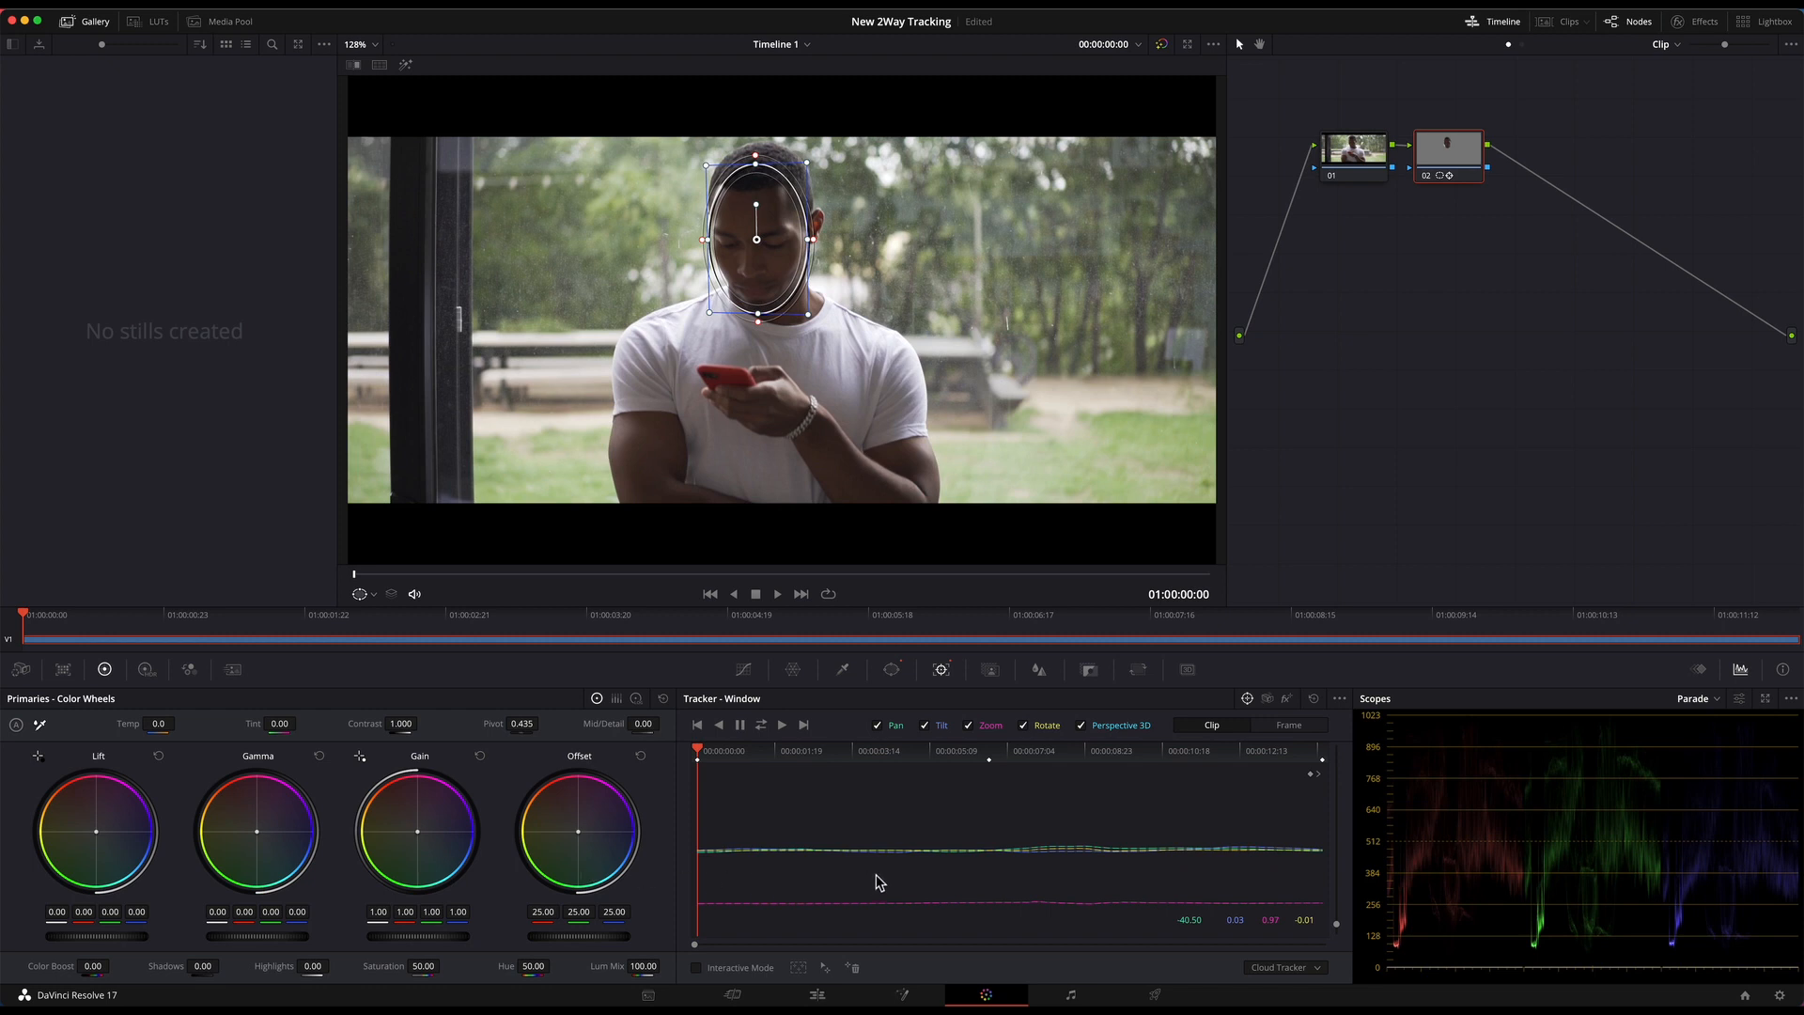
mouse_move(1449, 216)
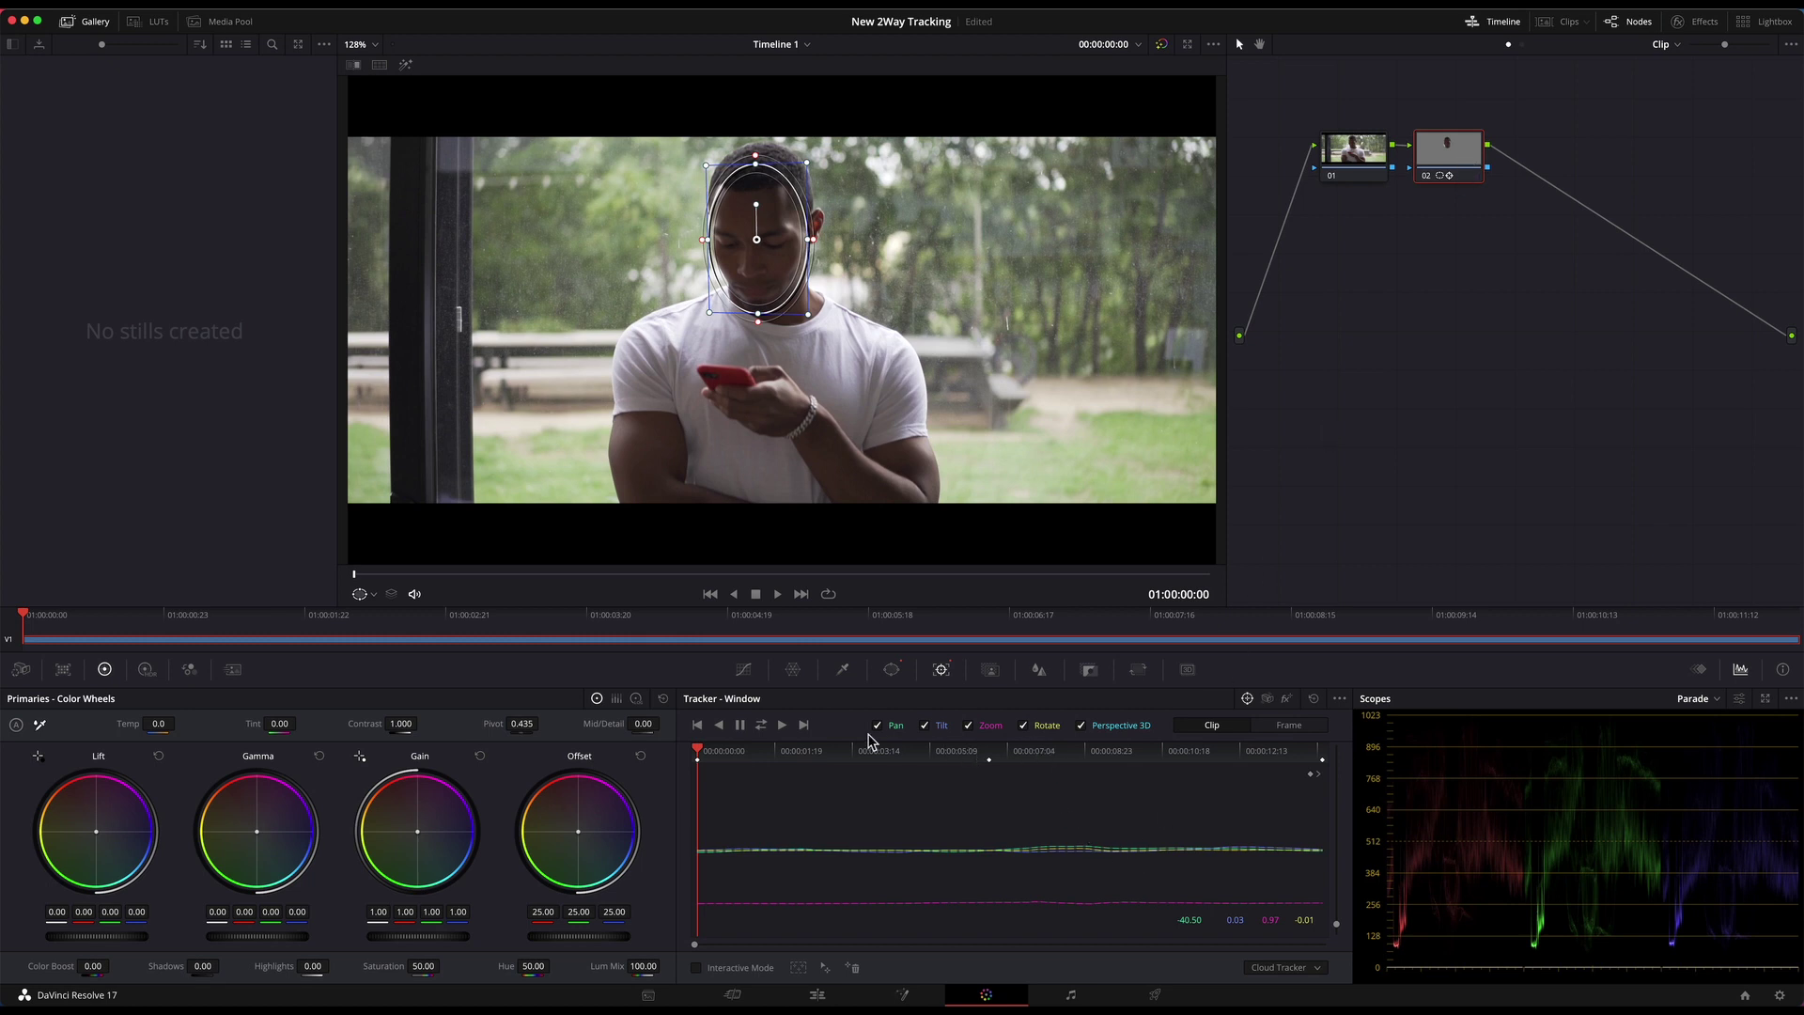
Lift the custom curve through the midtones to brighten the face inside the tracked window.
click(745, 669)
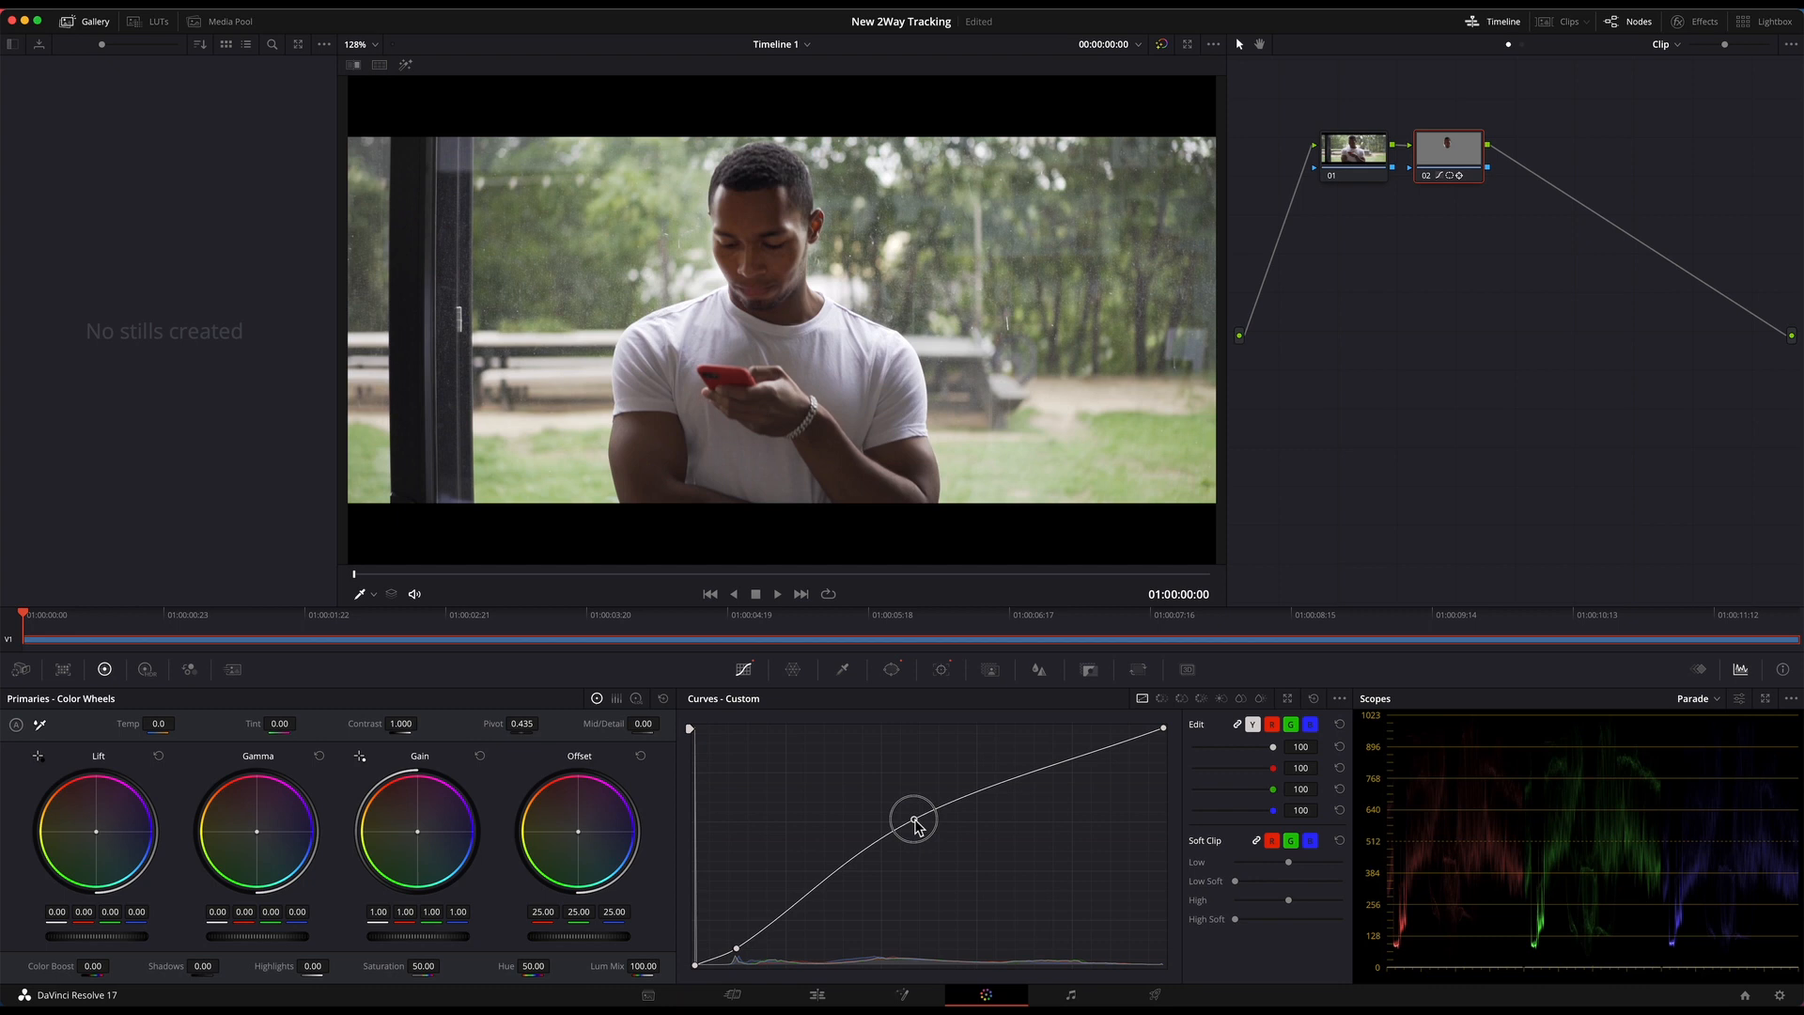
drag(916, 823, 910, 806)
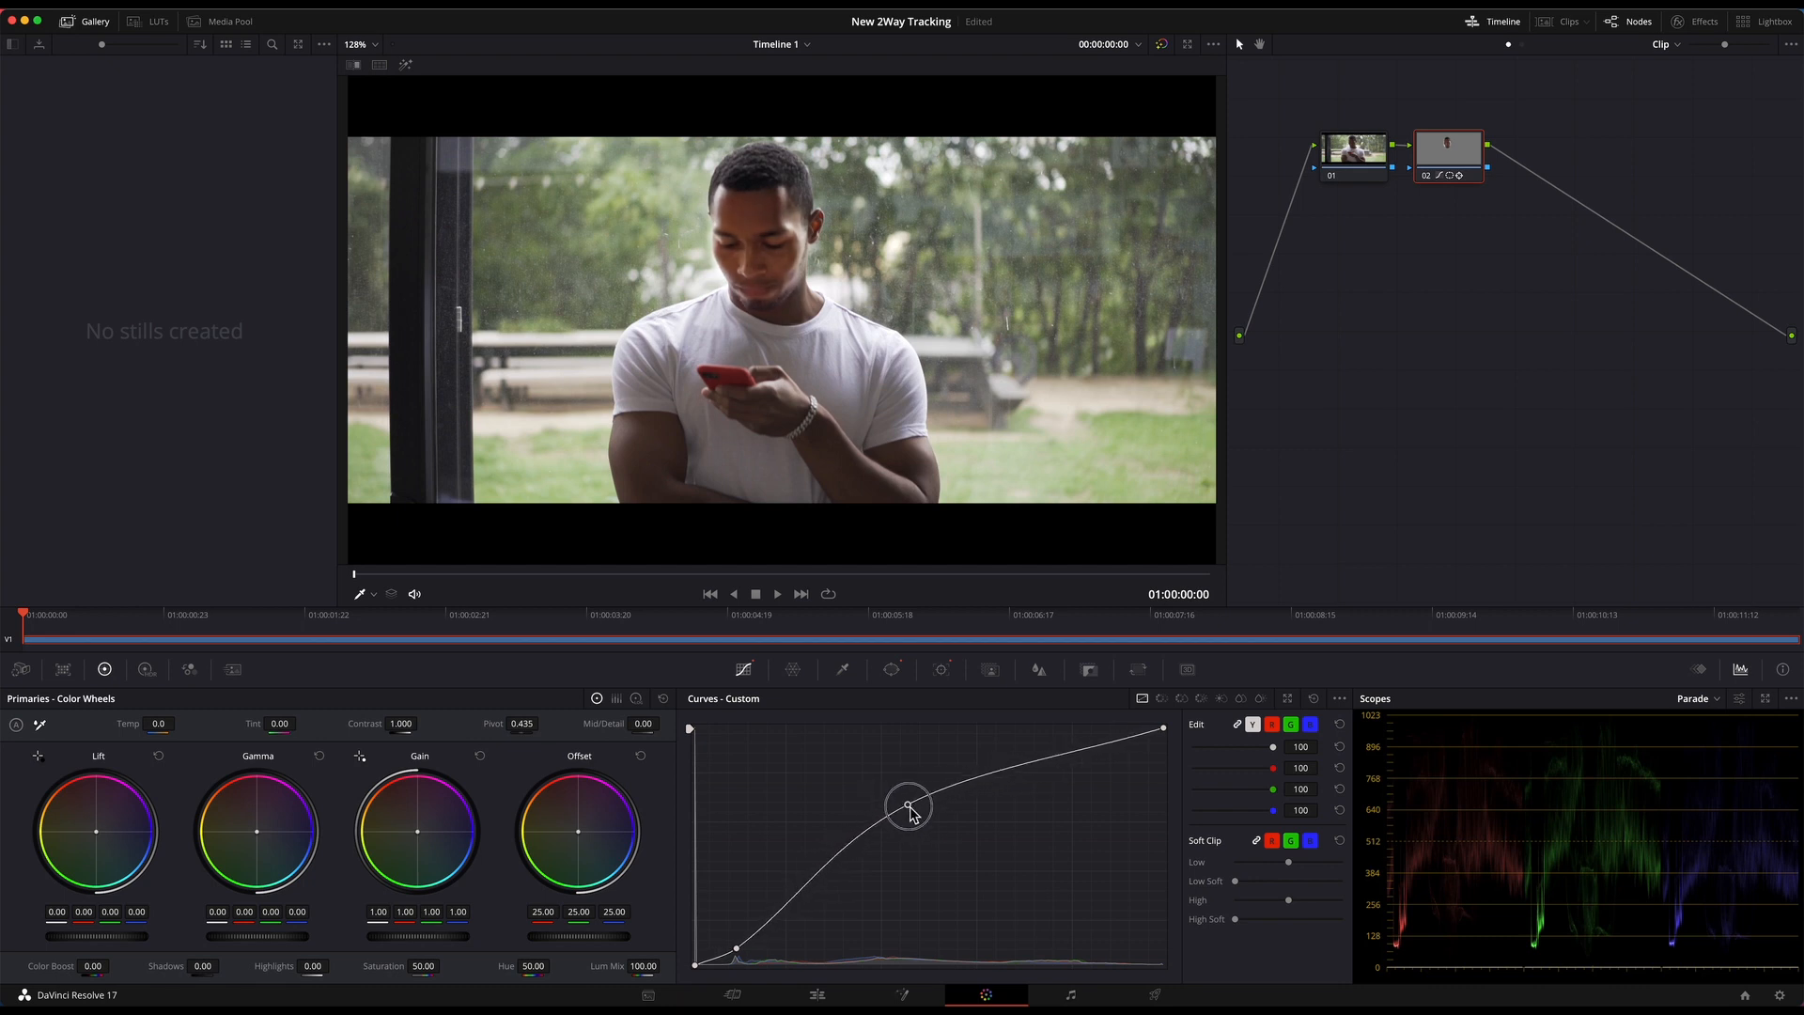
drag(908, 805, 901, 791)
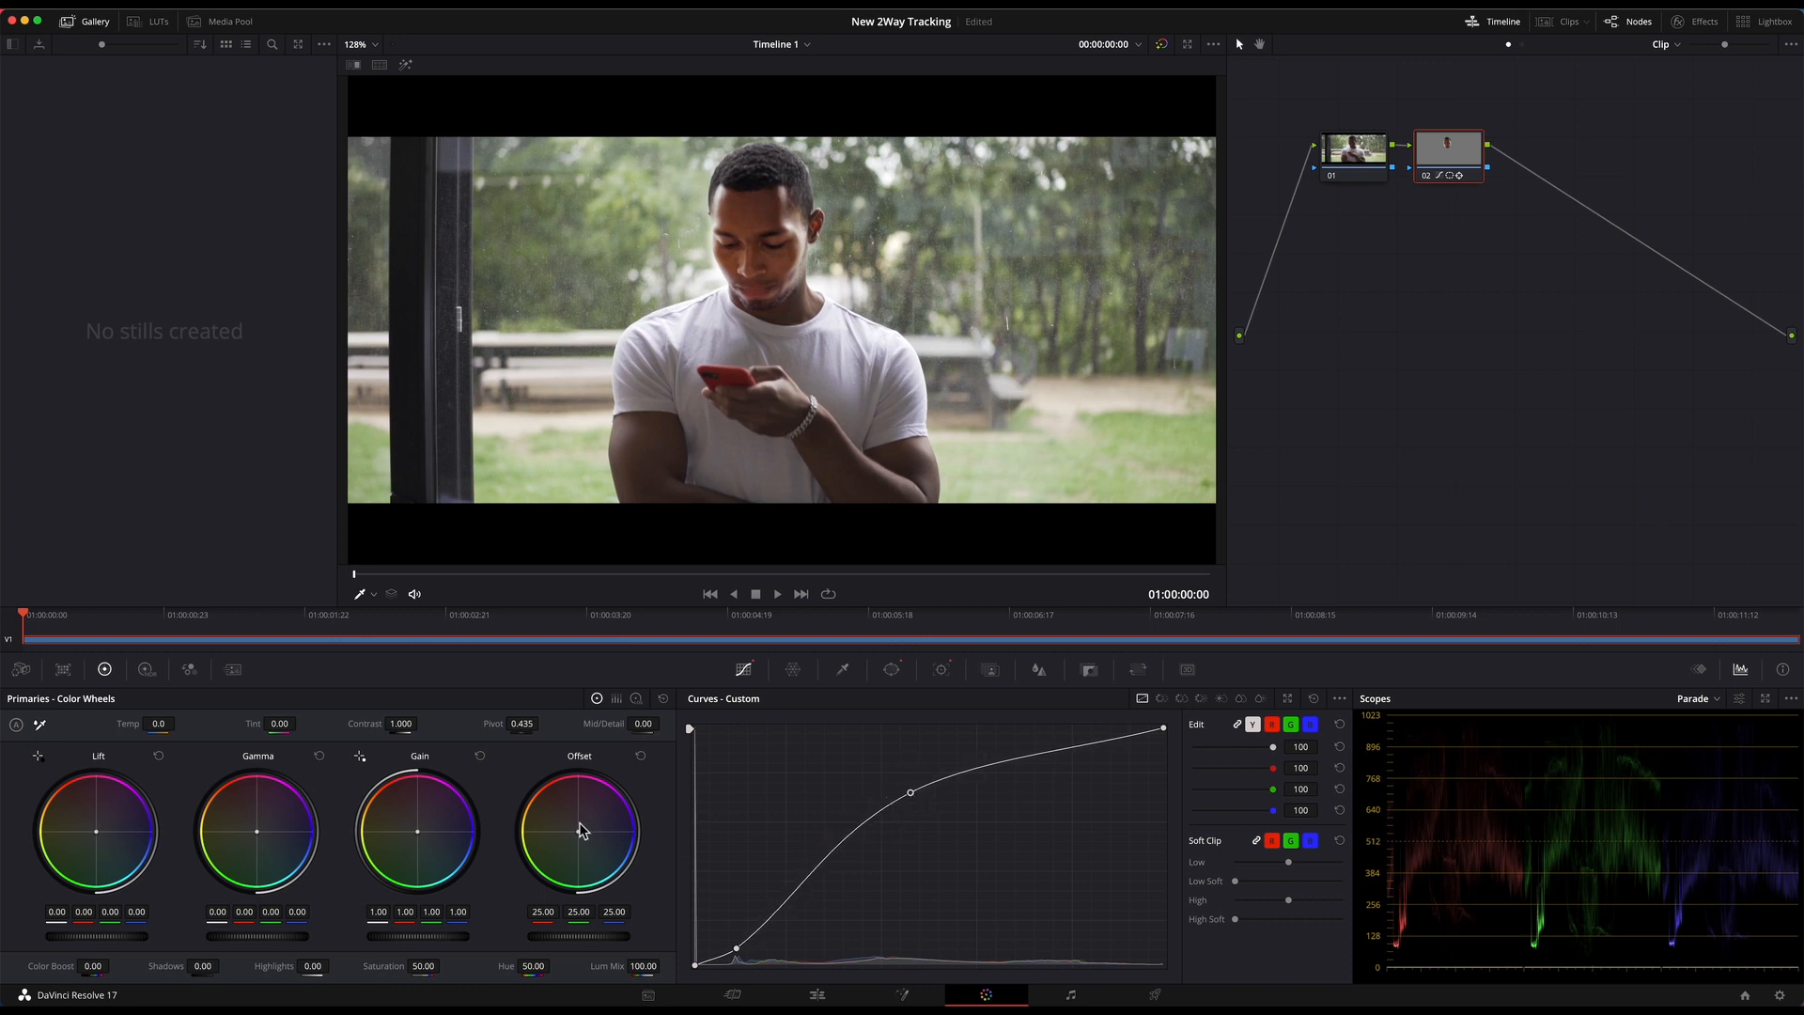
mouse_move(421, 838)
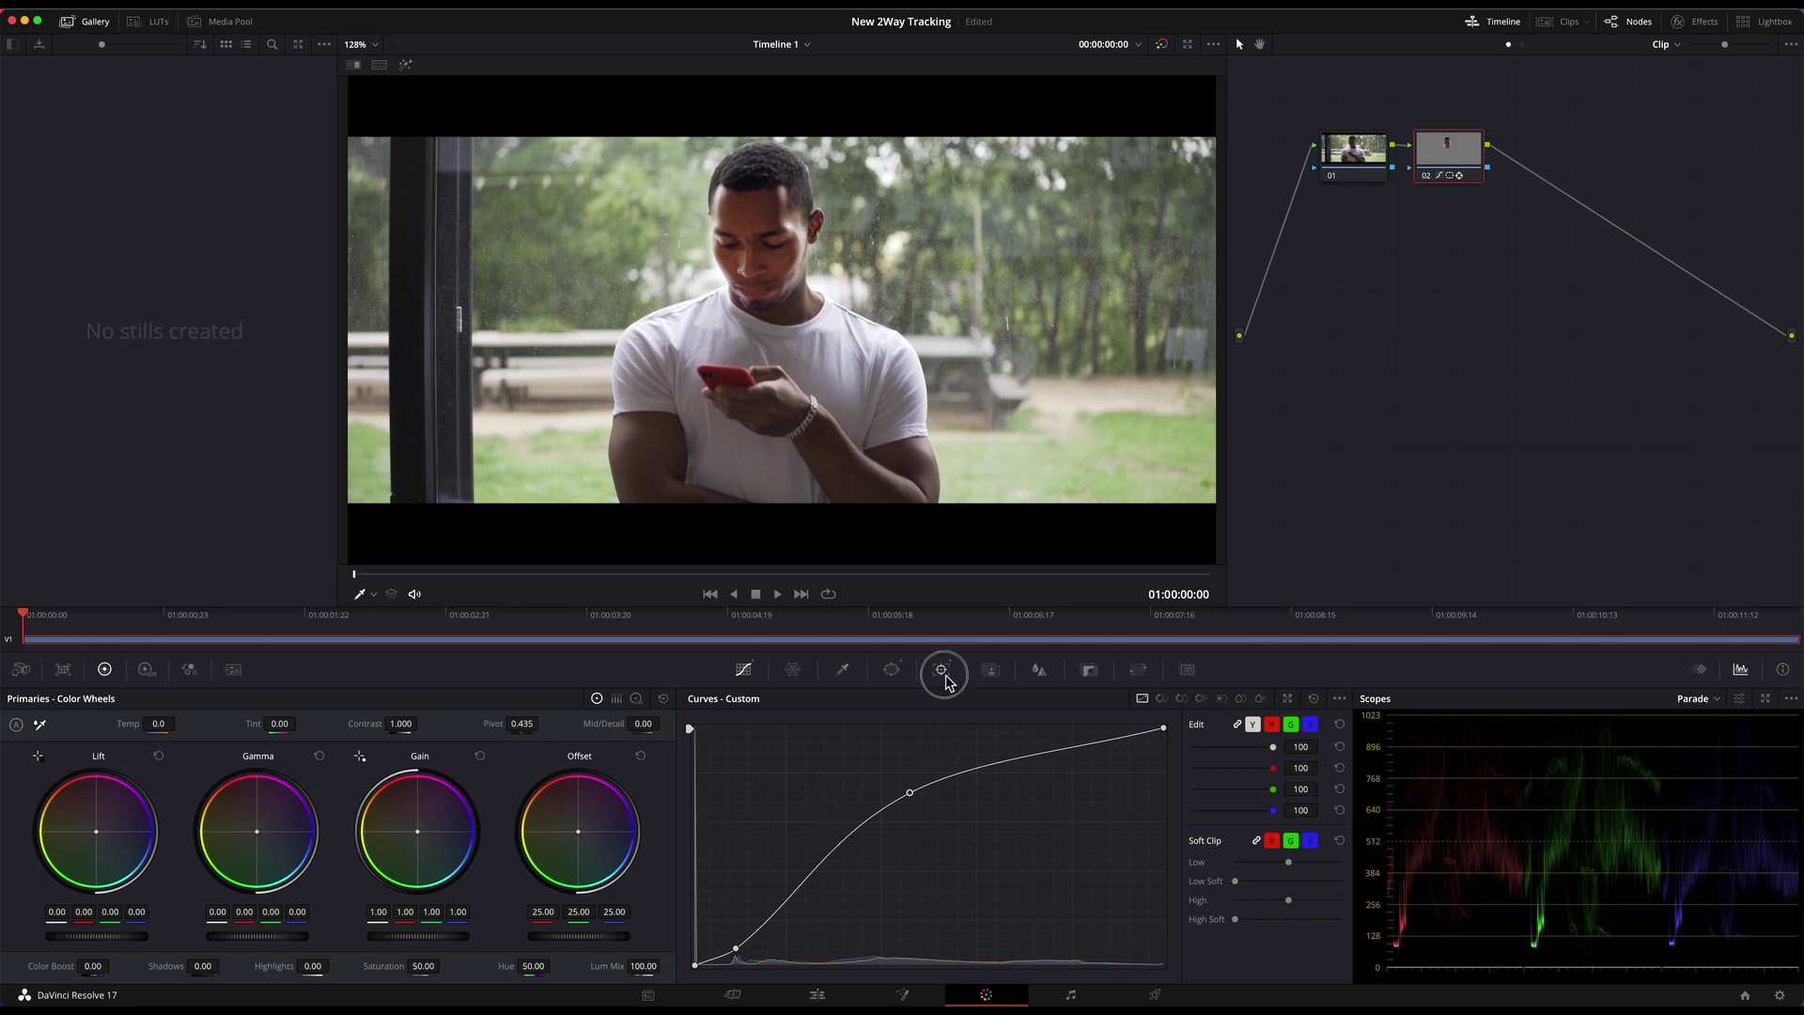
Bring back the tracking data to confirm the oval still follows the brightened face.
click(942, 669)
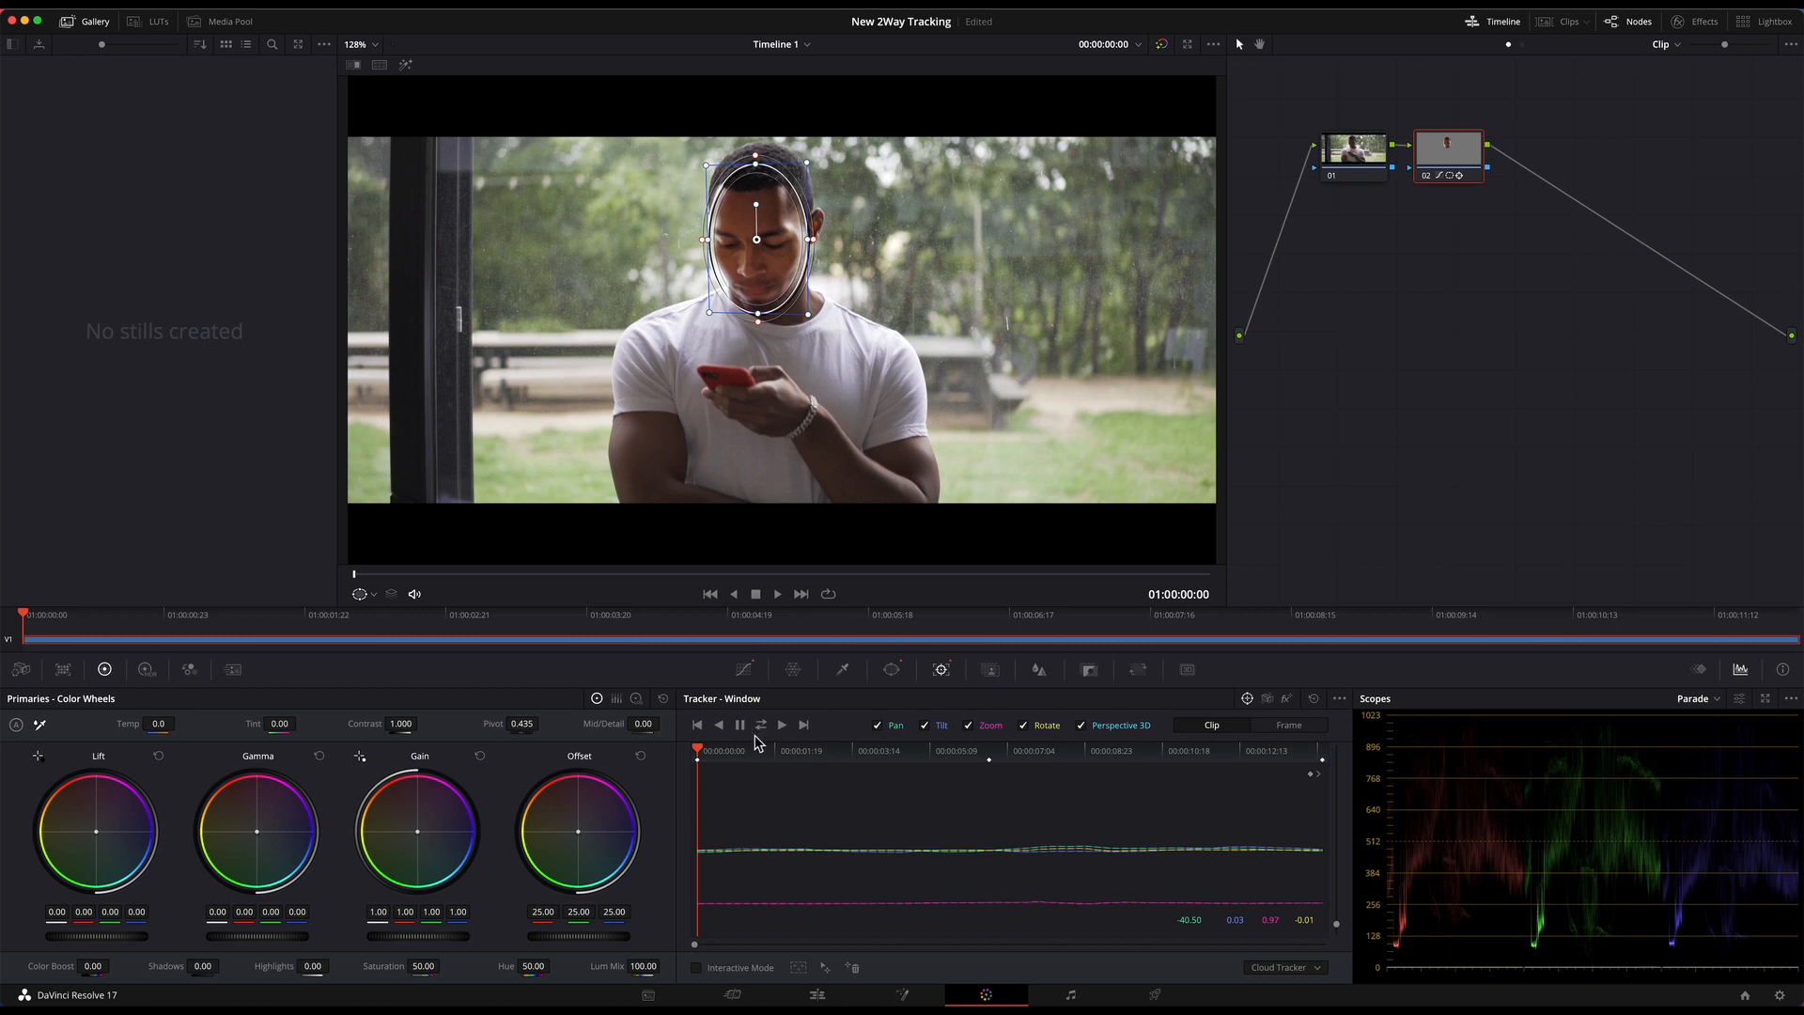
mouse_move(776, 732)
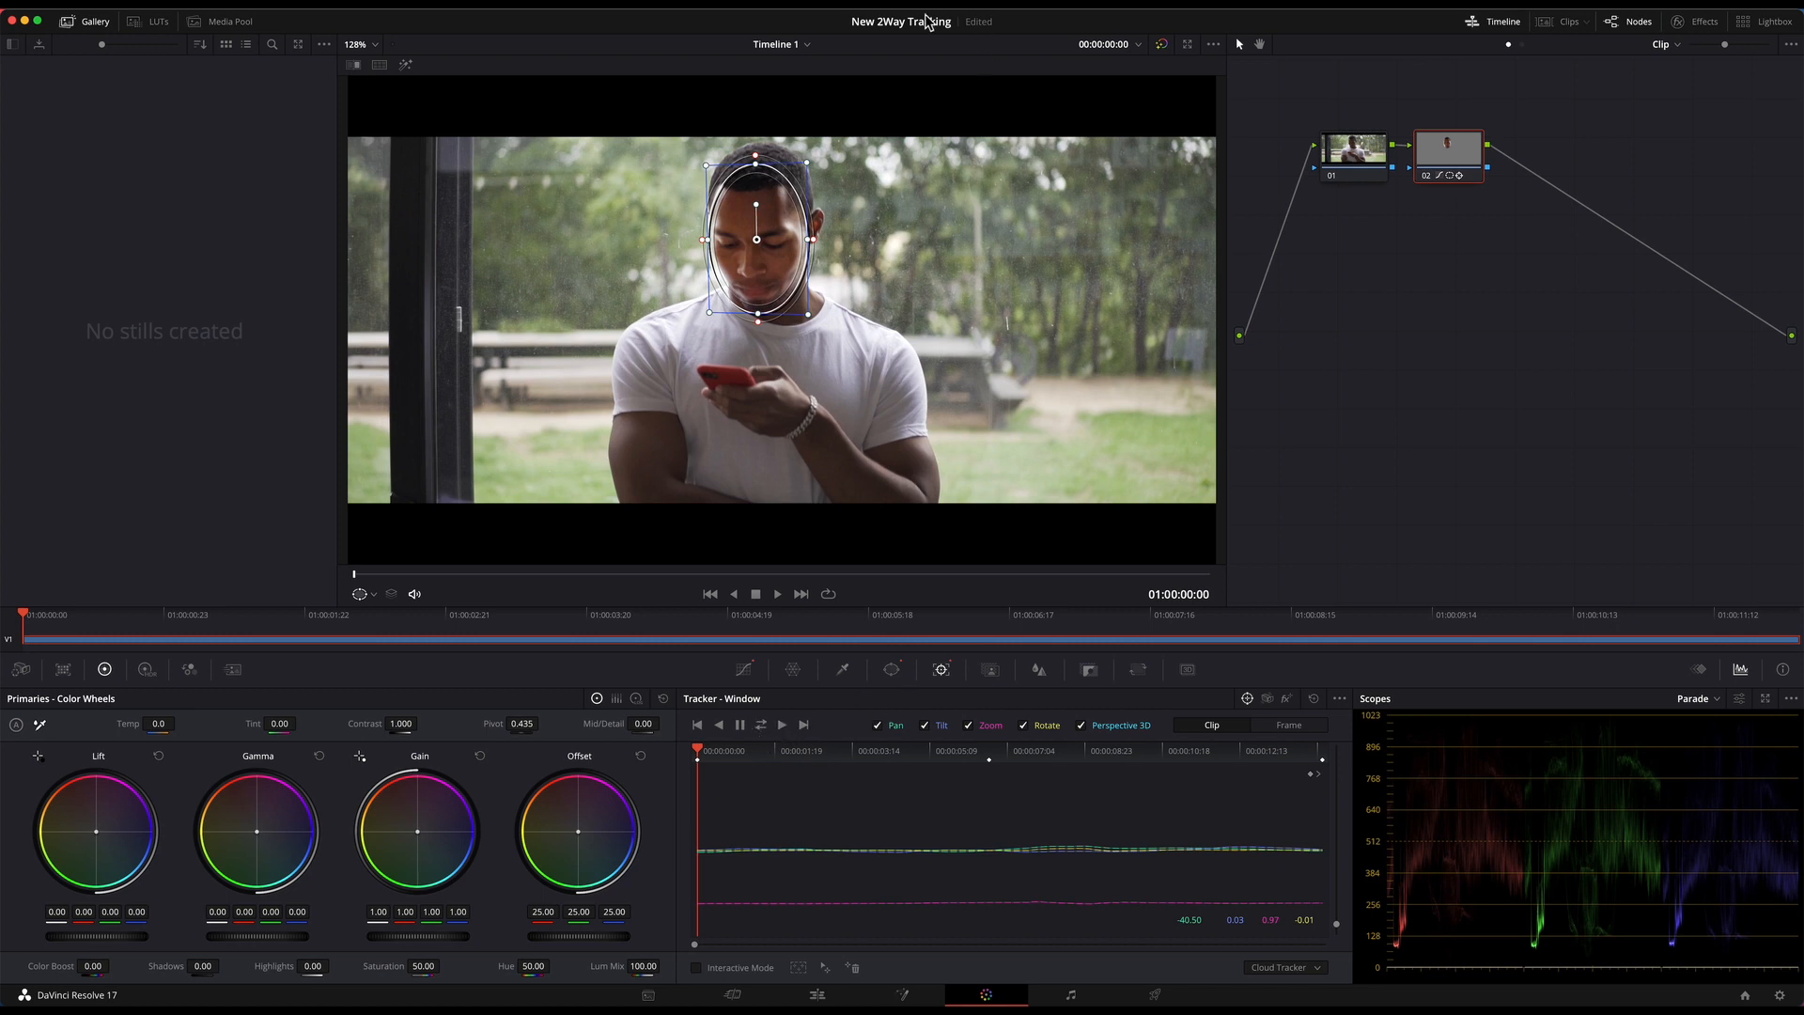
mouse_move(733, 345)
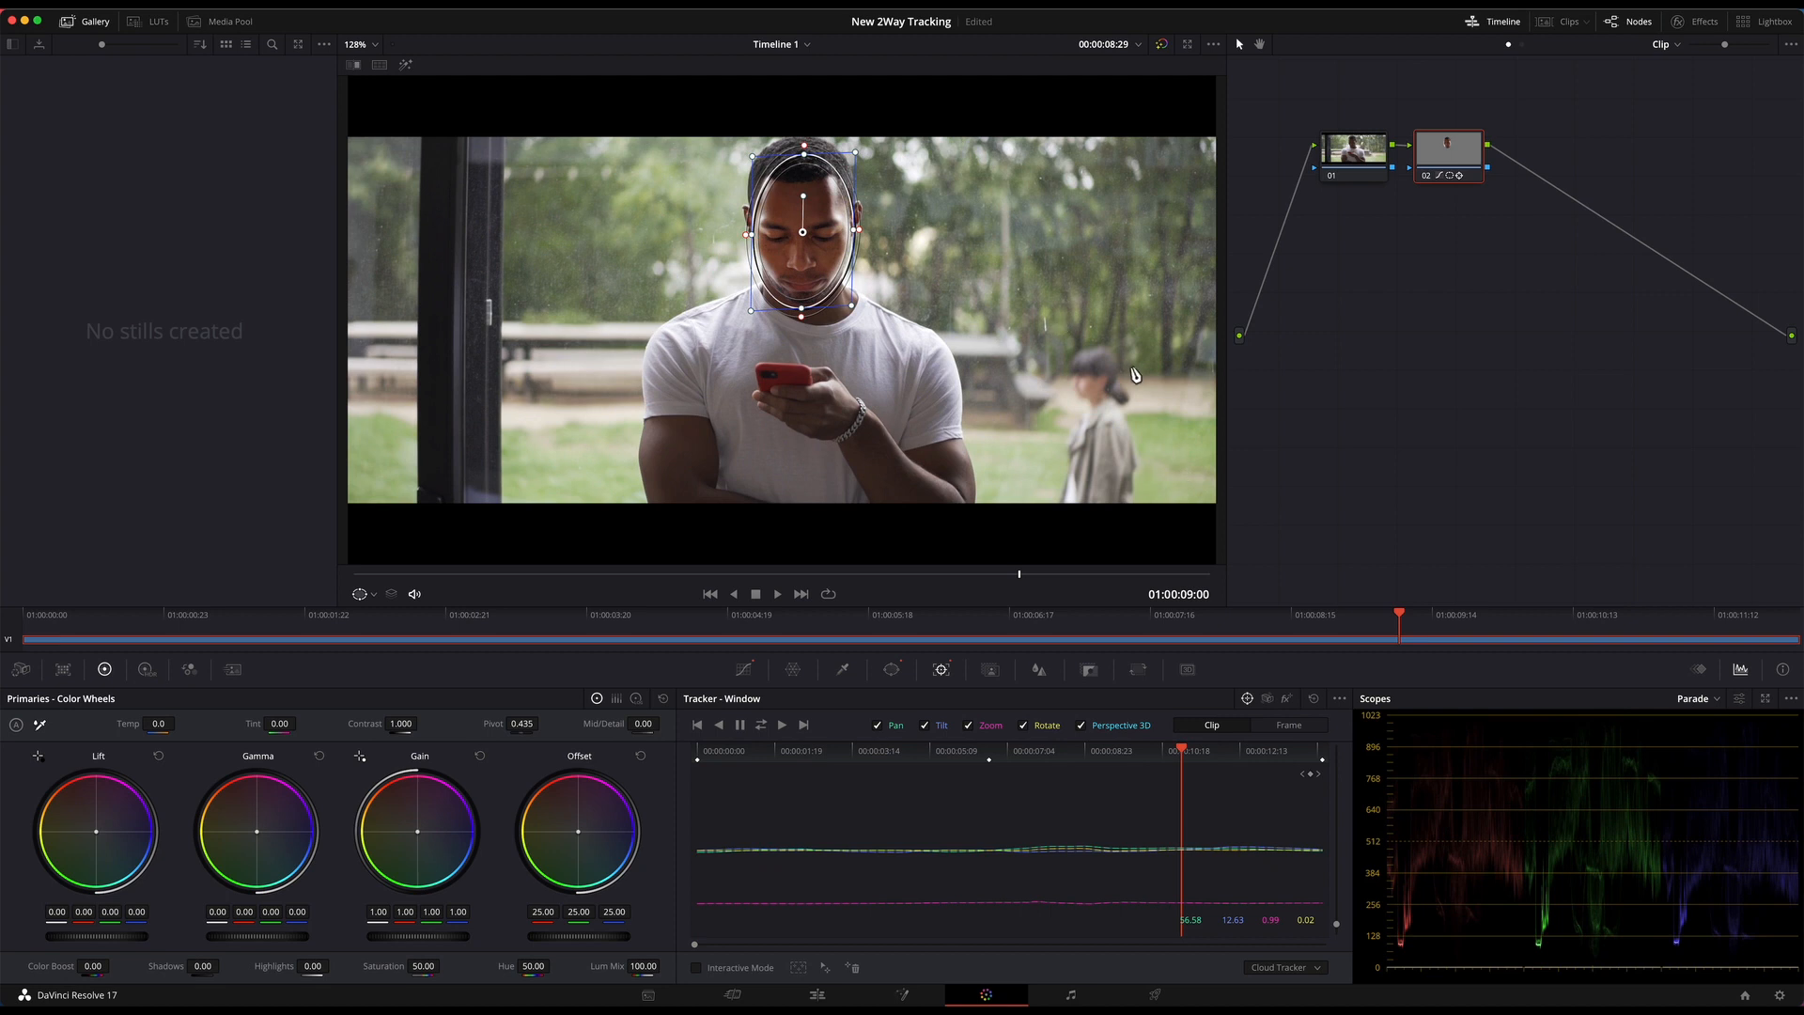
mouse_move(1105, 457)
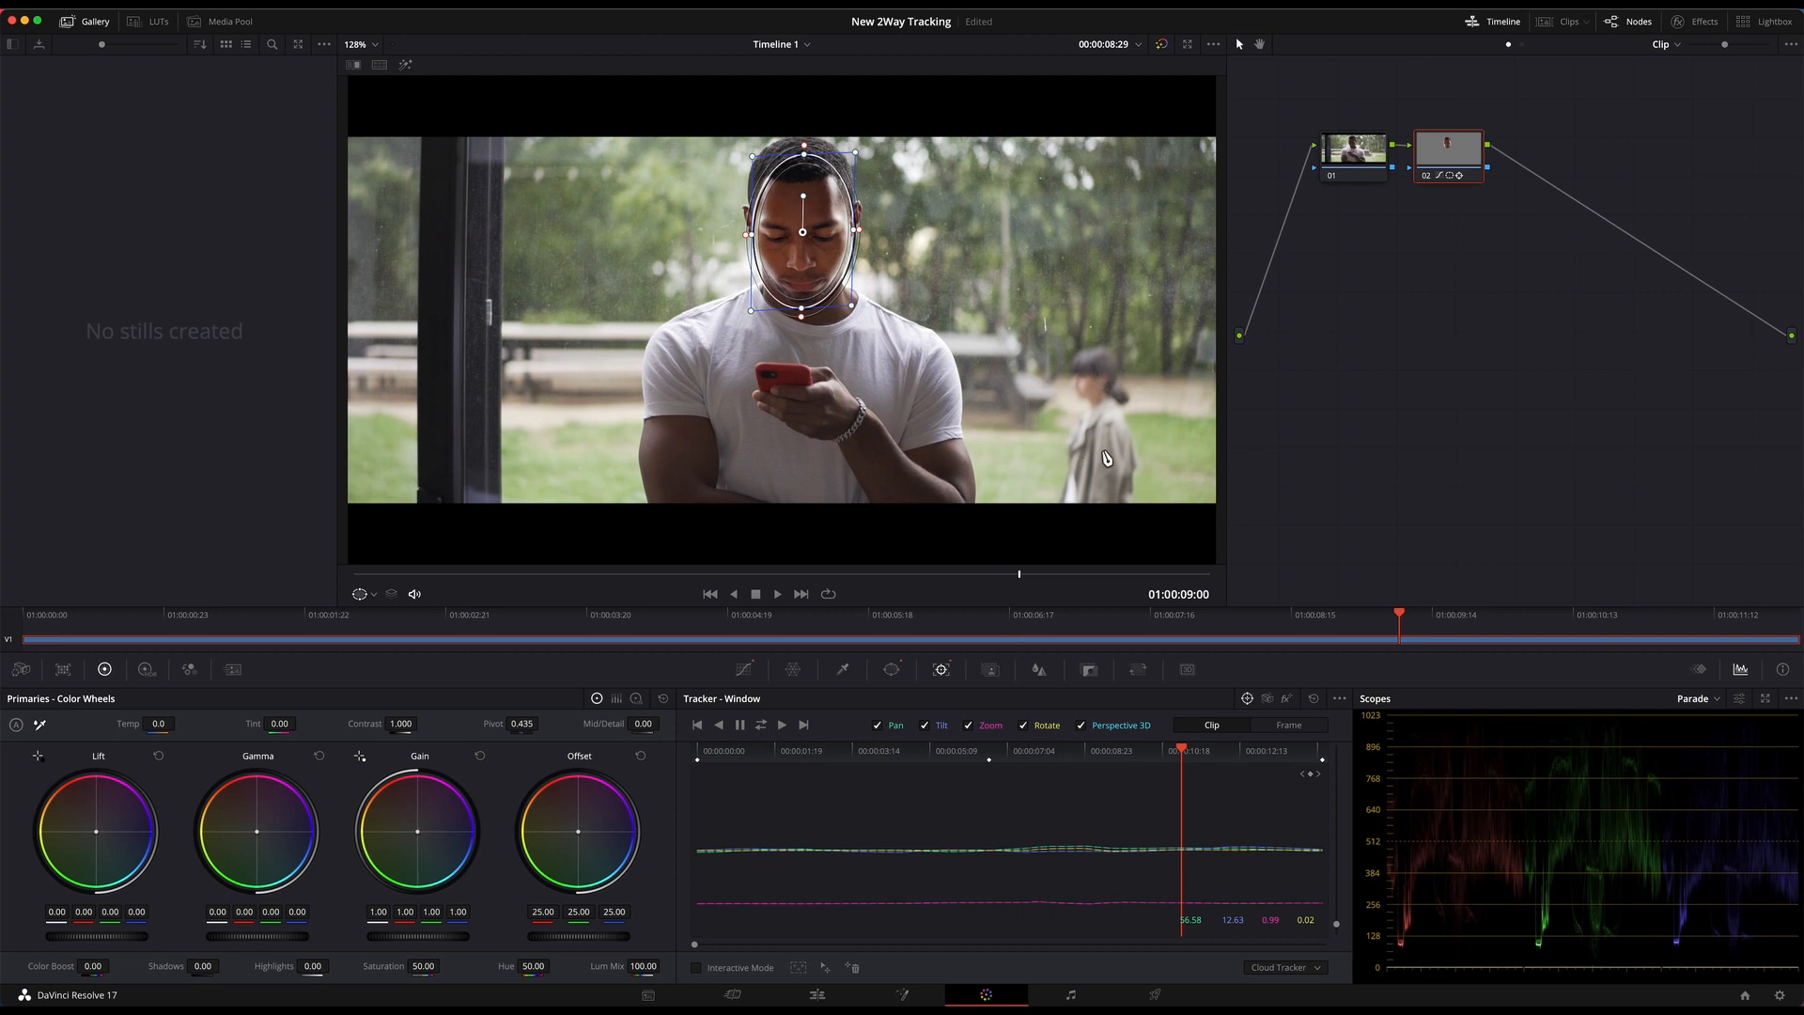
mouse_move(1094, 436)
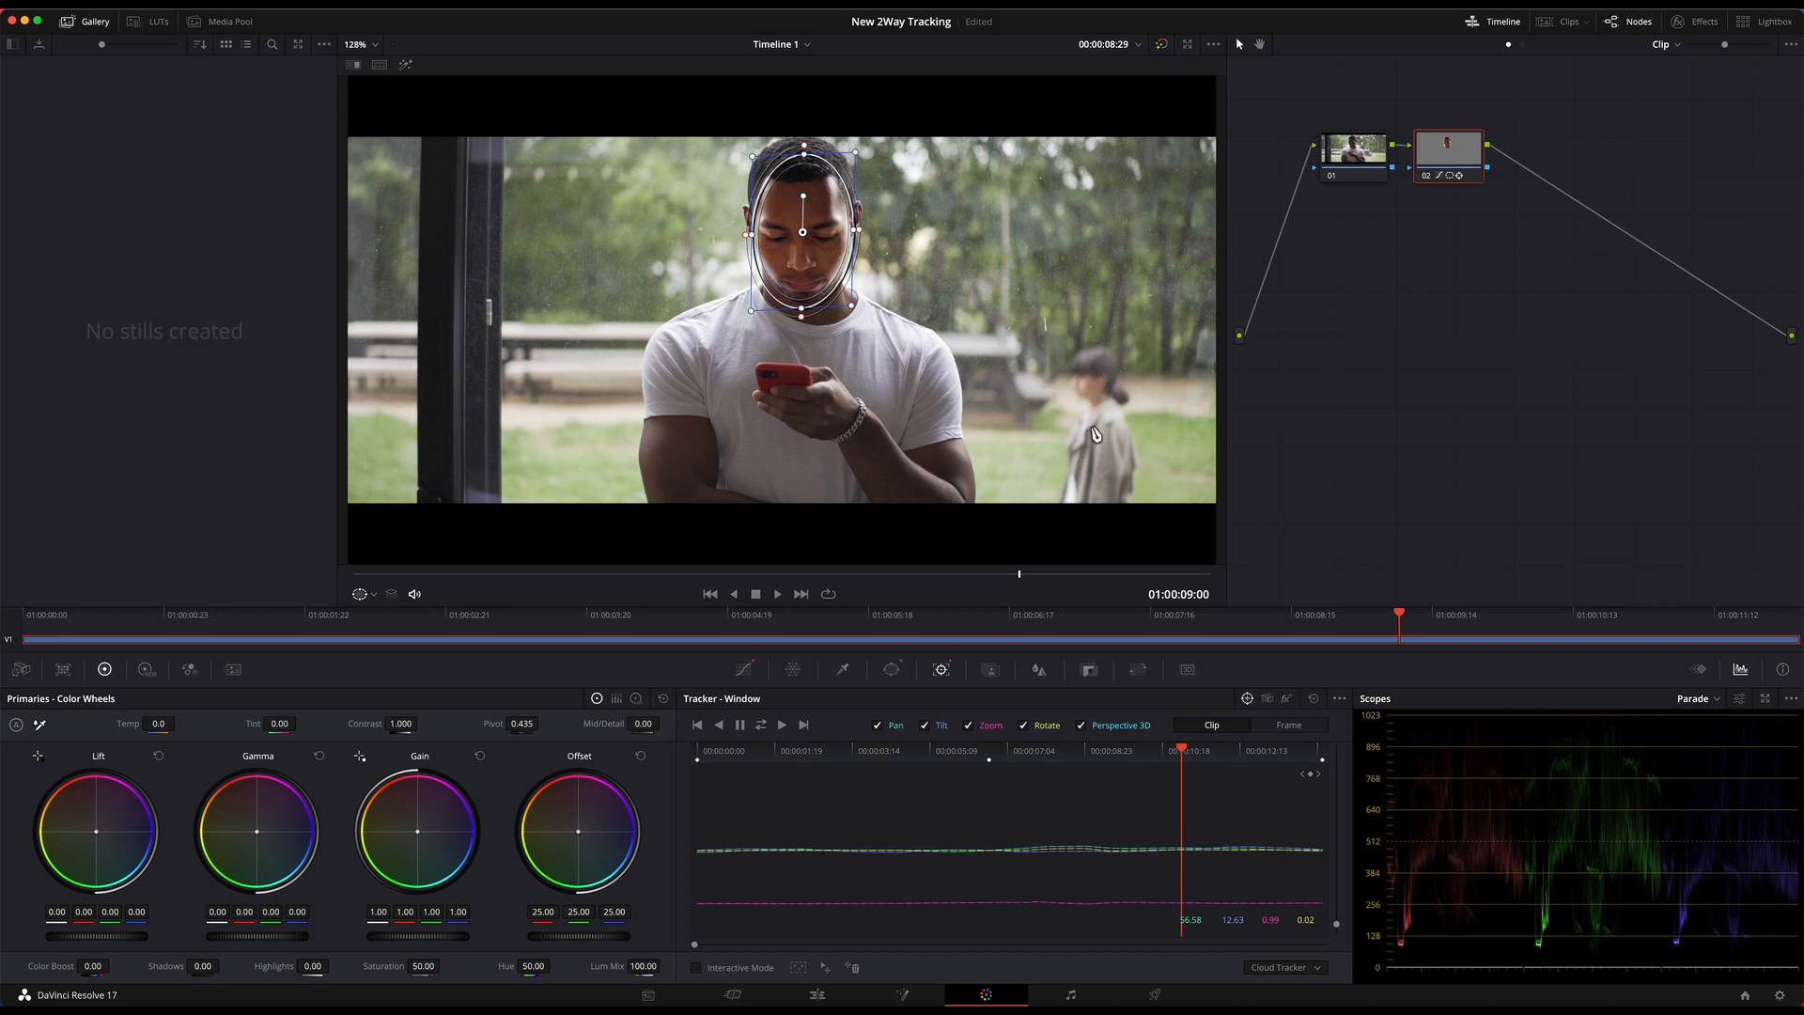
mouse_move(1086, 391)
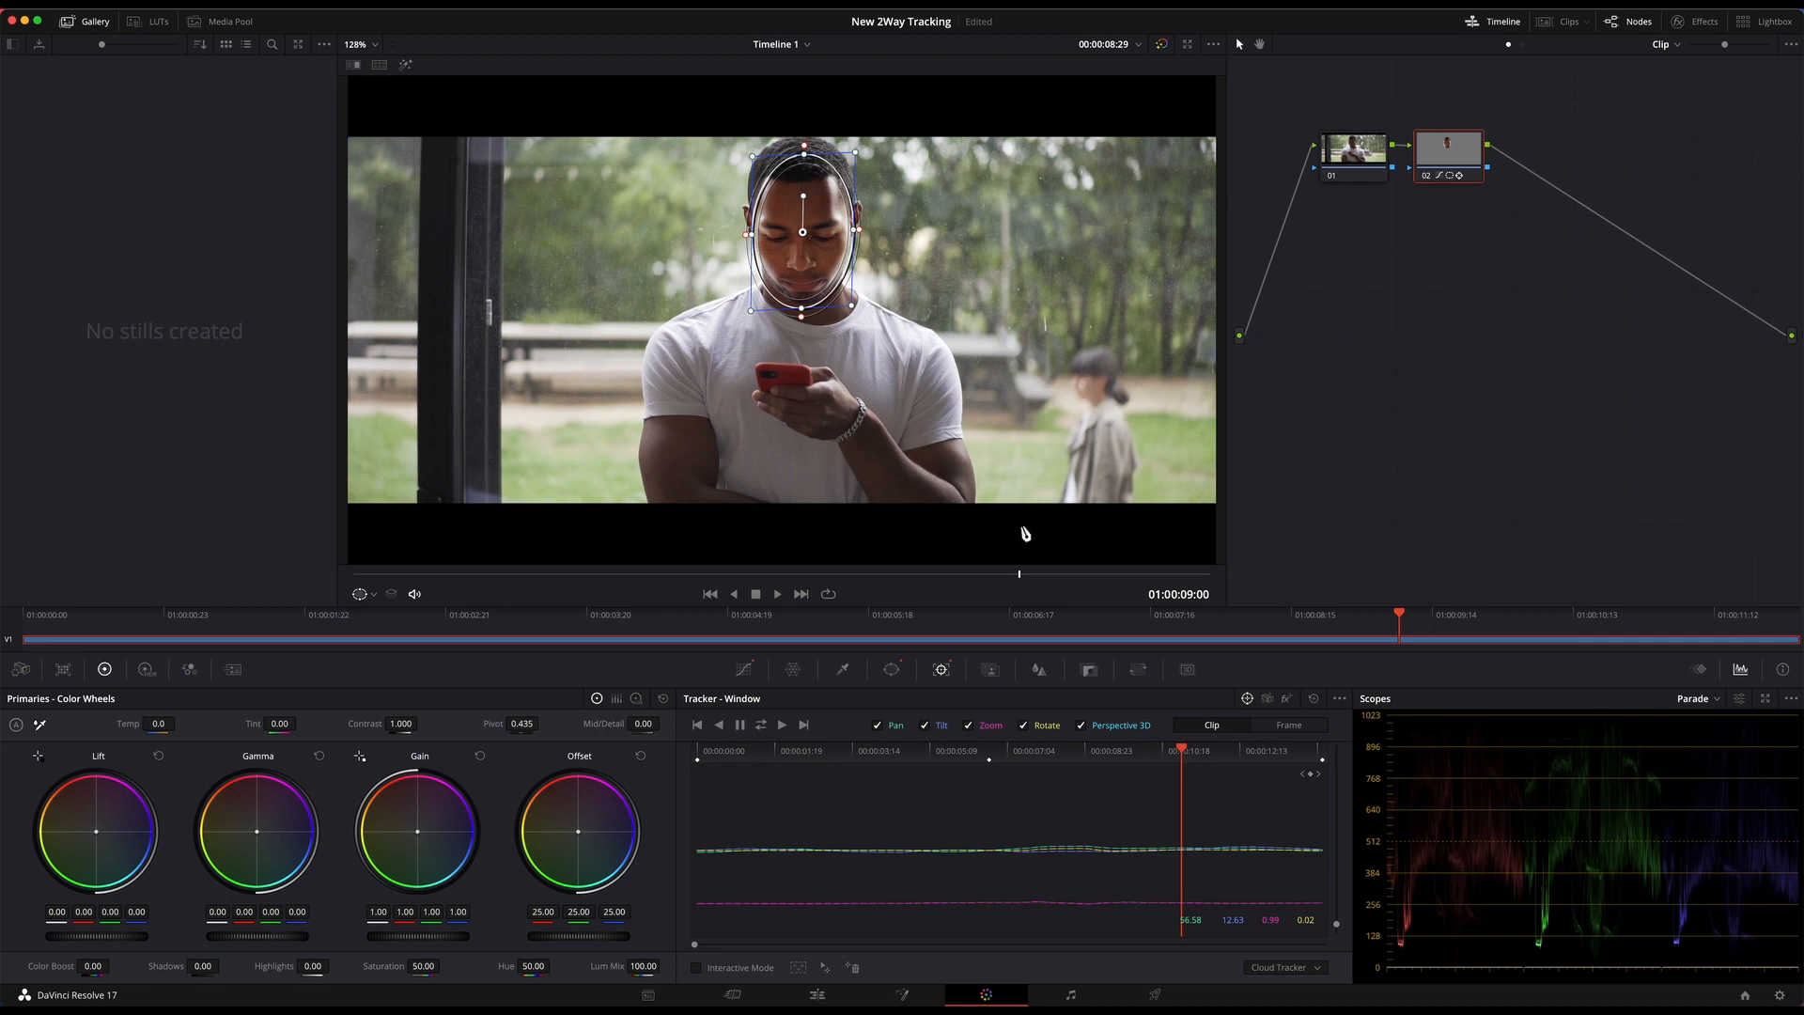
mouse_move(786, 391)
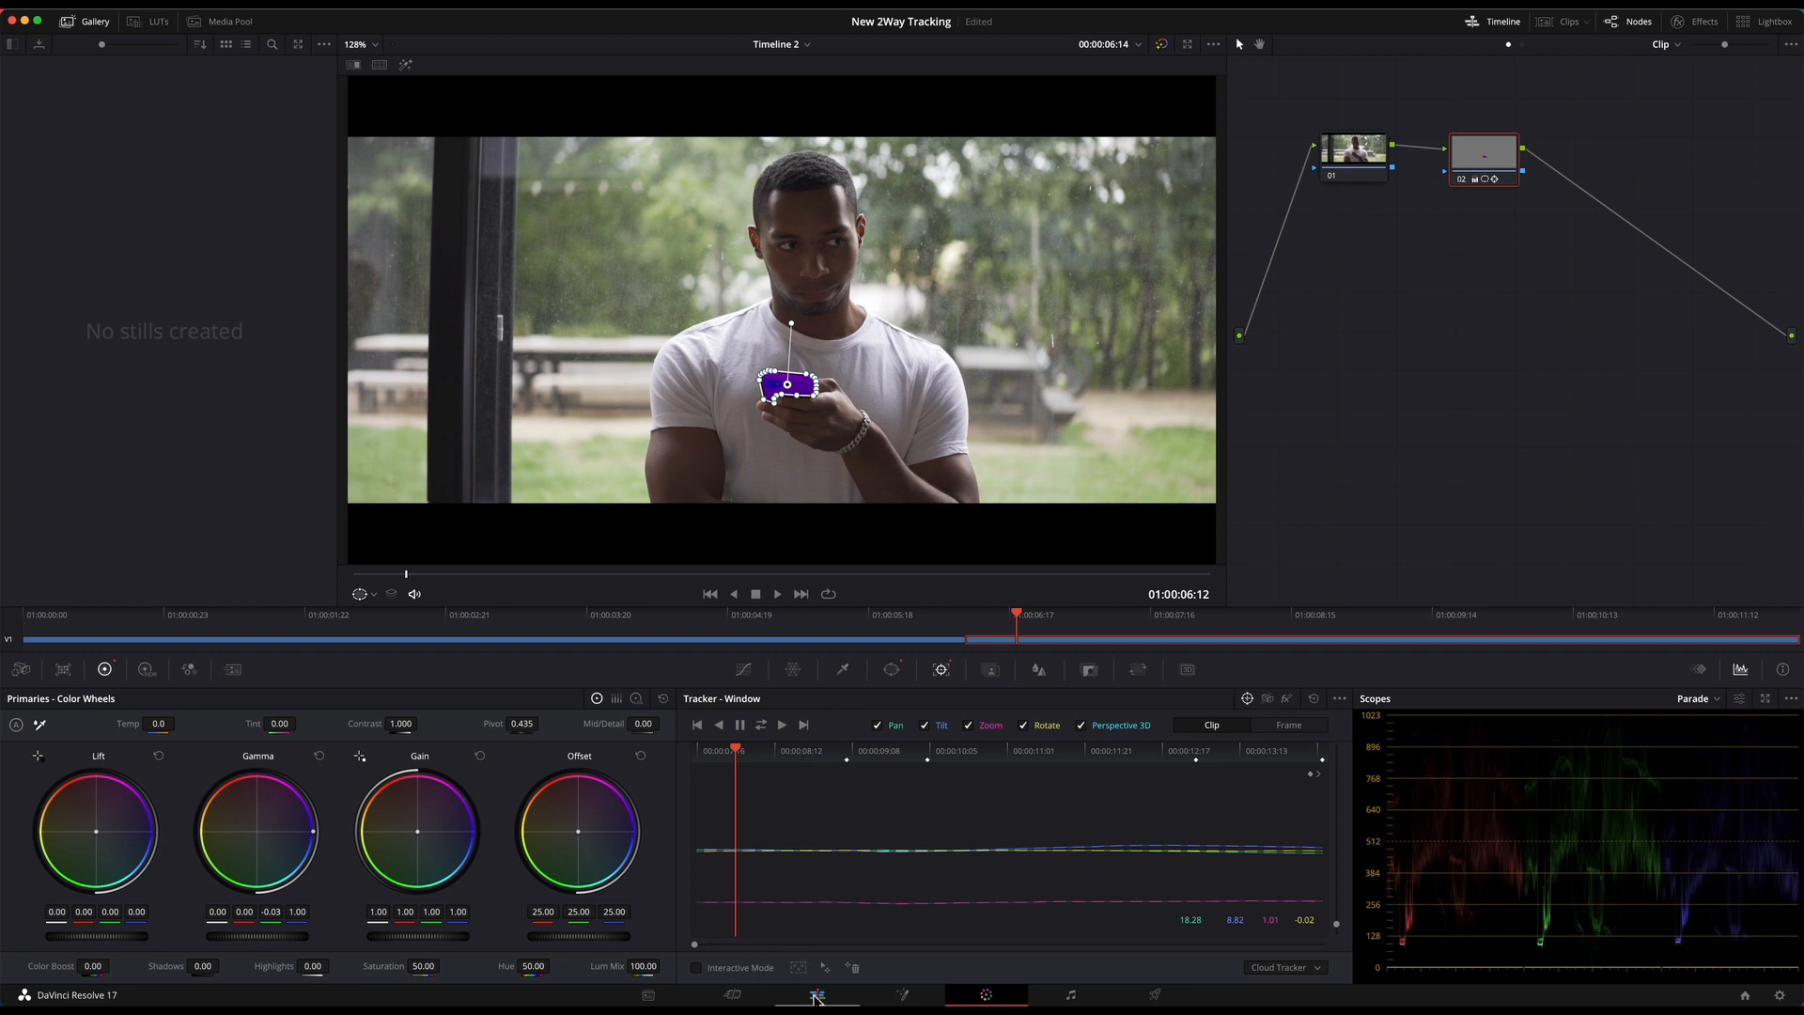
Review the purple-phone grade by playing Timeline 2 on the Edit page, then return to colour grading.
click(815, 996)
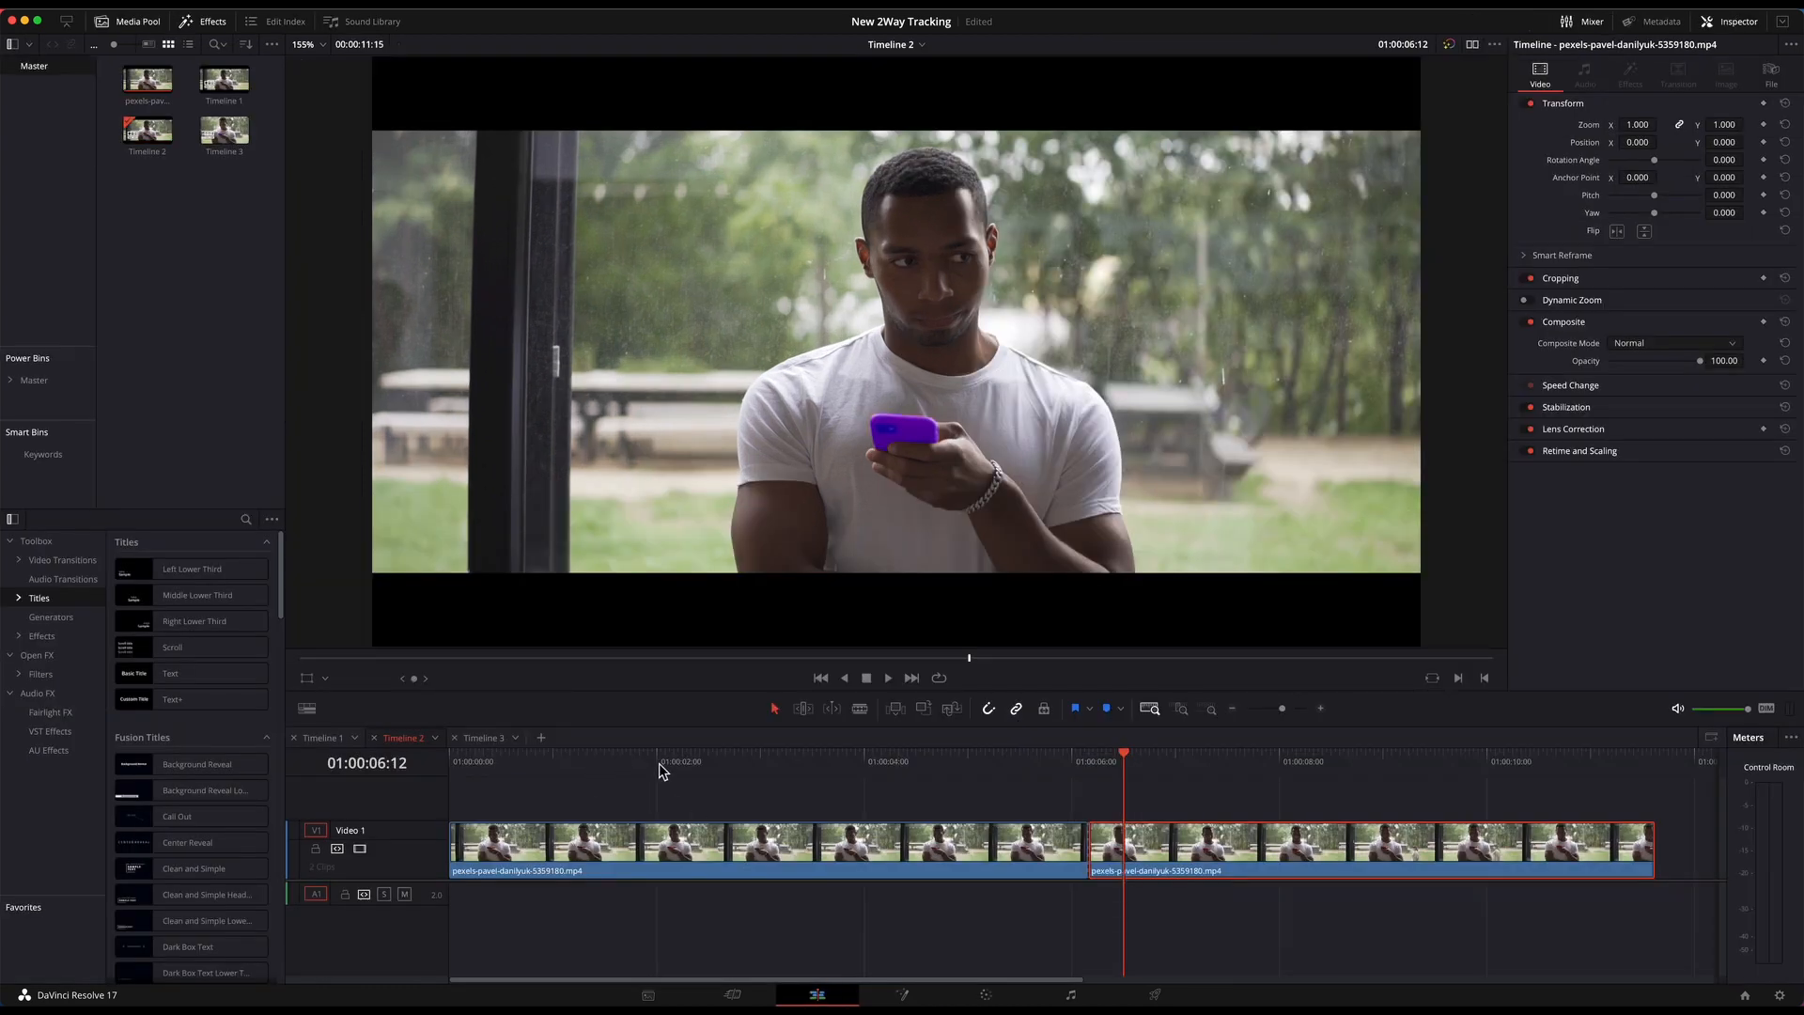
click(888, 678)
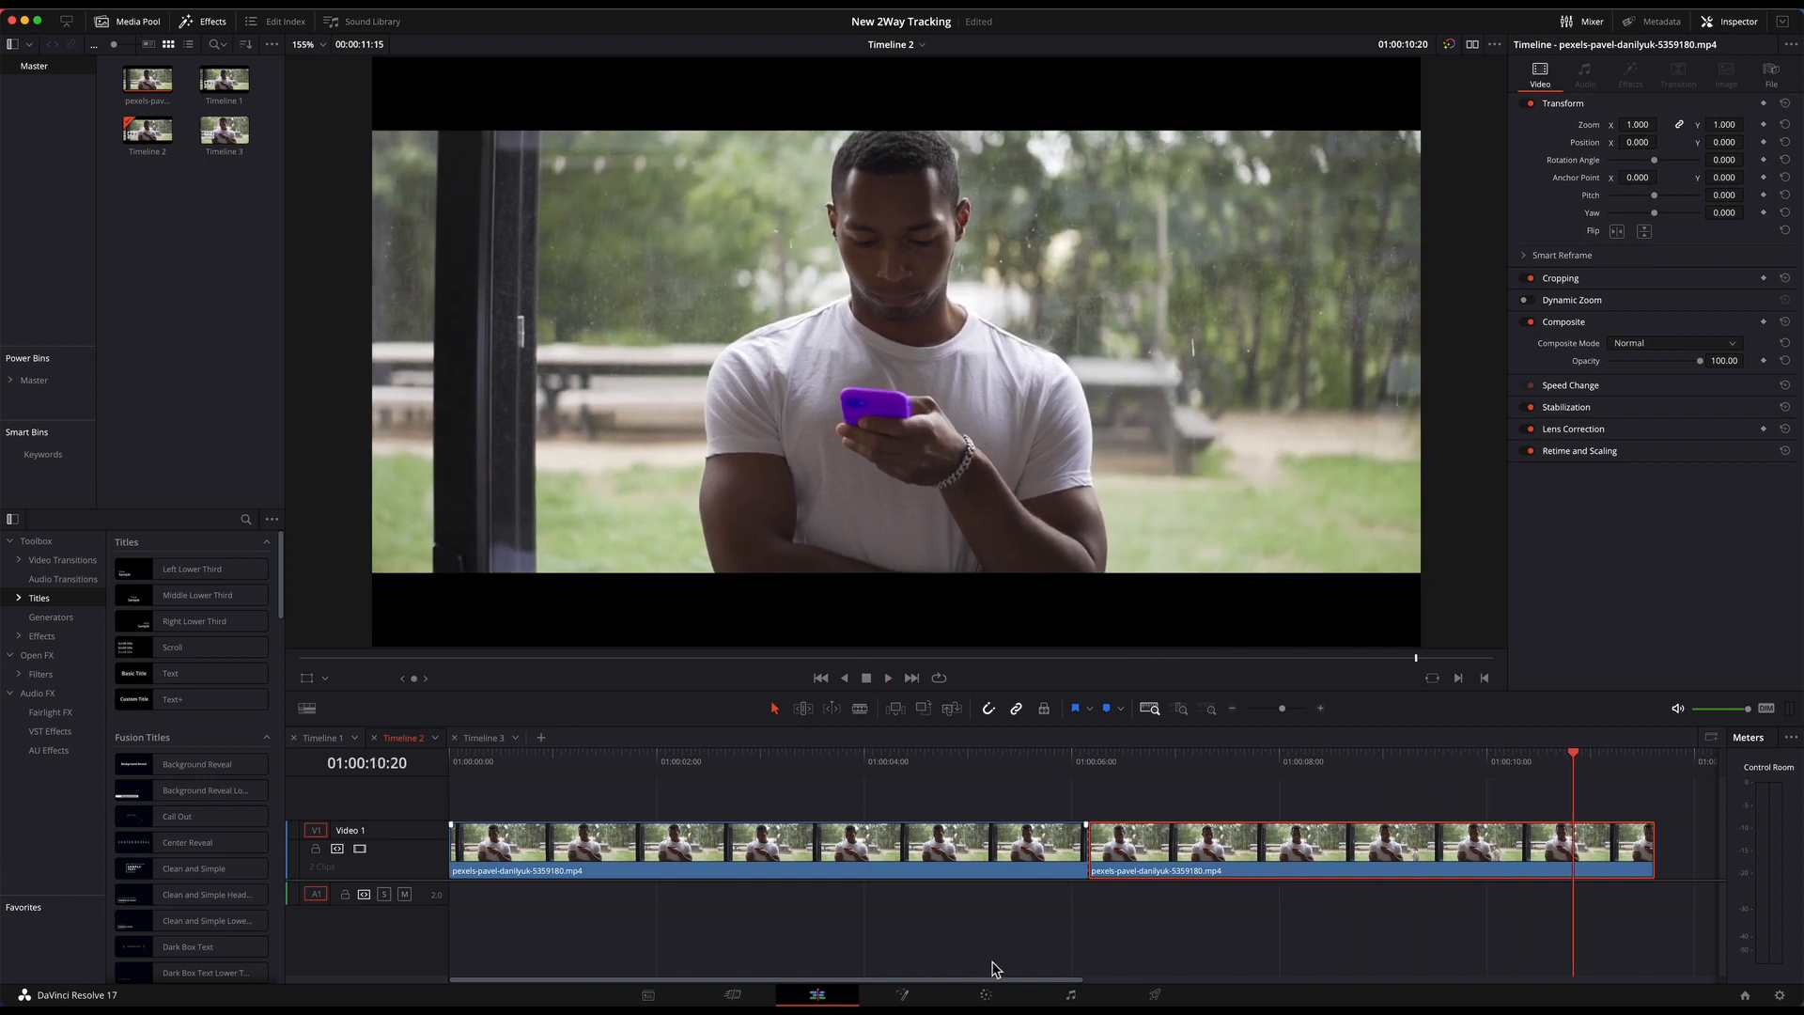
click(981, 996)
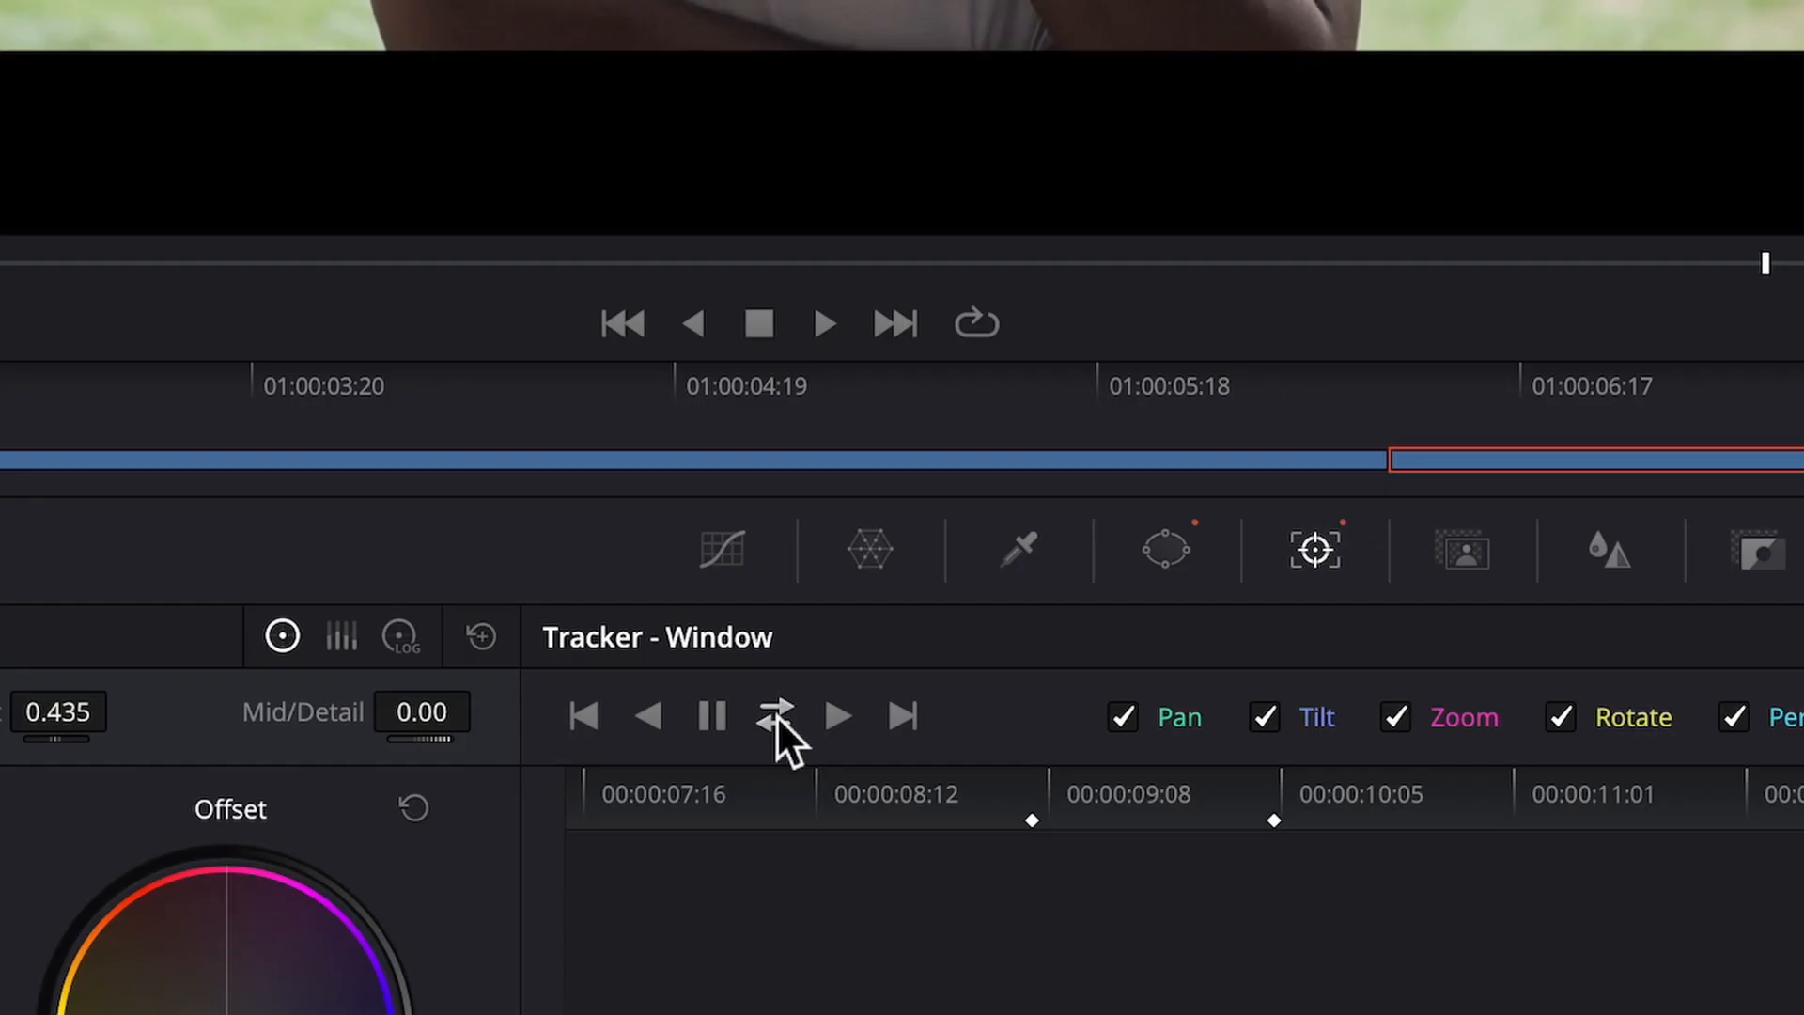
mouse_move(778, 718)
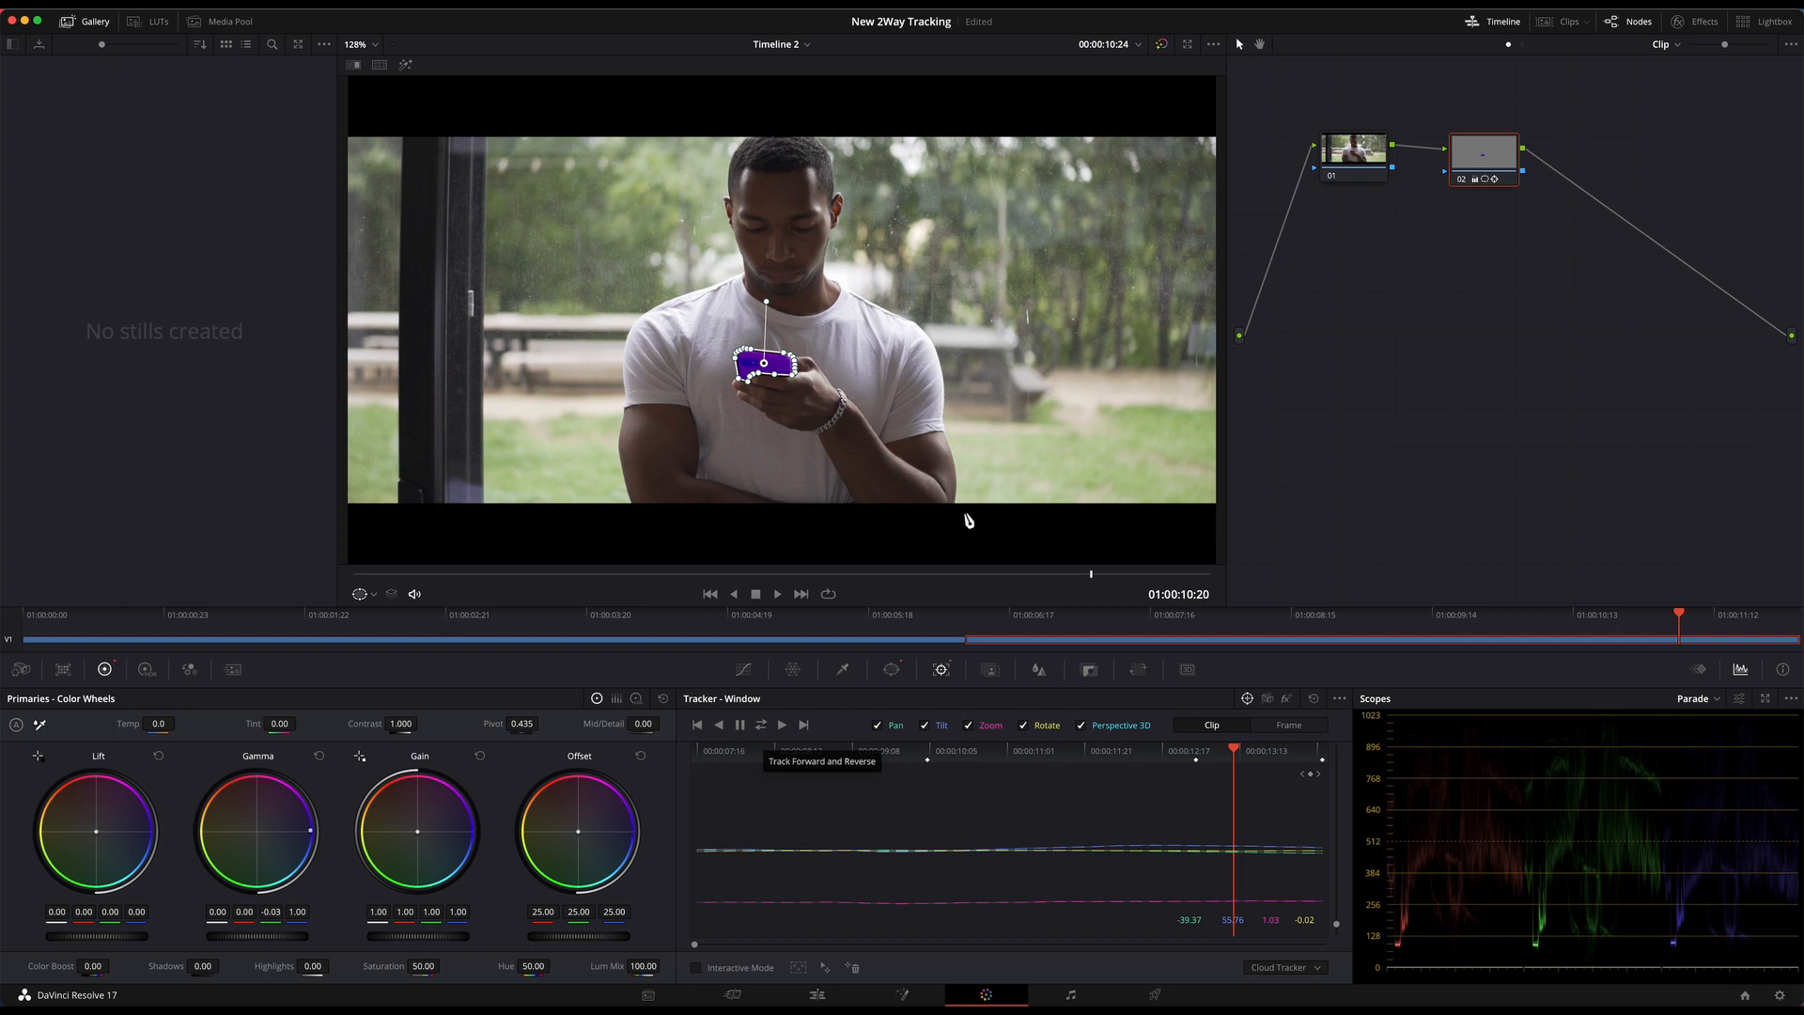
mouse_move(1060, 687)
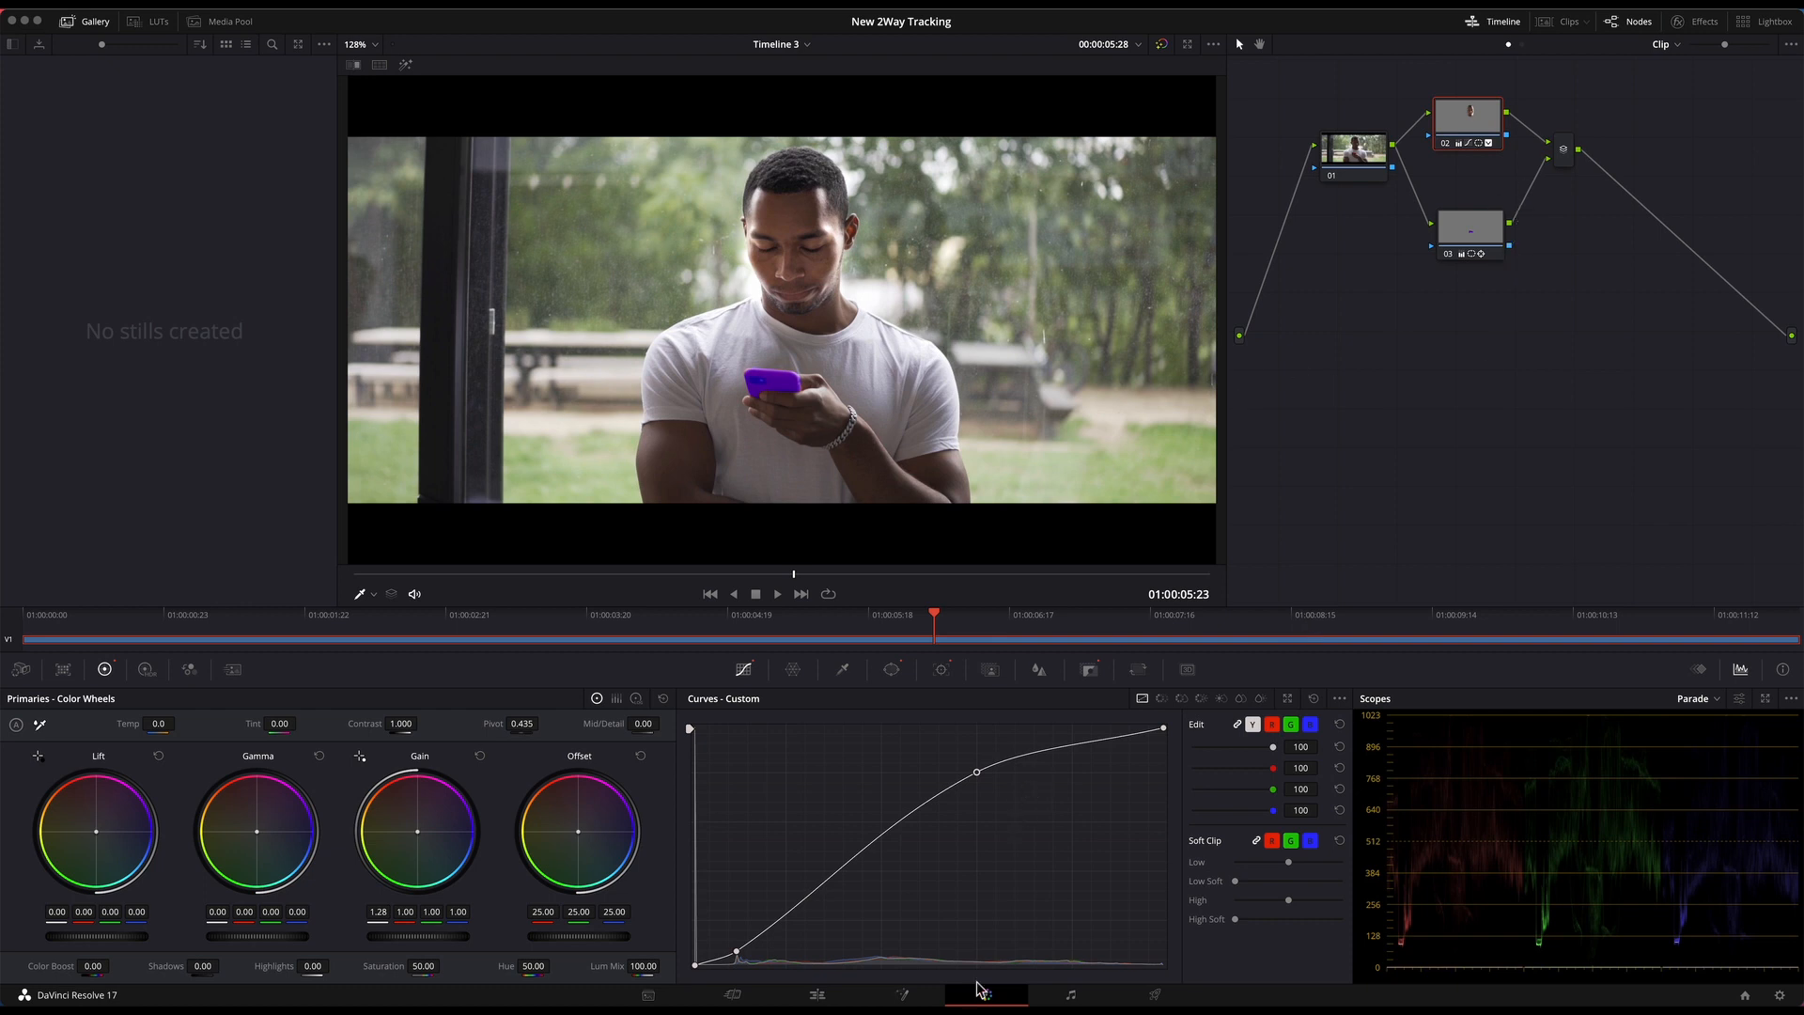
mouse_move(825, 997)
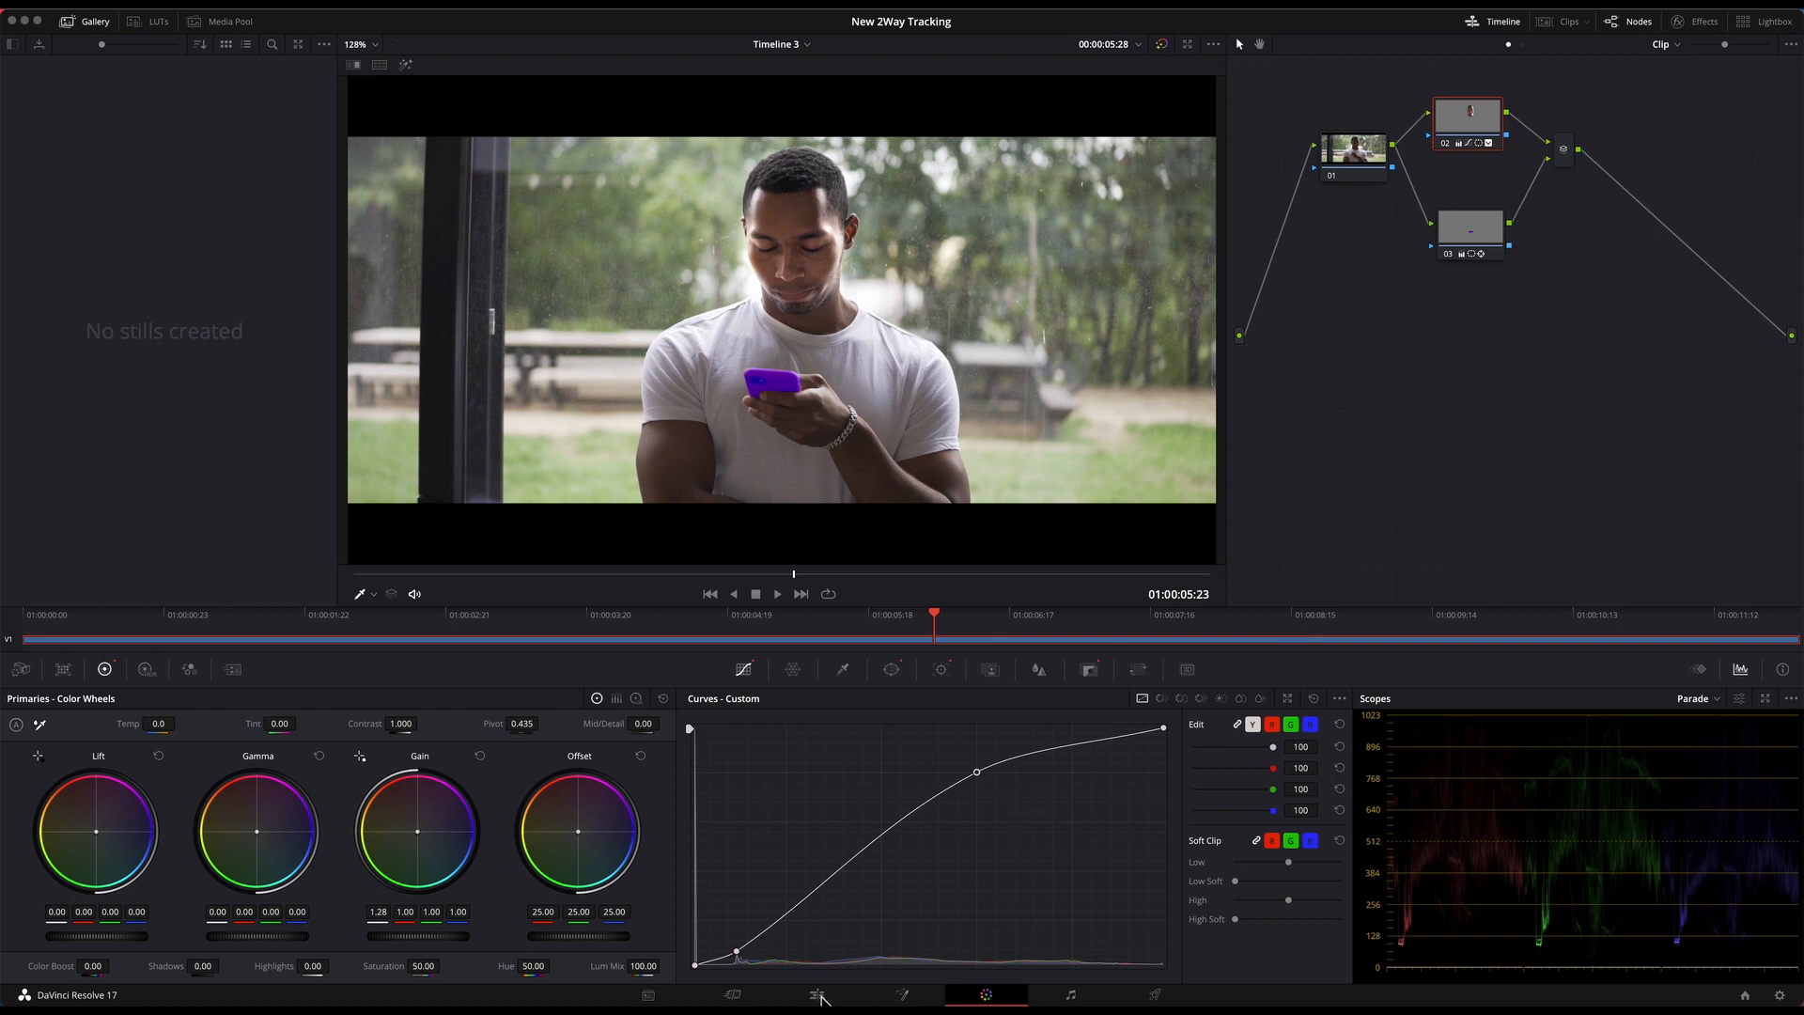